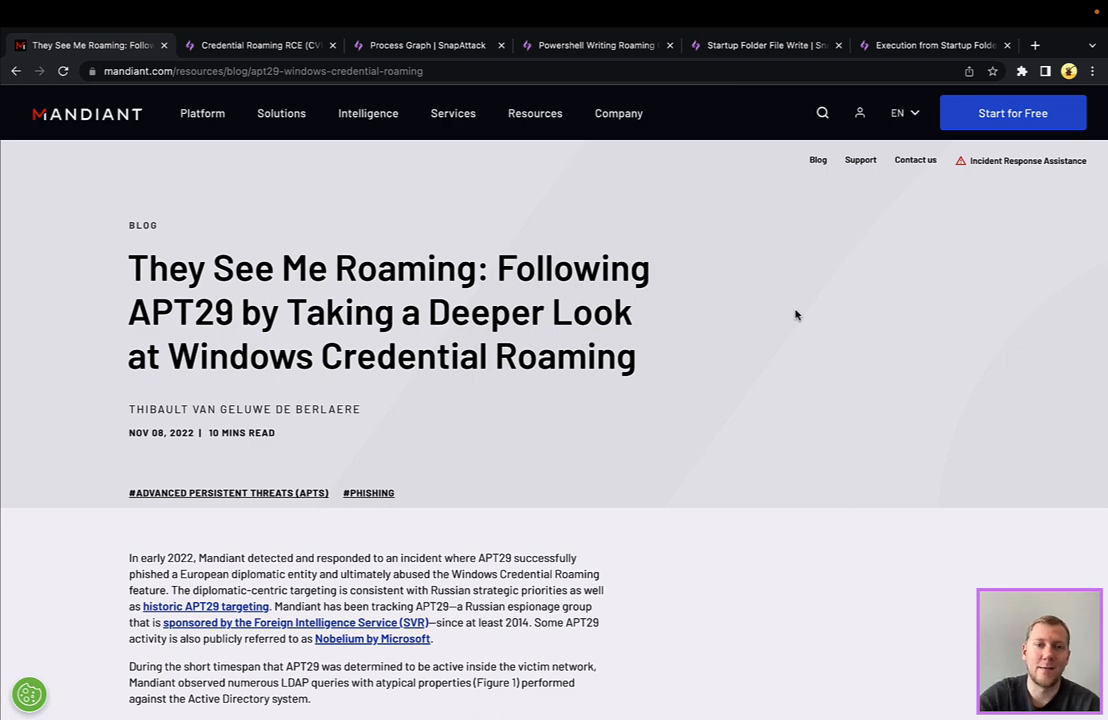
Step: Scroll the APT29 article down past the introduction to the Credential Roaming diagram in the deep-dive section
scroll("down", 3)
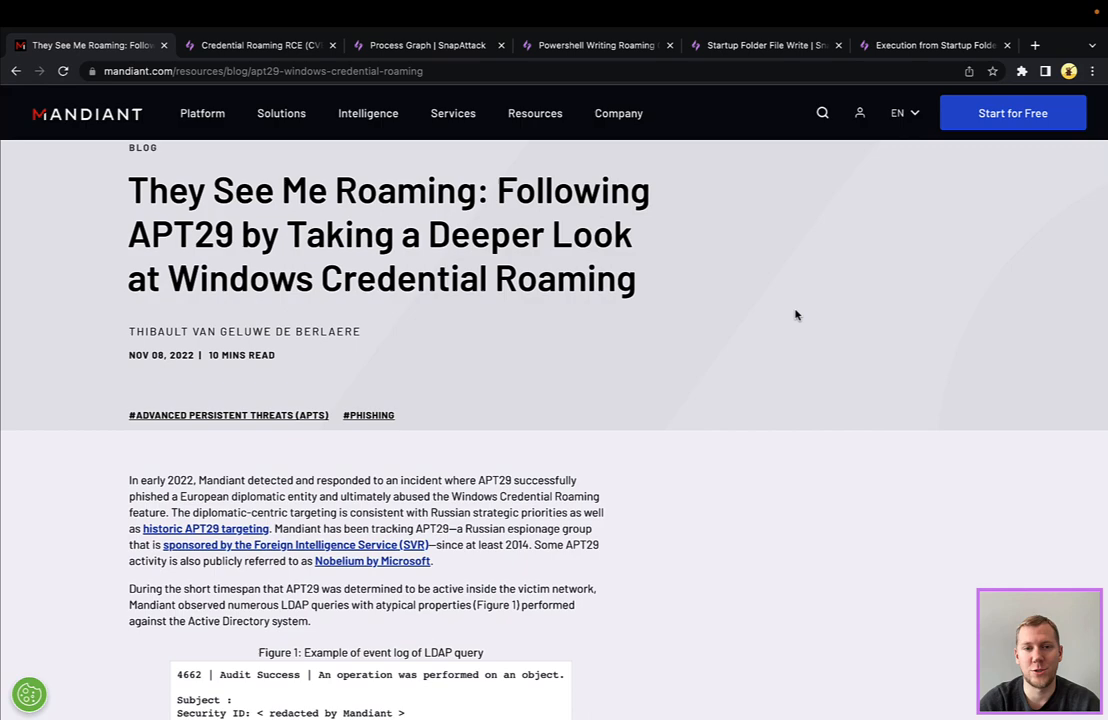
scroll("down", 3)
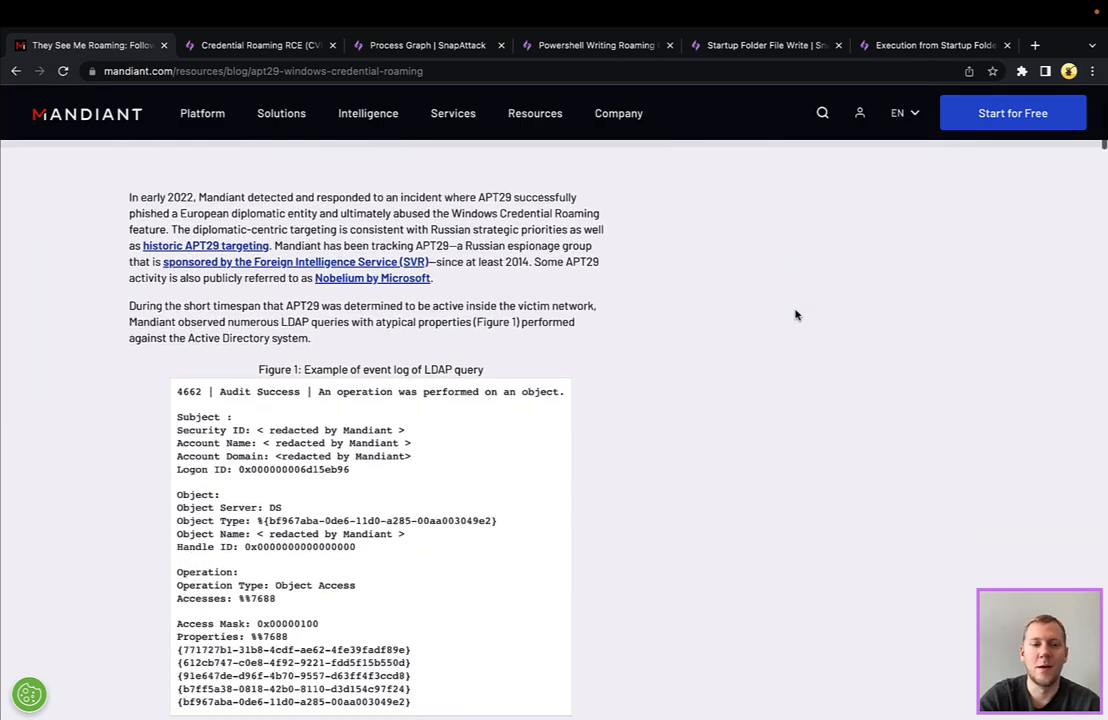
scroll("down", 3)
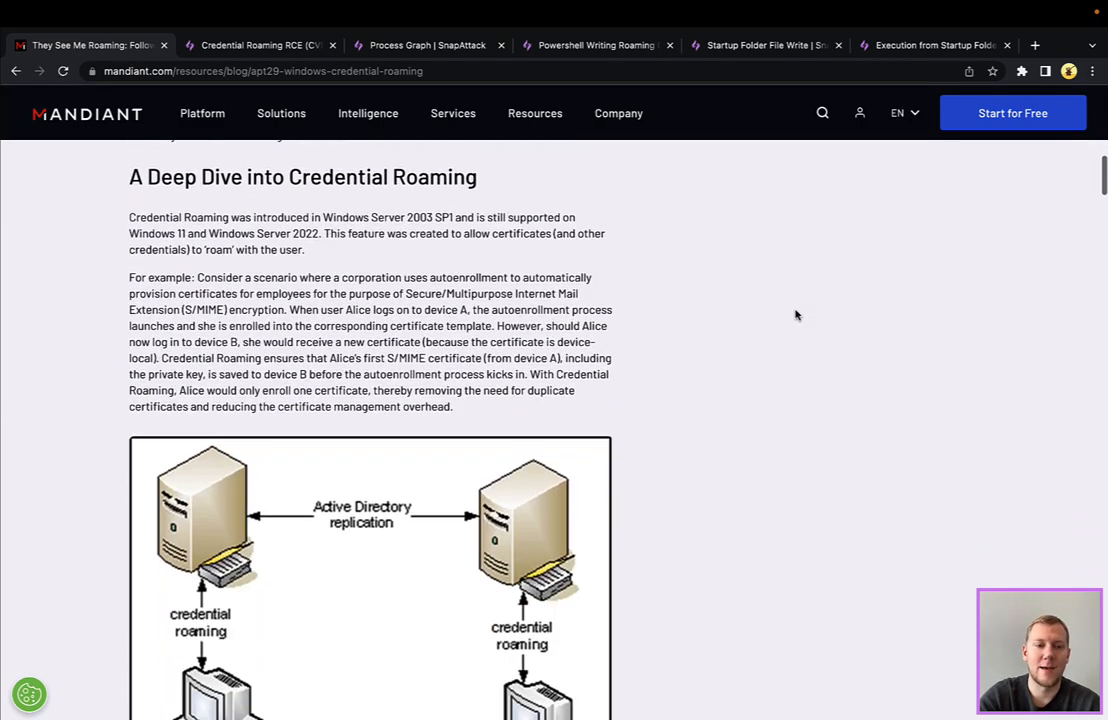
scroll("down", 3)
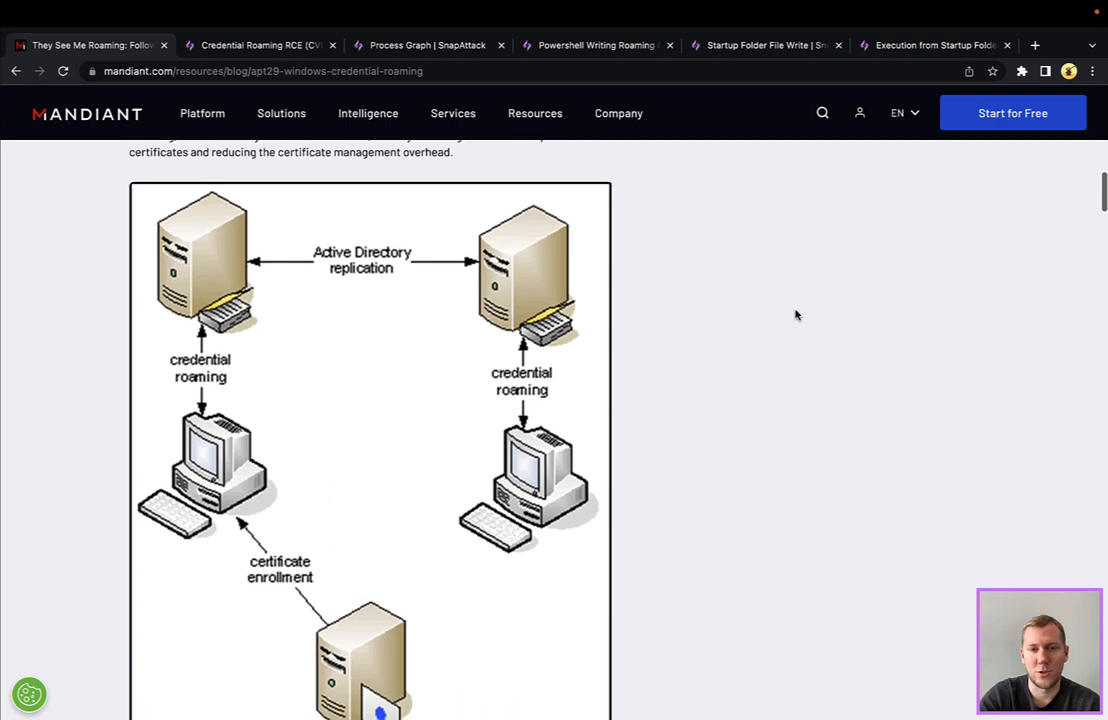
scroll("down", 3)
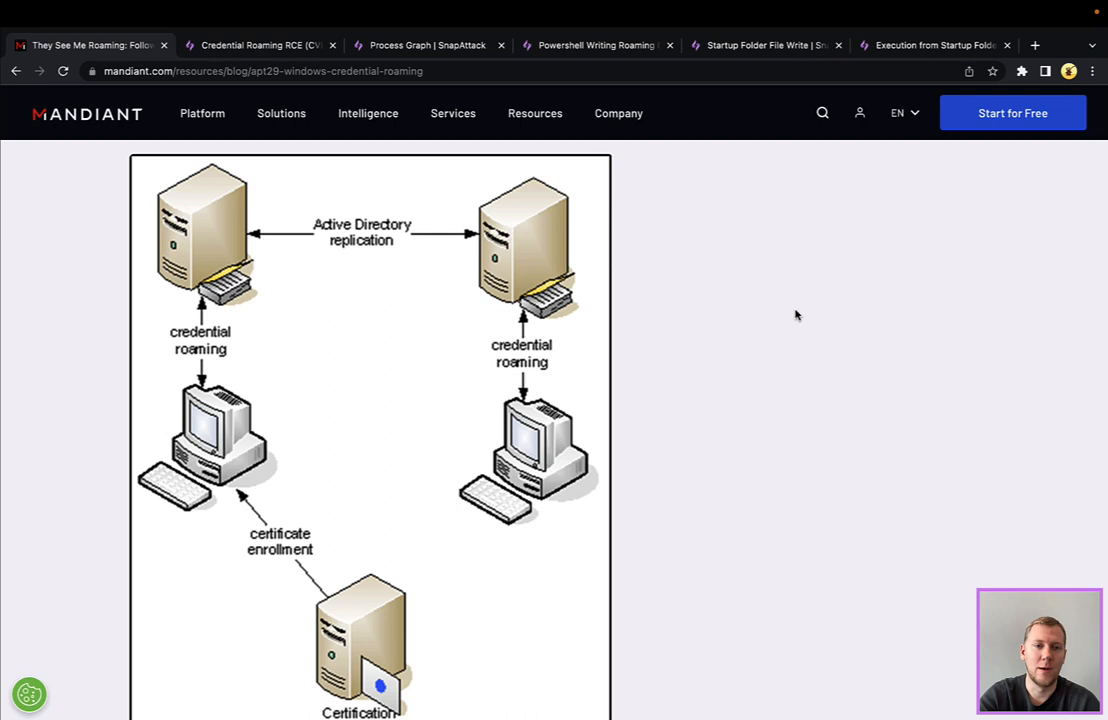
scroll("down", 3)
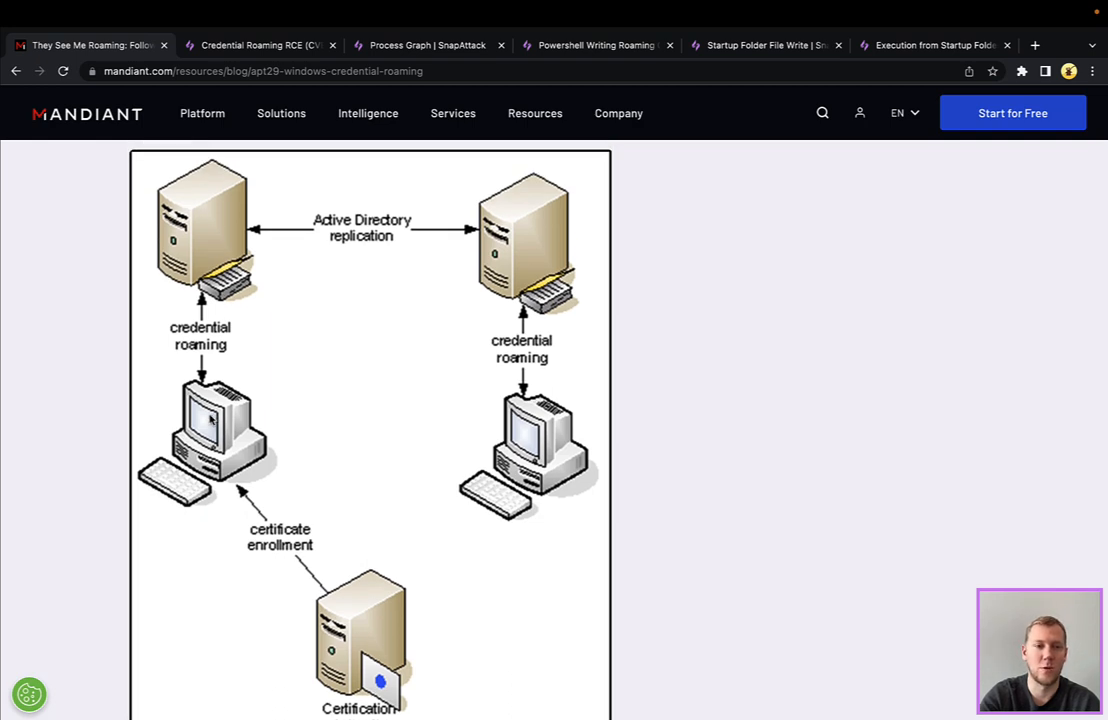
mouse_move(224, 228)
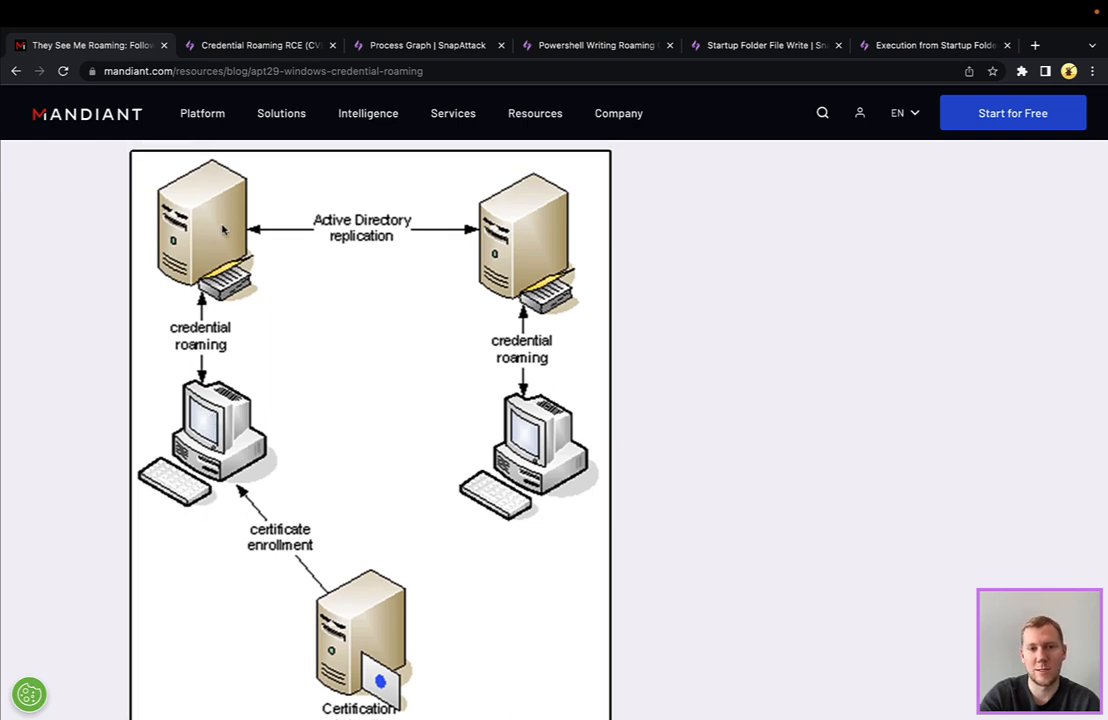
mouse_move(544, 228)
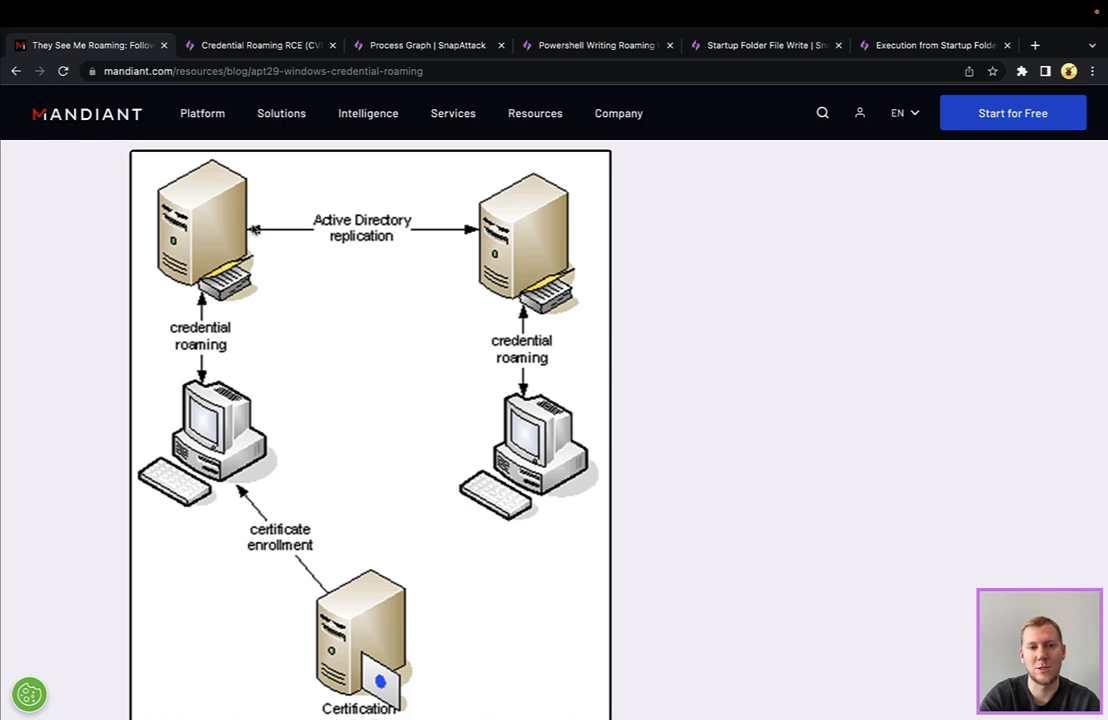
mouse_move(556, 444)
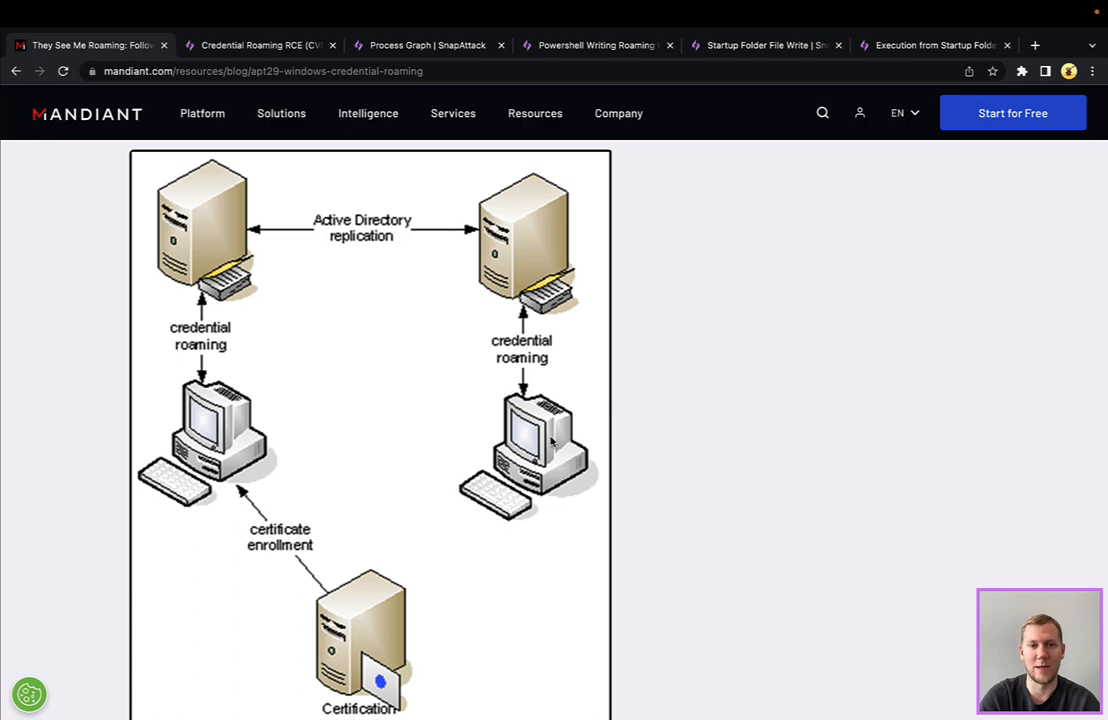
mouse_move(588, 448)
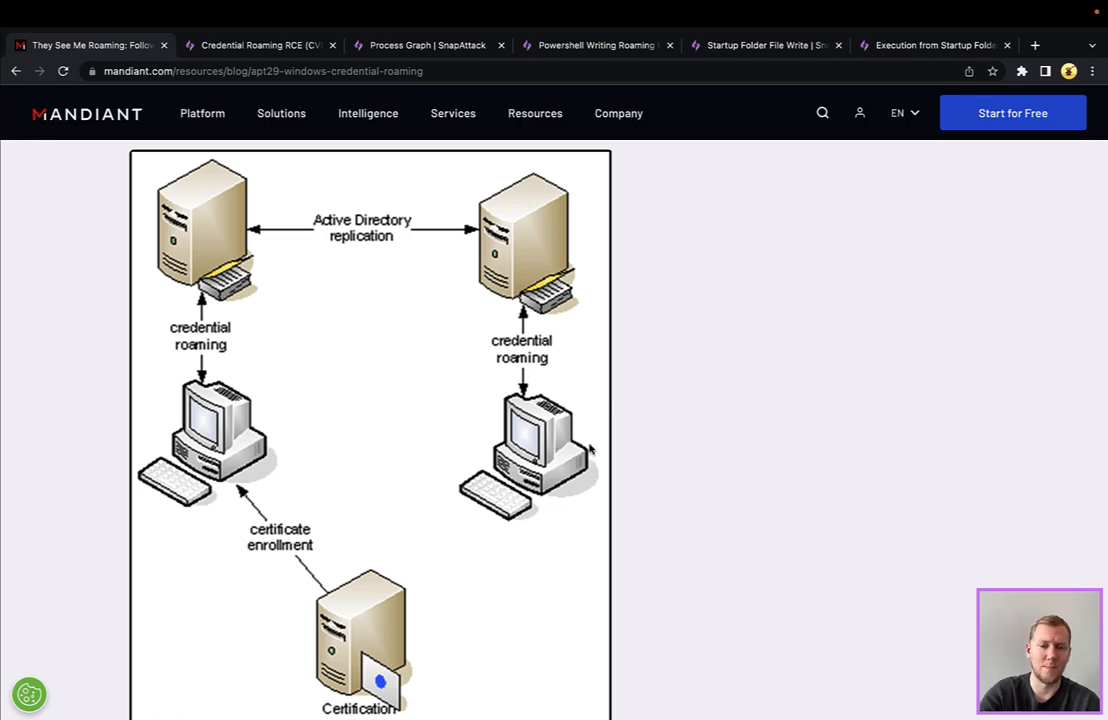
Step: Scroll past Figure 2 to the msPKI LDAP attribute list used by Credential Roaming
scroll("down", 3)
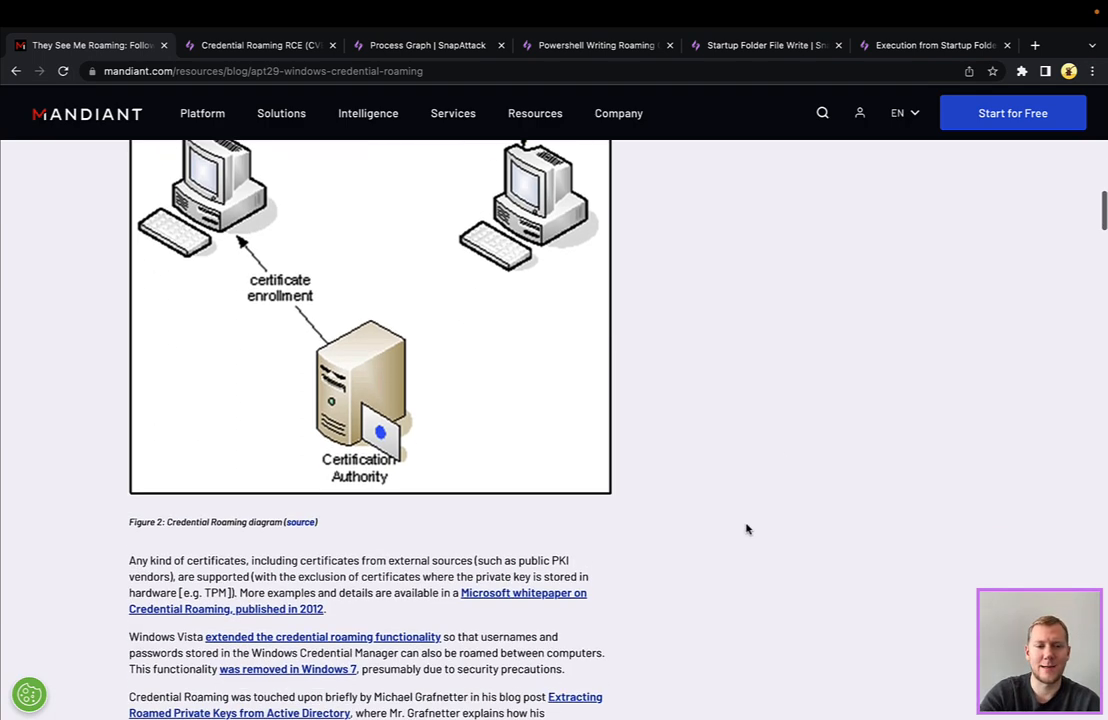
scroll("down", 3)
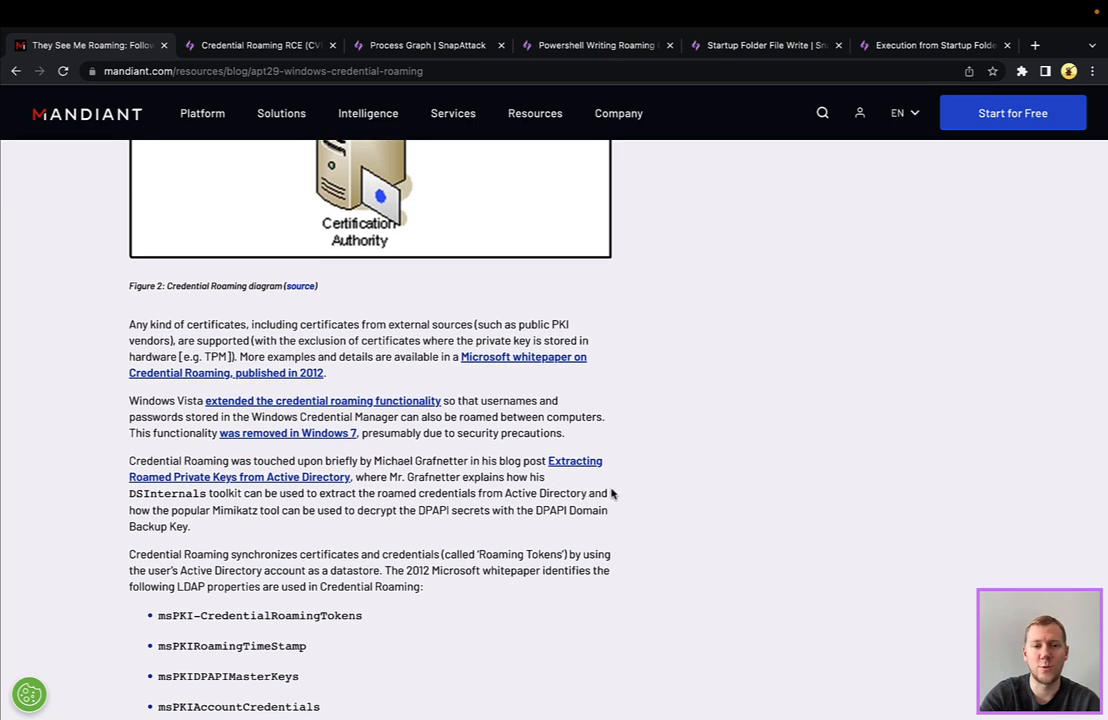
scroll("down", 3)
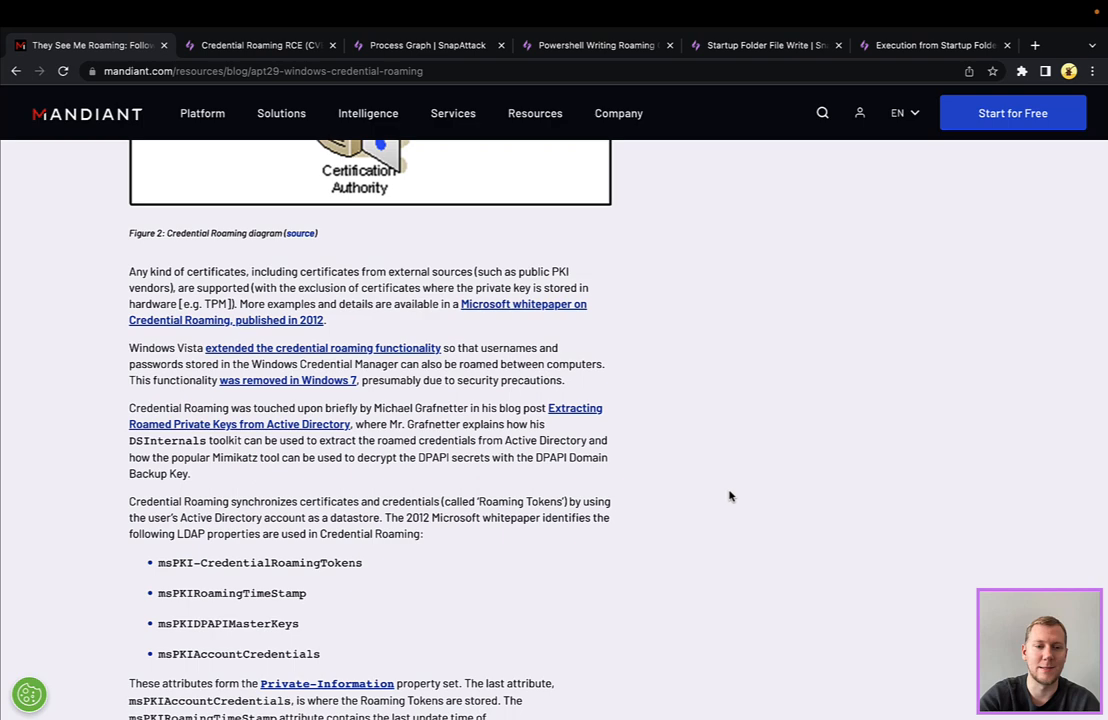
scroll("down", 3)
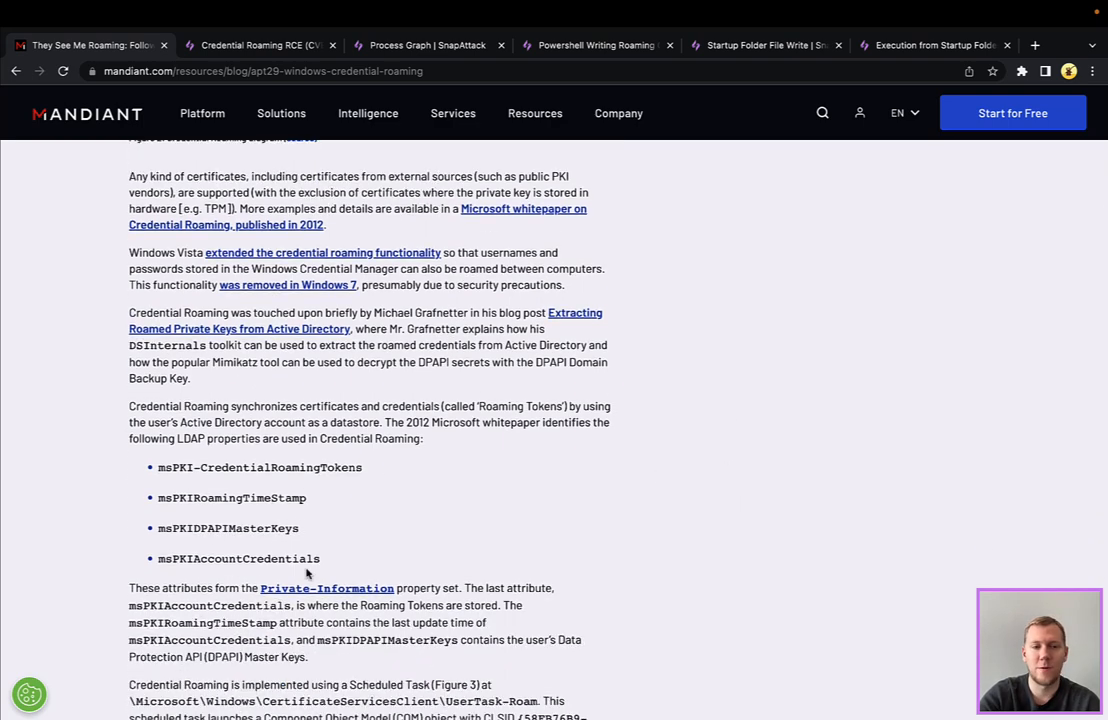
mouse_move(364, 476)
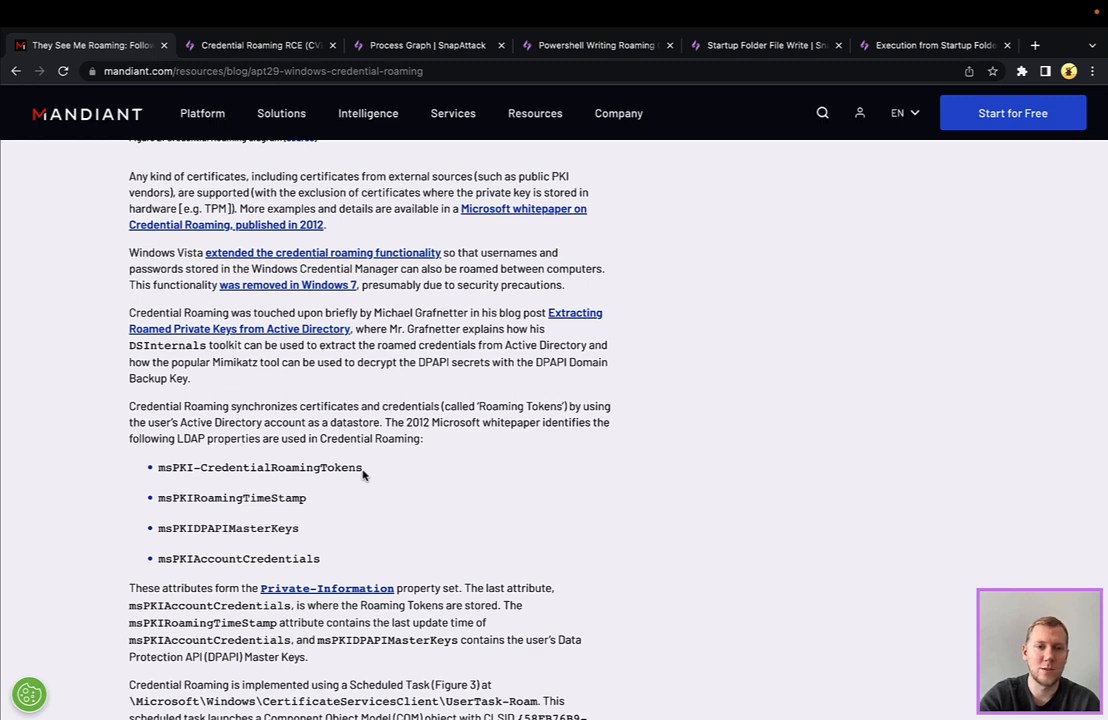
Step: Scroll past the scheduled task Figures 3 and 4 to Figure 5, the Roaming Token binary structure
scroll("down", 3)
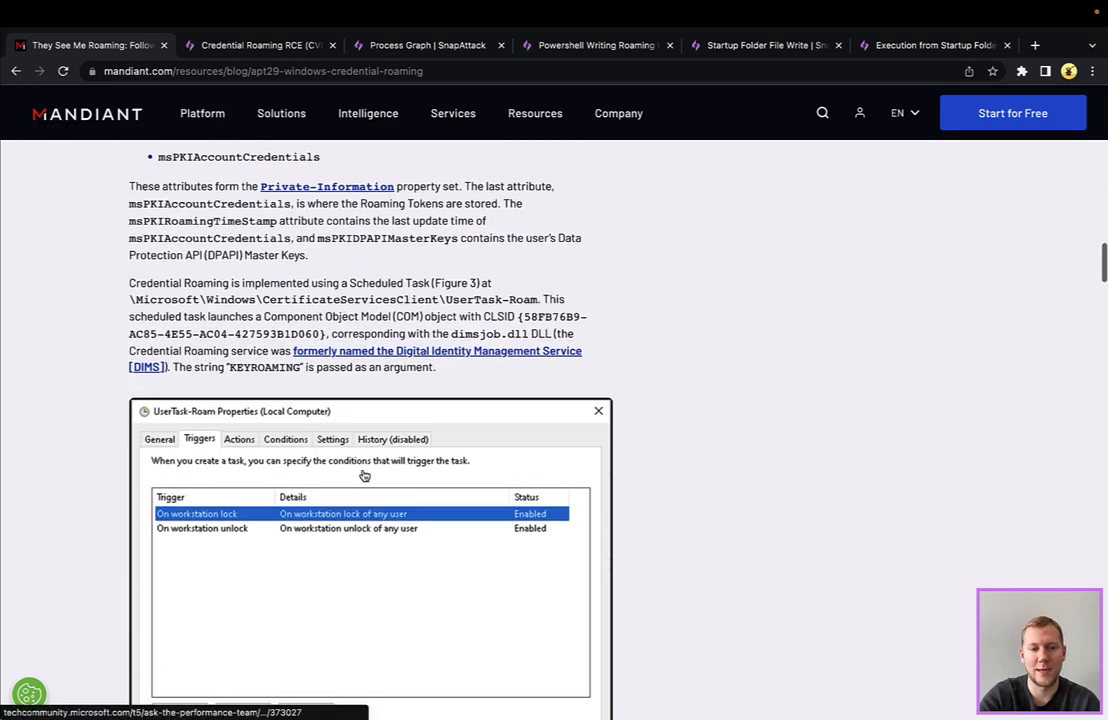
scroll("down", 3)
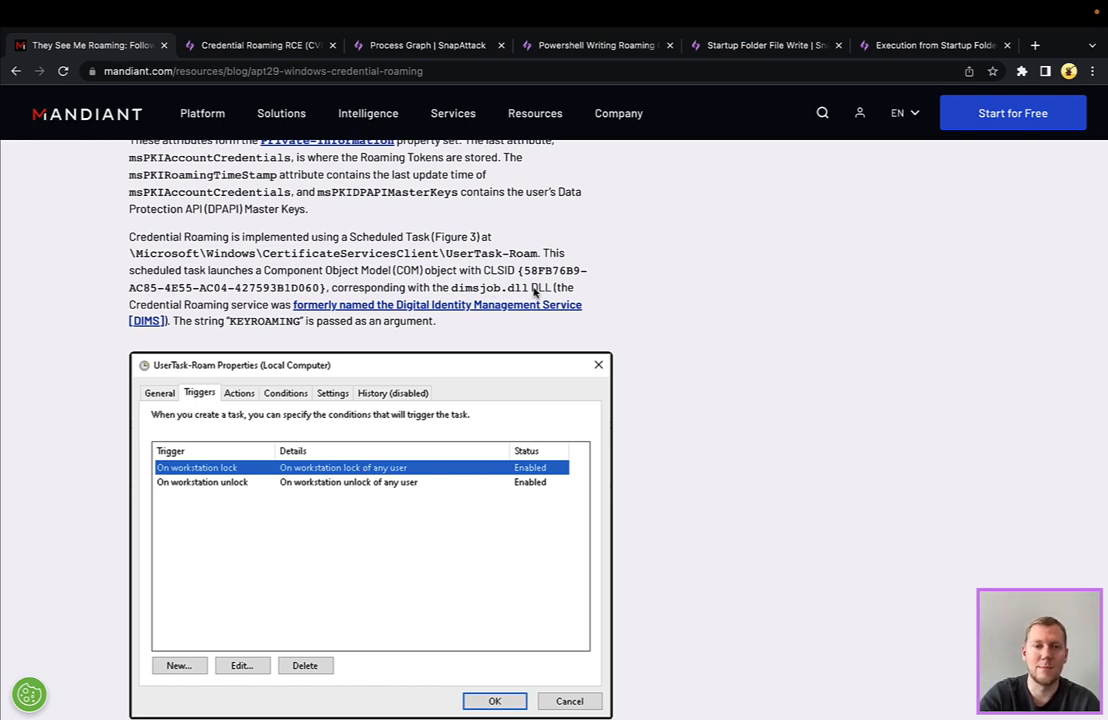
scroll("down", 3)
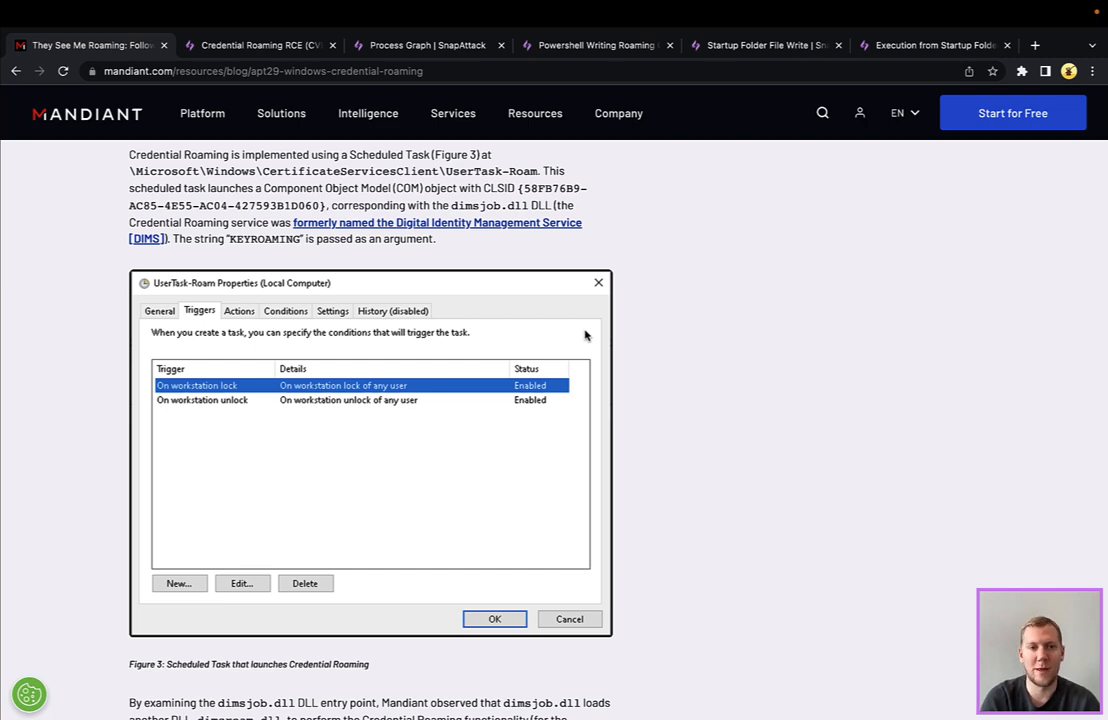
scroll("down", 3)
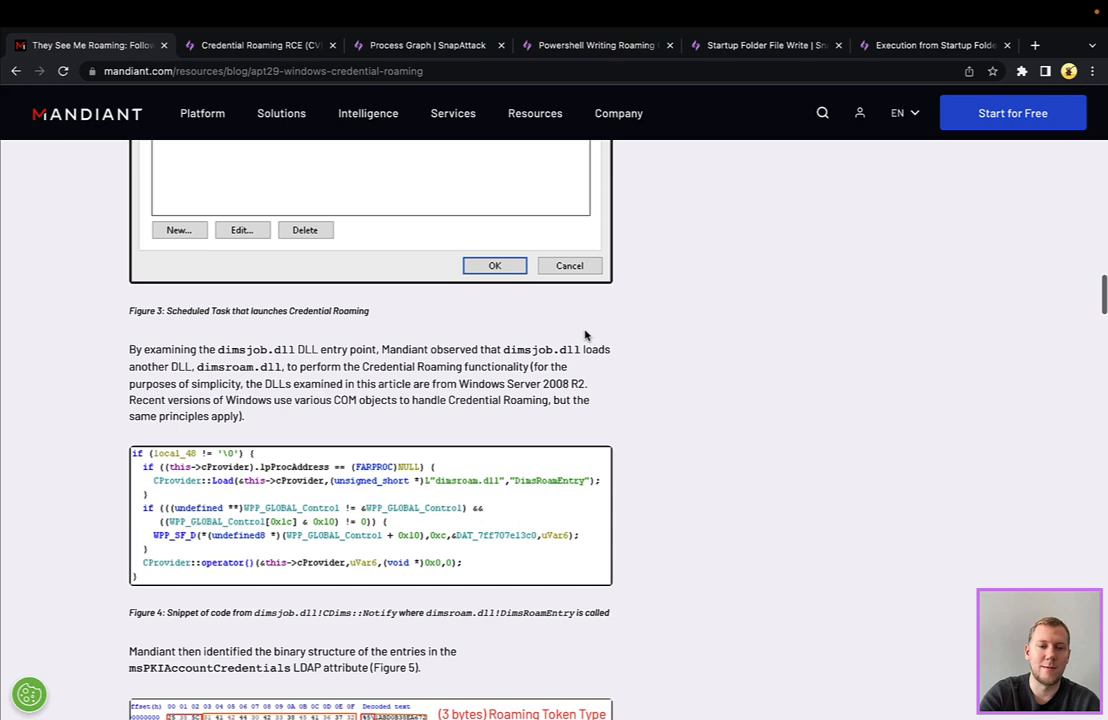
scroll("down", 3)
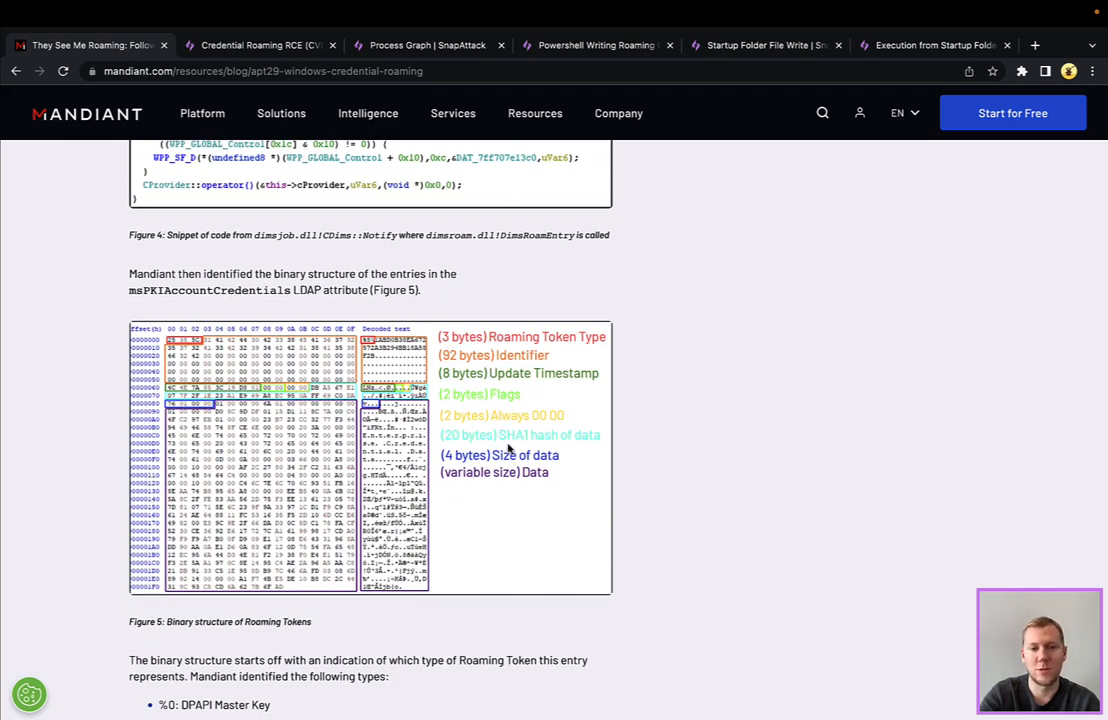
Step: Scroll through the arbitrary file write section to Figure 10's PowerShell Roaming Token insertion script
scroll("down", 3)
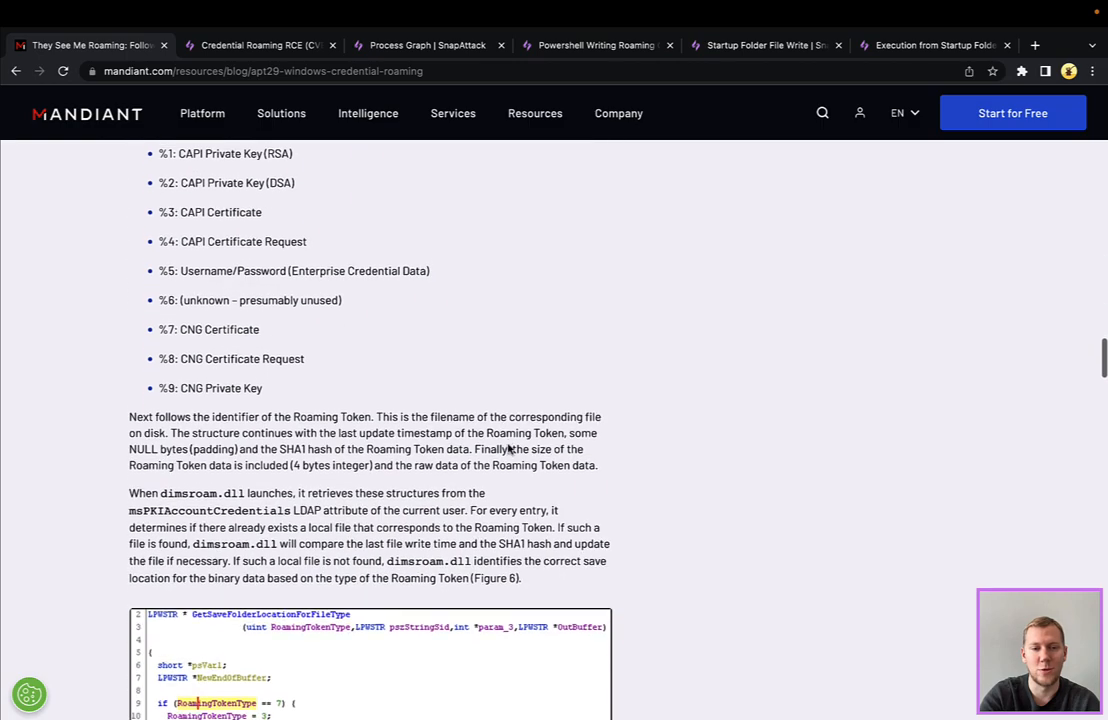
scroll("down", 3)
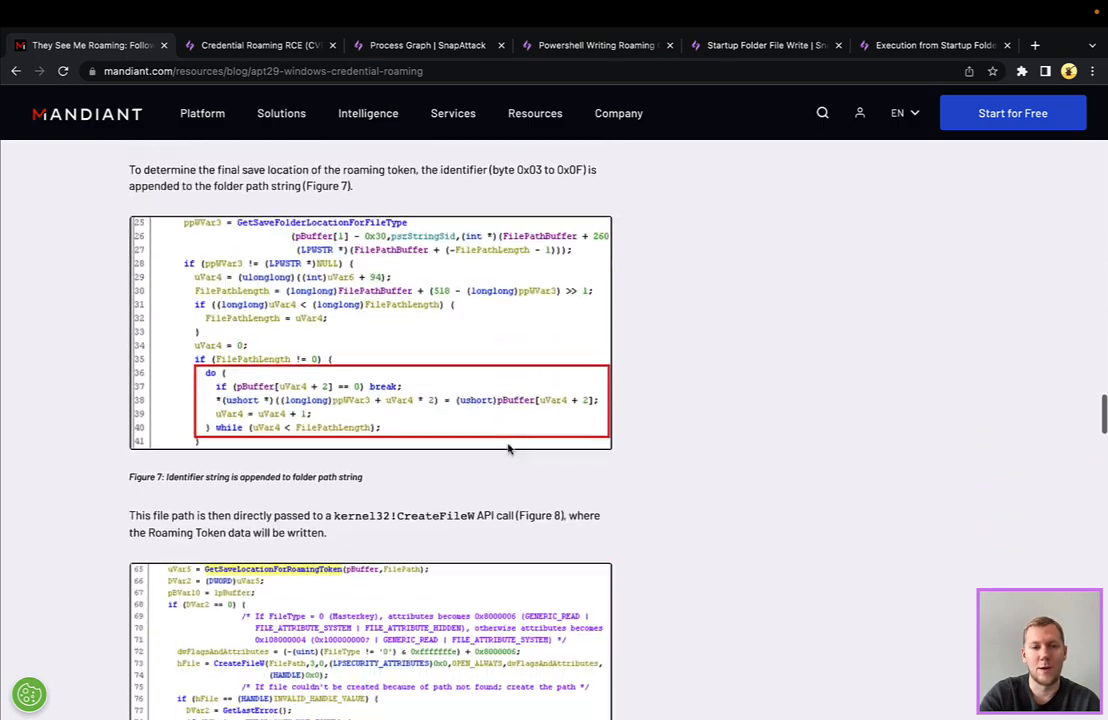
scroll("down", 3)
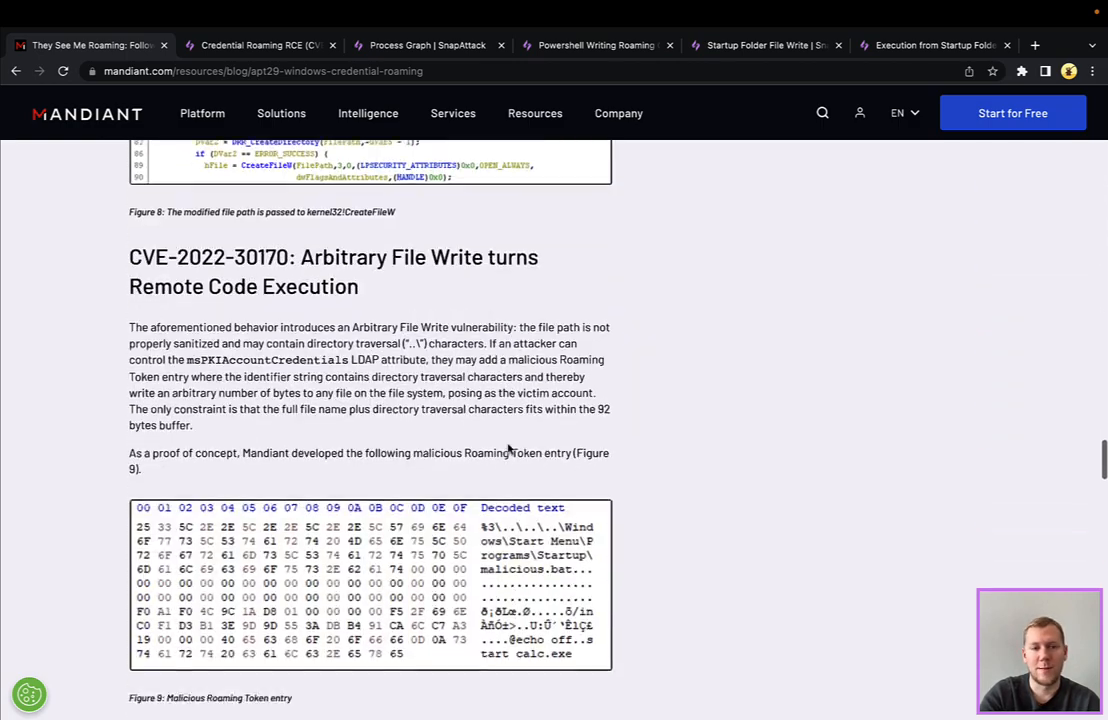
scroll("down", 3)
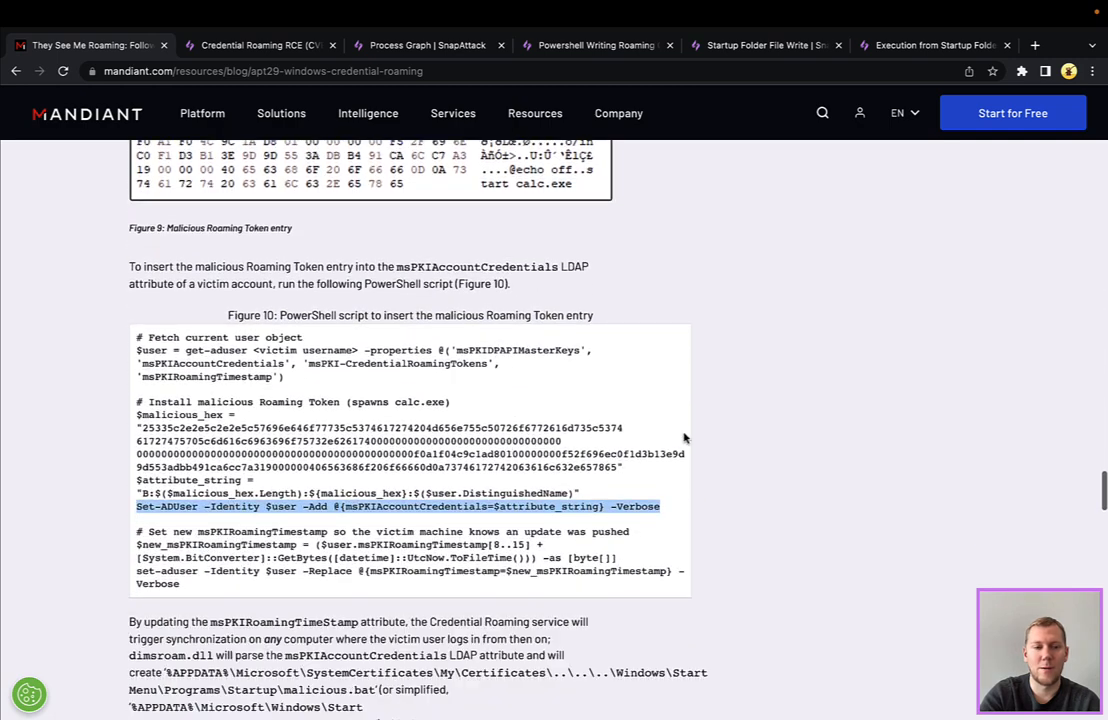
scroll("down", 3)
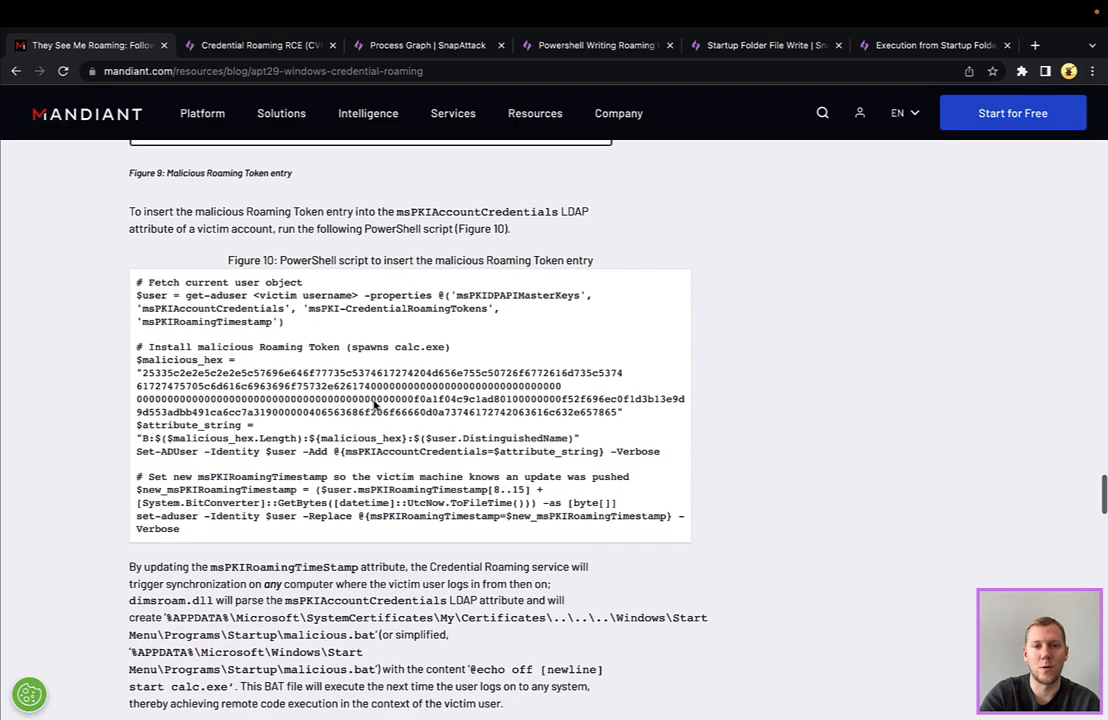
scroll("down", 3)
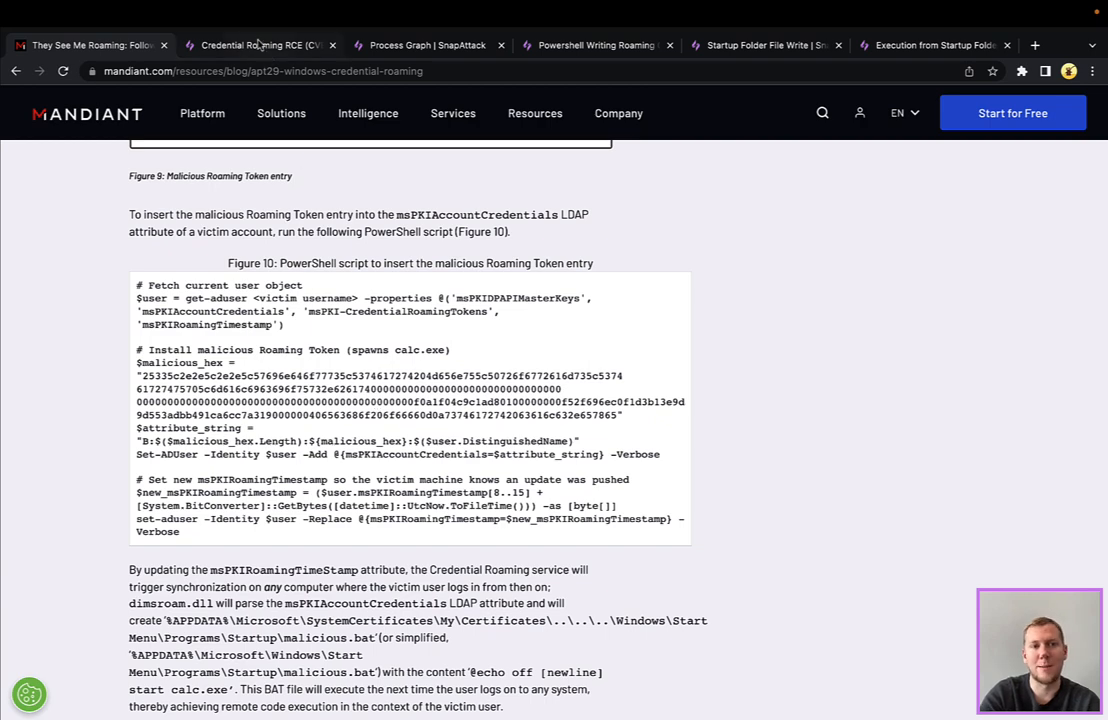
Step: Switch to the Credential Roaming RCE (CVE-2022-30170) threat page and show its Windows DC replay
left_click(260, 44)
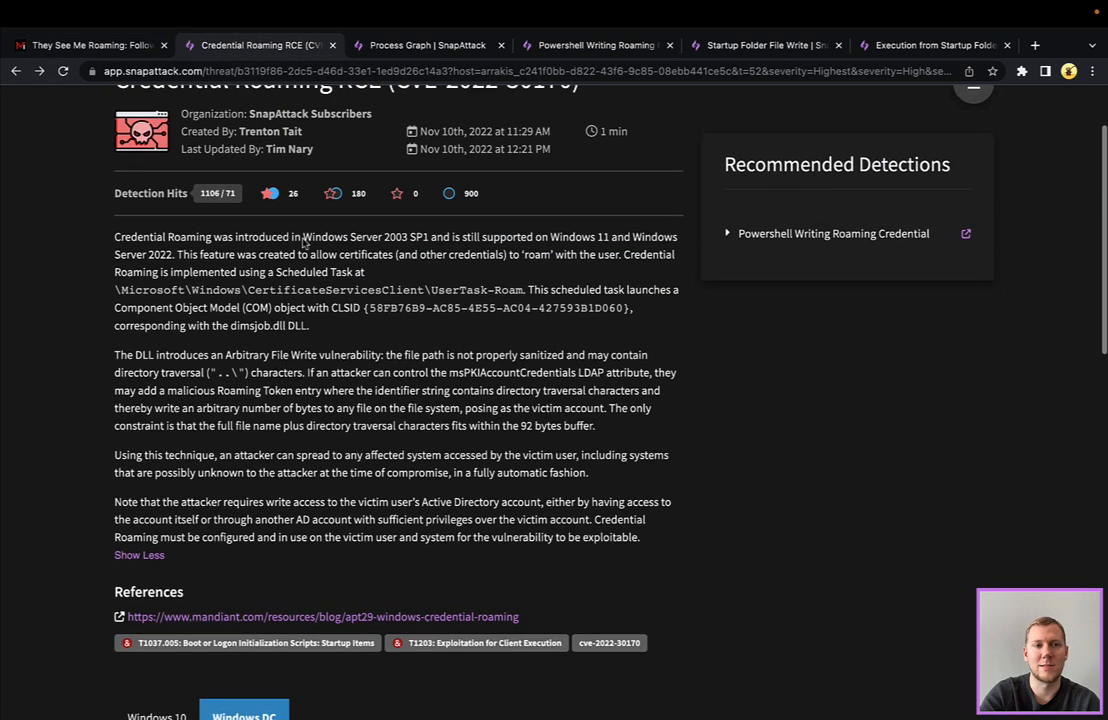
scroll("up", 3)
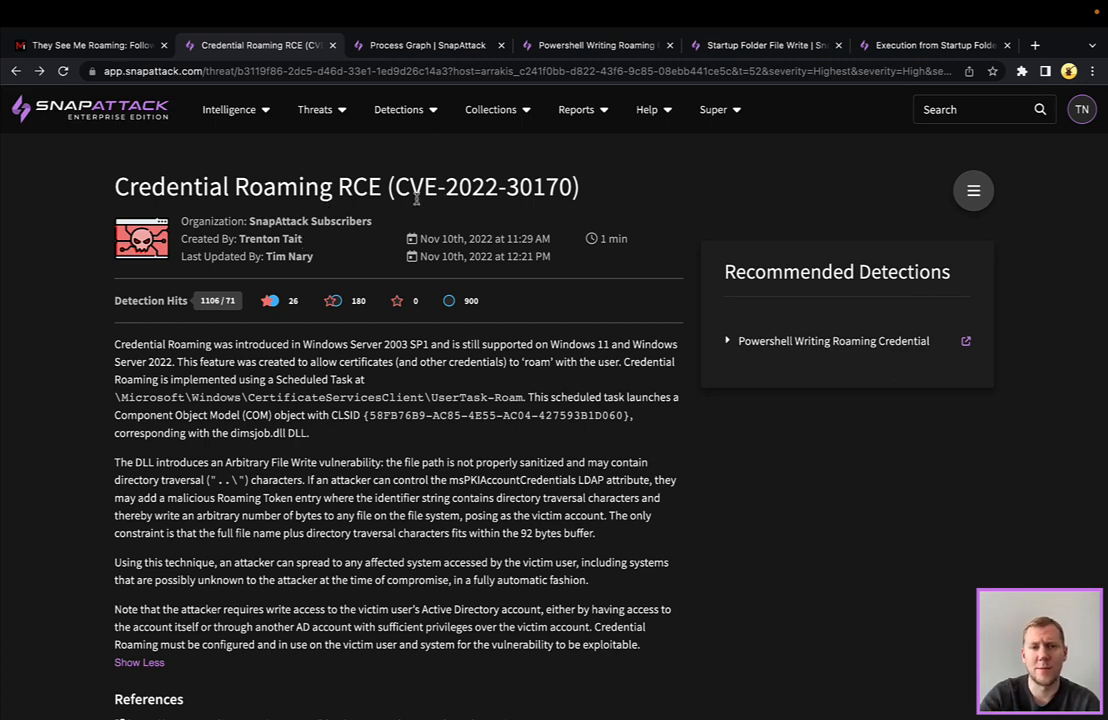
mouse_move(528, 192)
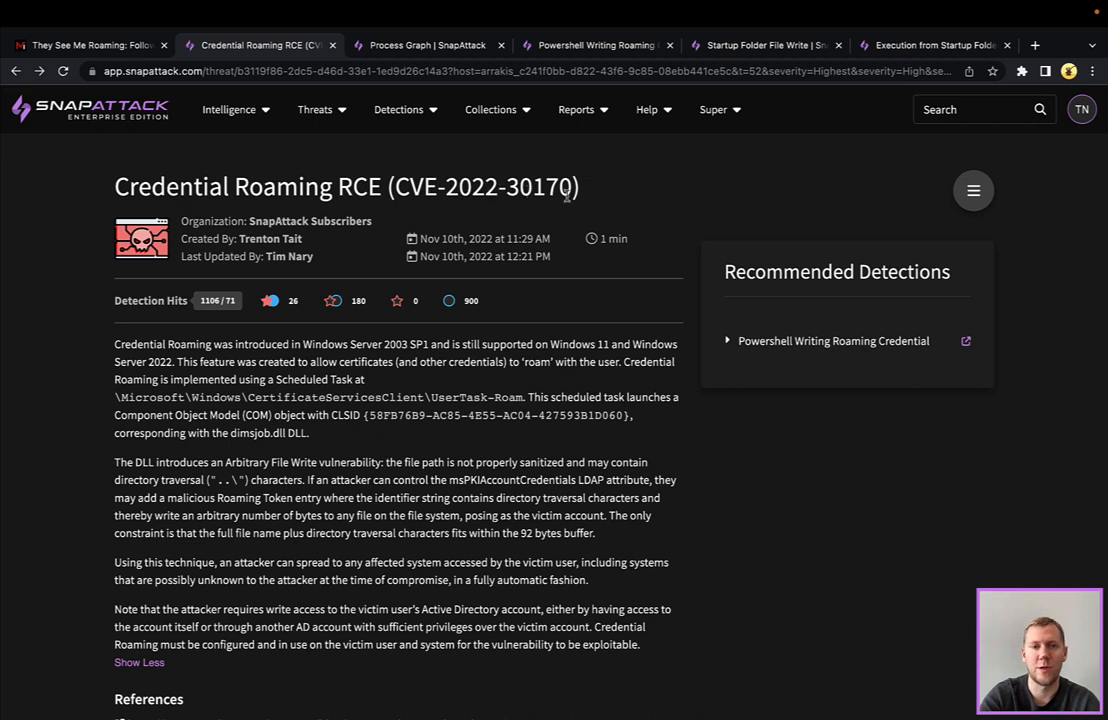
mouse_move(628, 200)
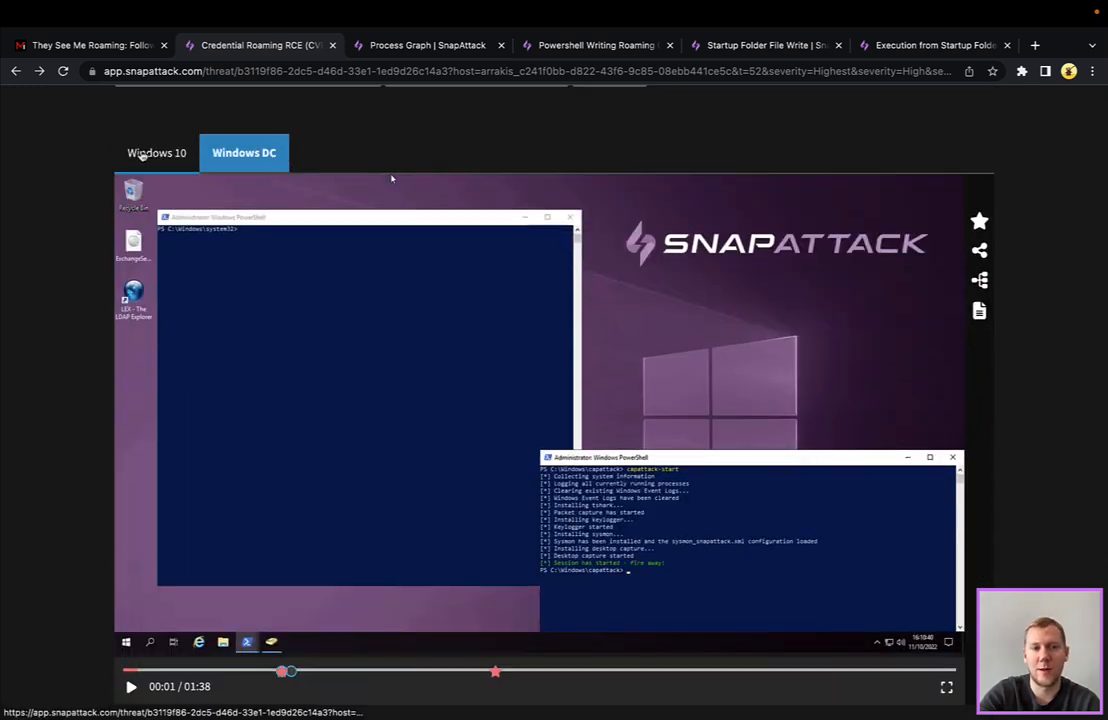
Step: Start the Windows DC attack replay, then return to the Mandiant blog article
left_click(244, 152)
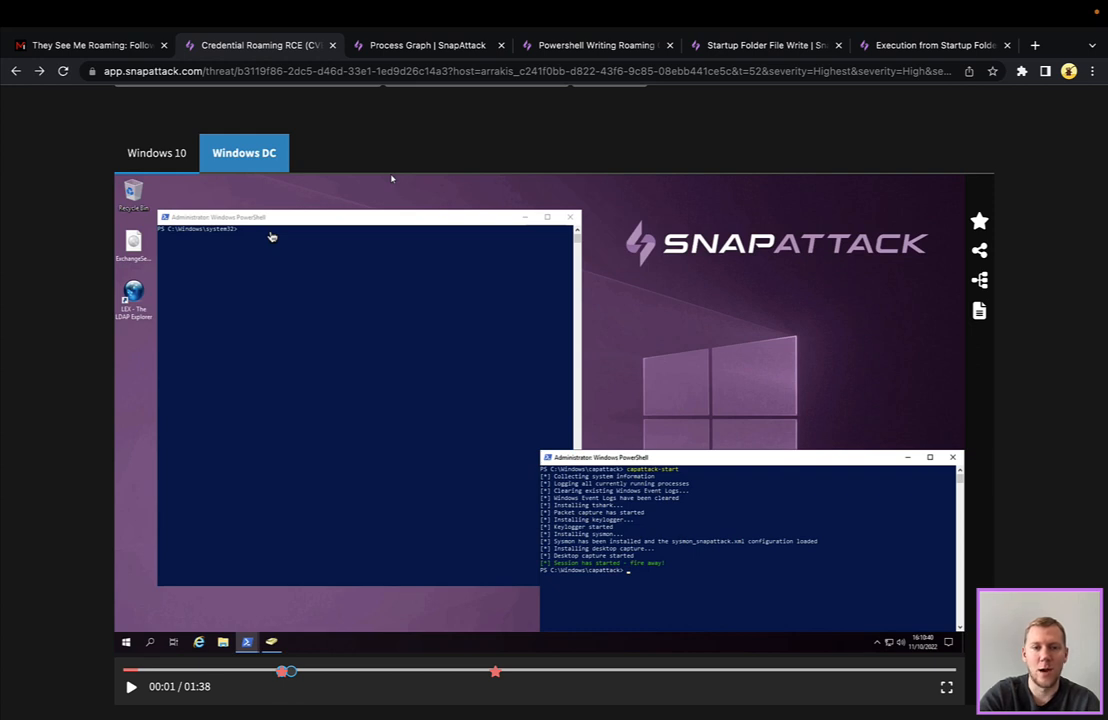
mouse_move(256, 540)
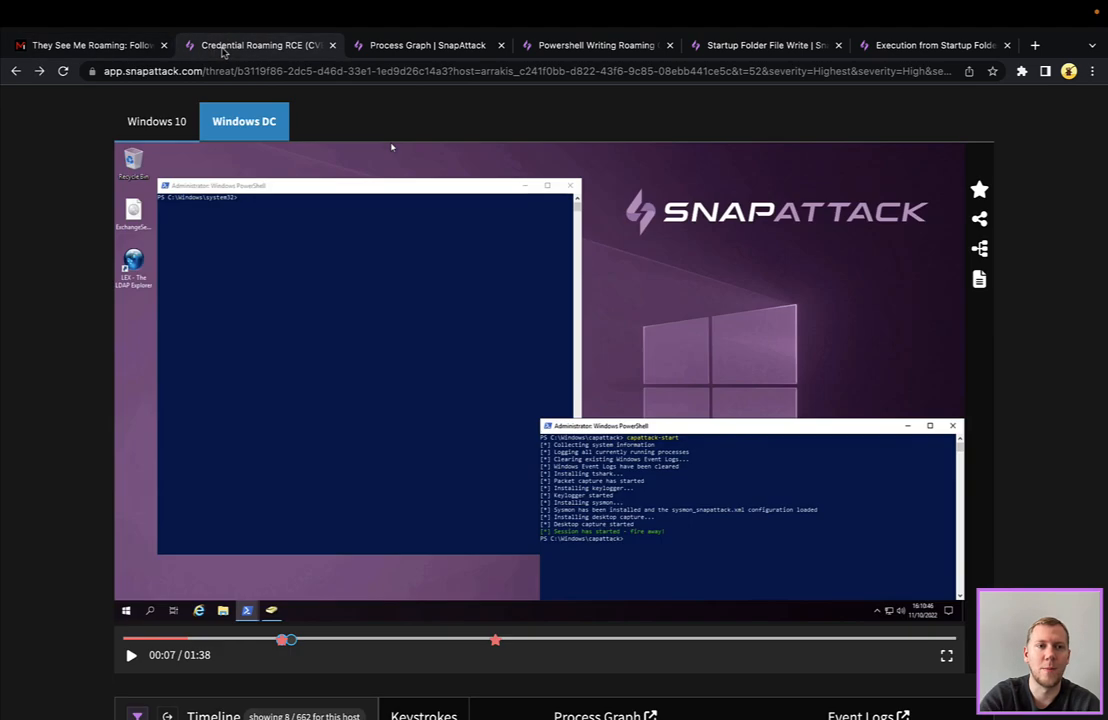
left_click(130, 656)
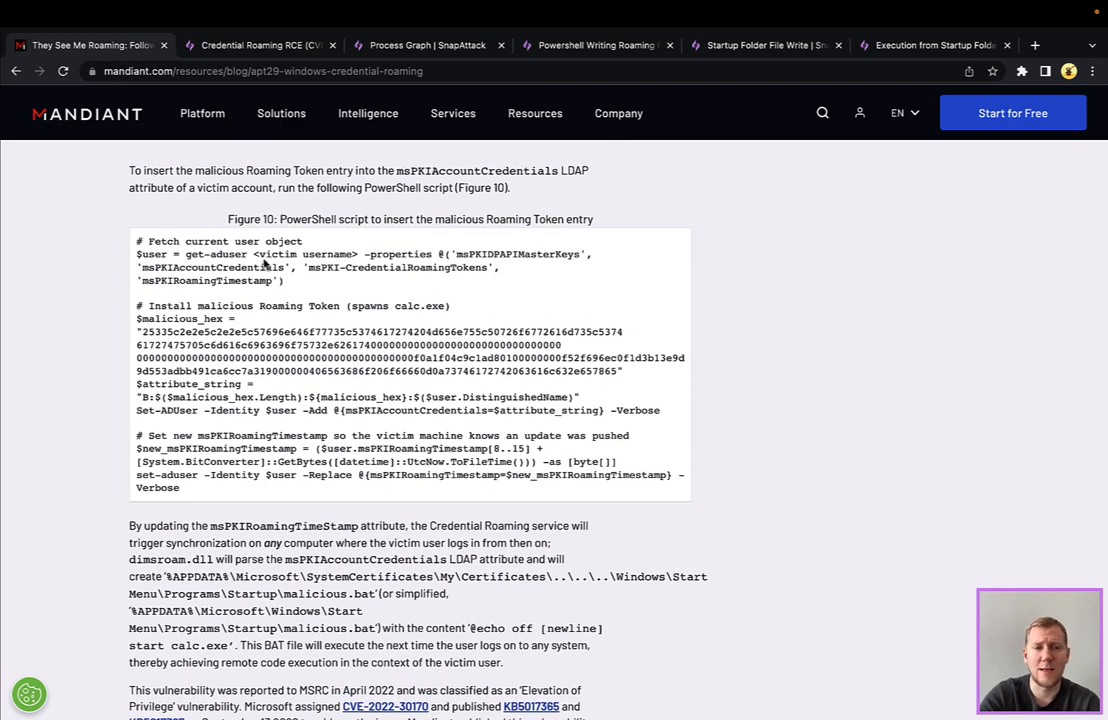
mouse_move(508, 256)
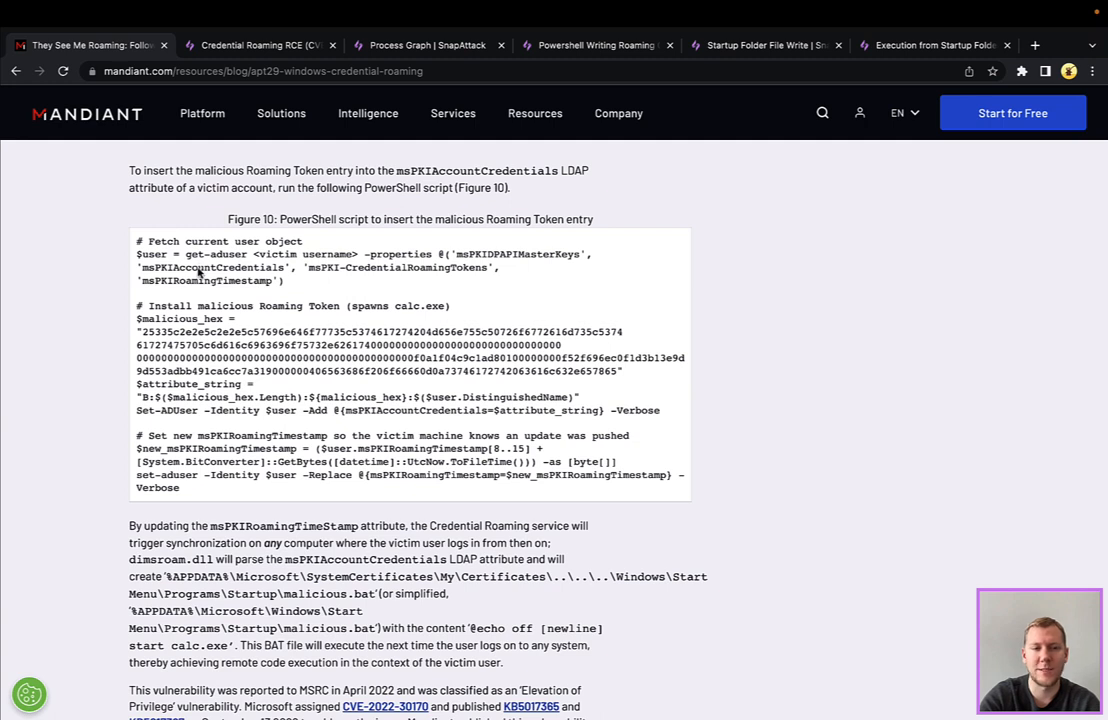
Step: Highlight the $user variable in the Figure 10 script and scroll up to the Figure 9 hex dump
double_click(212, 268)
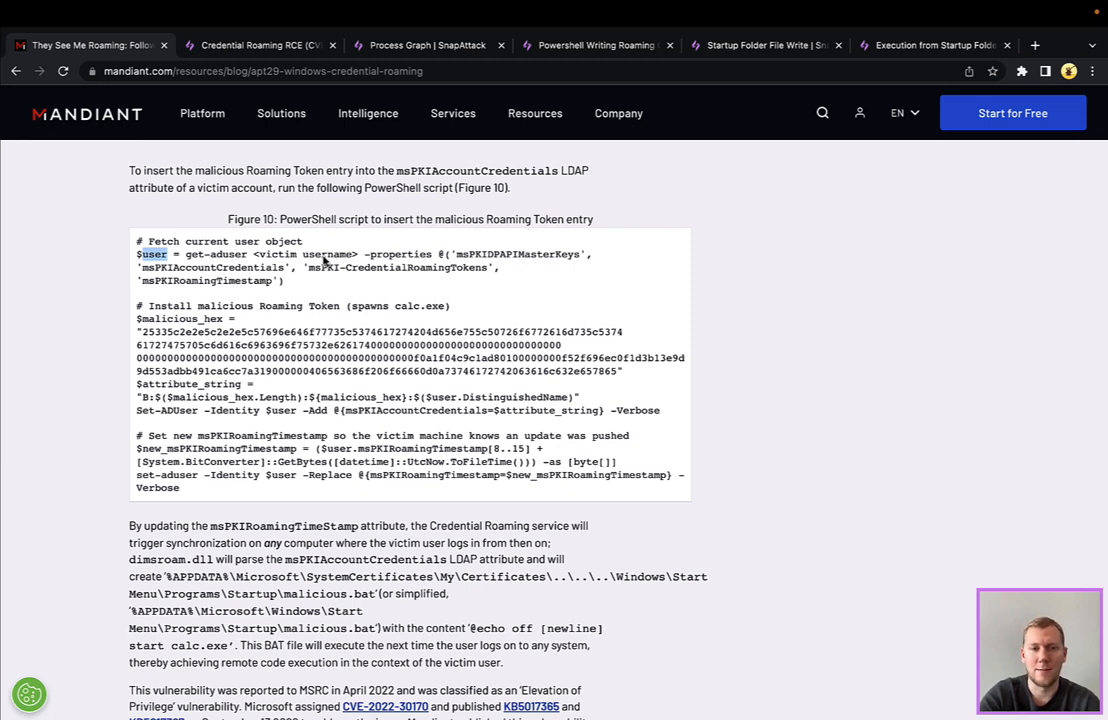
mouse_move(186, 418)
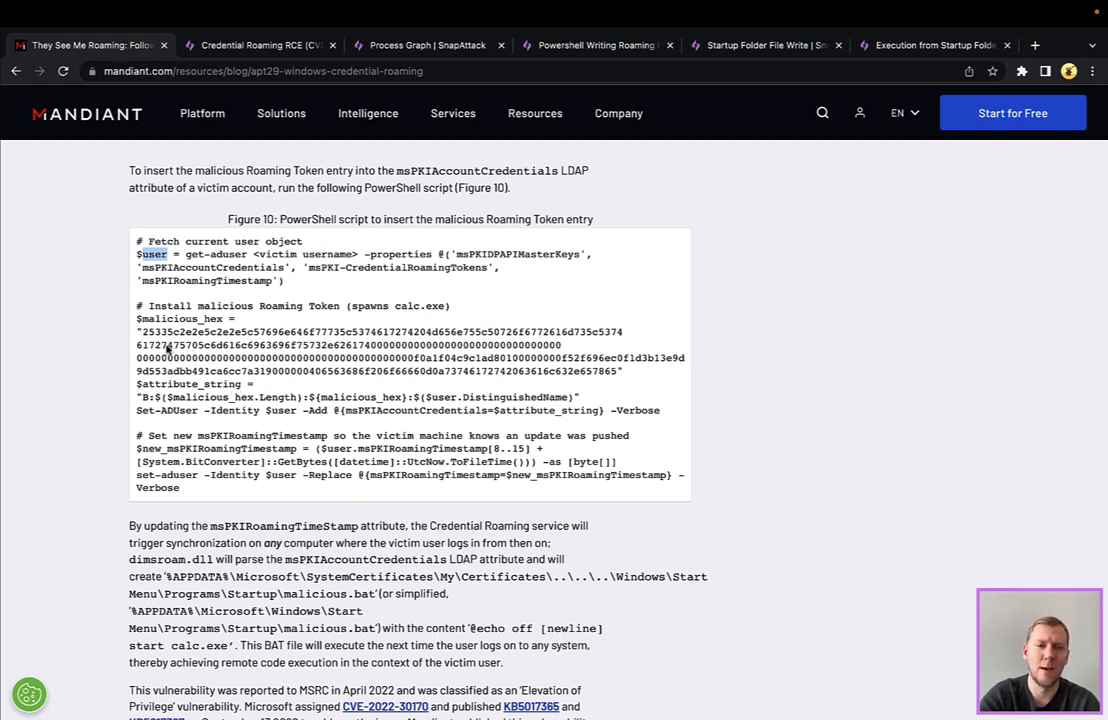
mouse_move(328, 348)
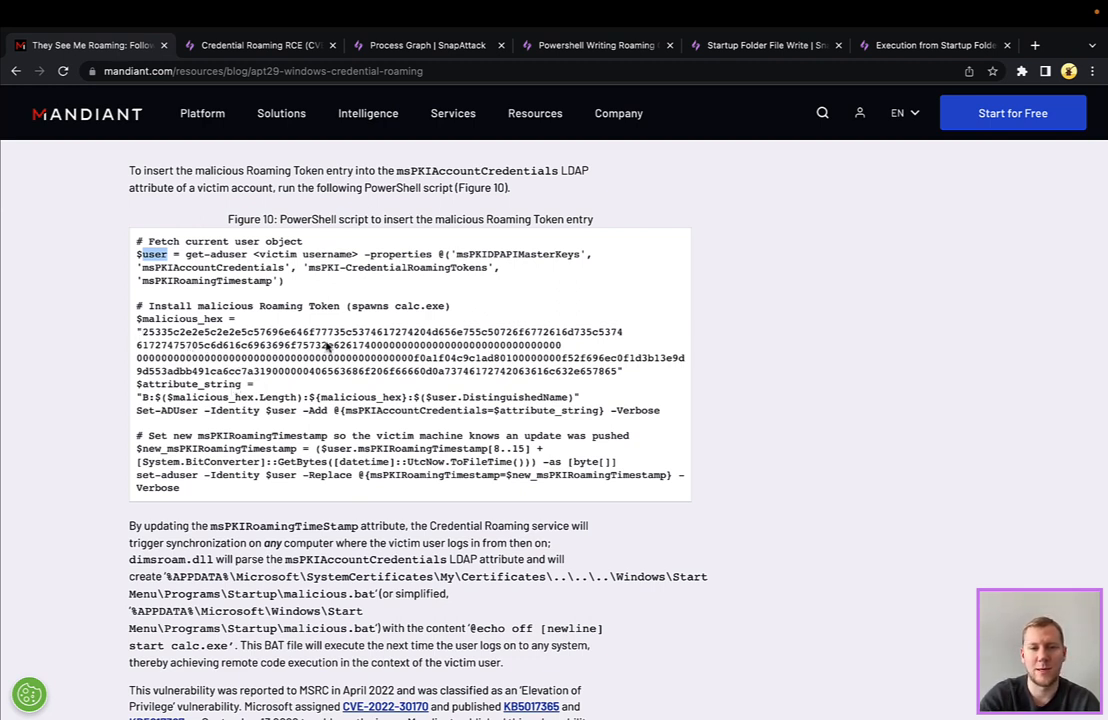
scroll("up", 3)
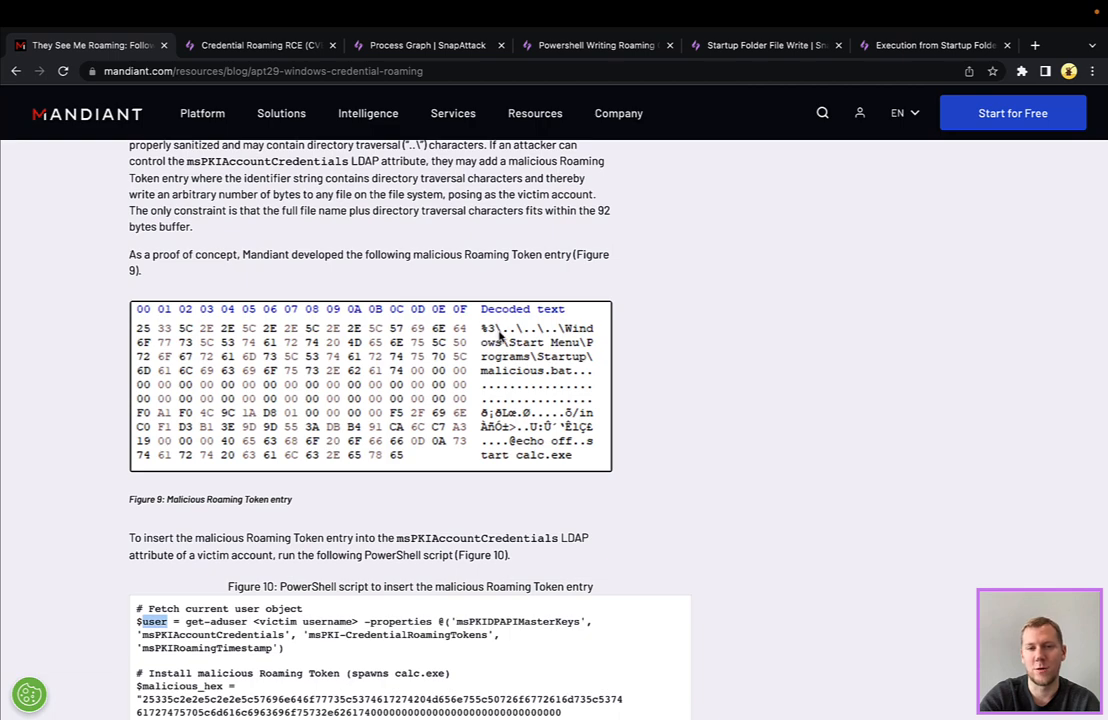
Step: Scroll through the malicious.bat startup-folder explanation around the Figure 10 PowerShell script
scroll("down", 3)
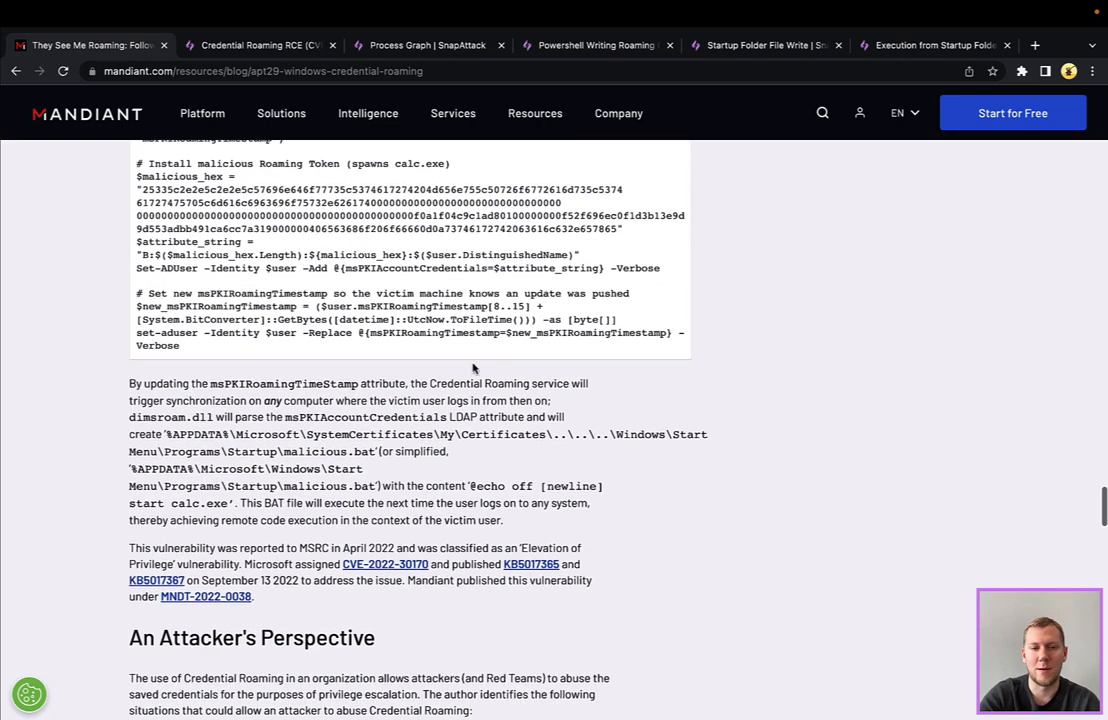
mouse_move(272, 442)
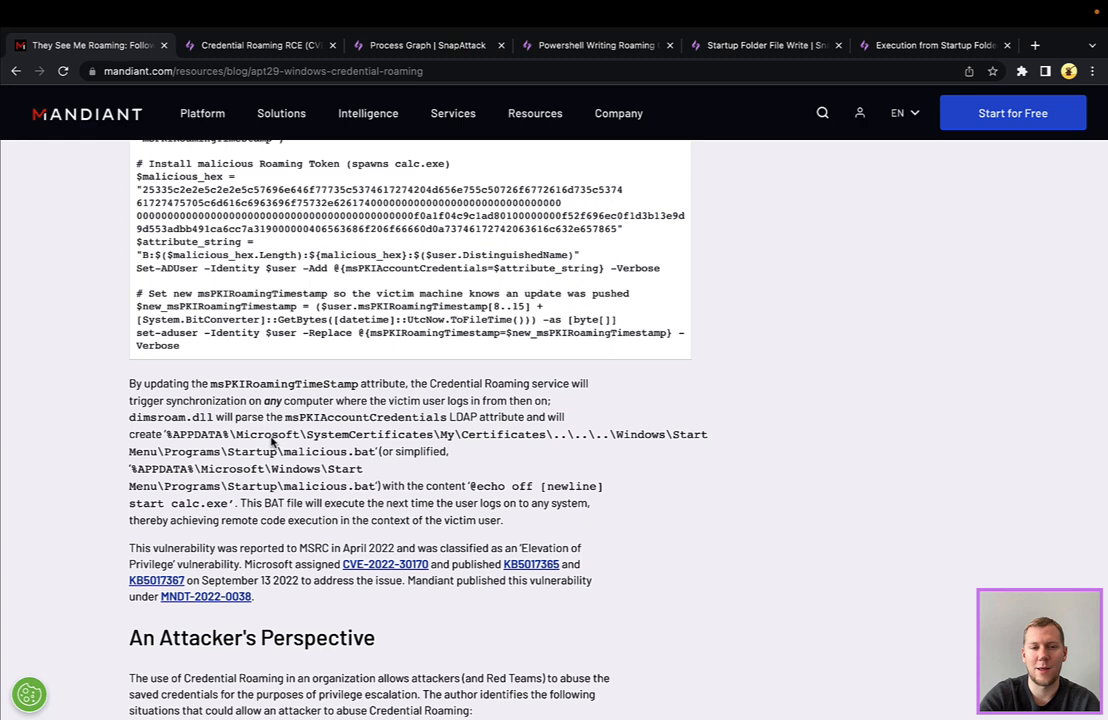
mouse_move(496, 444)
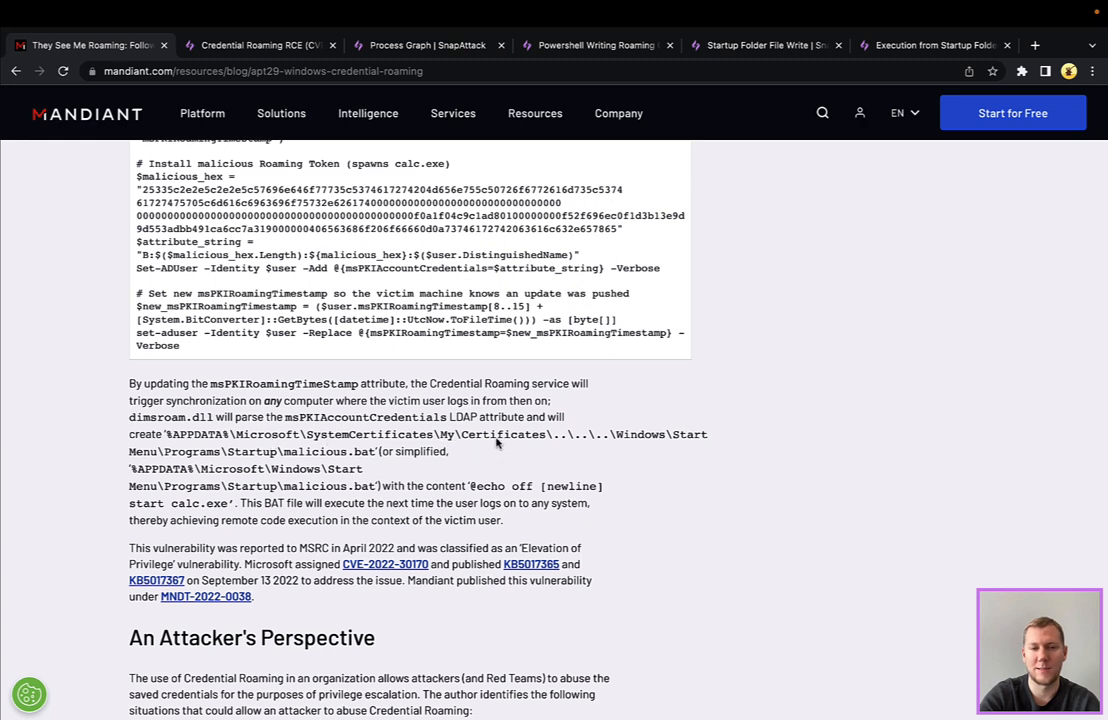
mouse_move(612, 444)
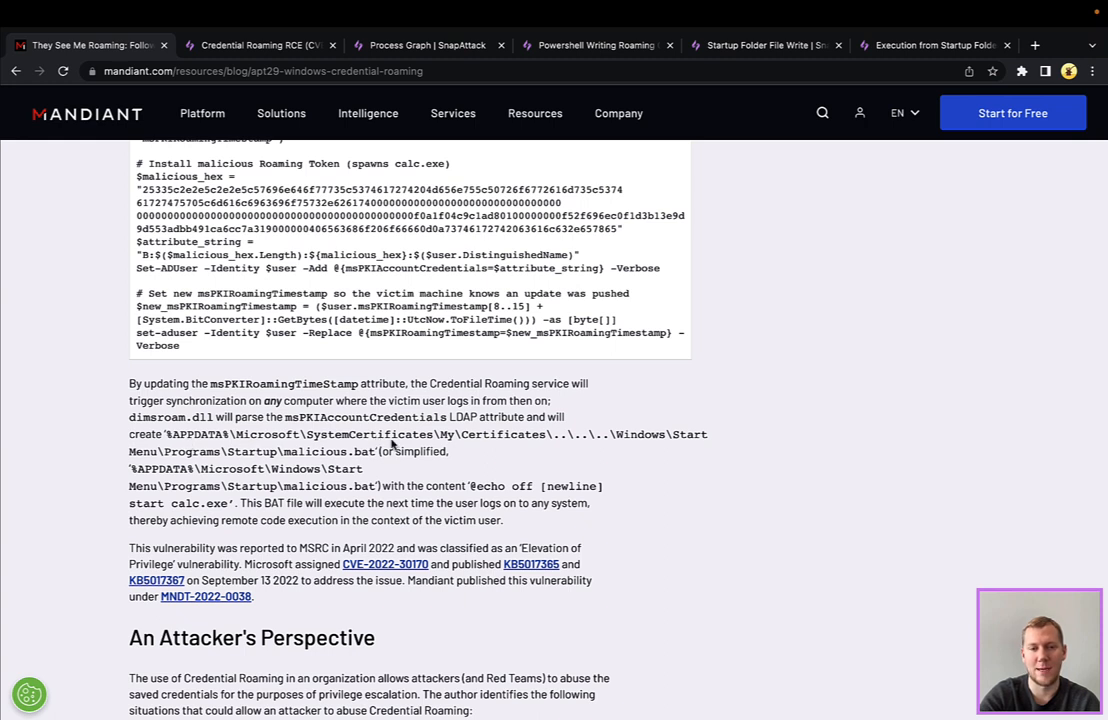
mouse_move(204, 490)
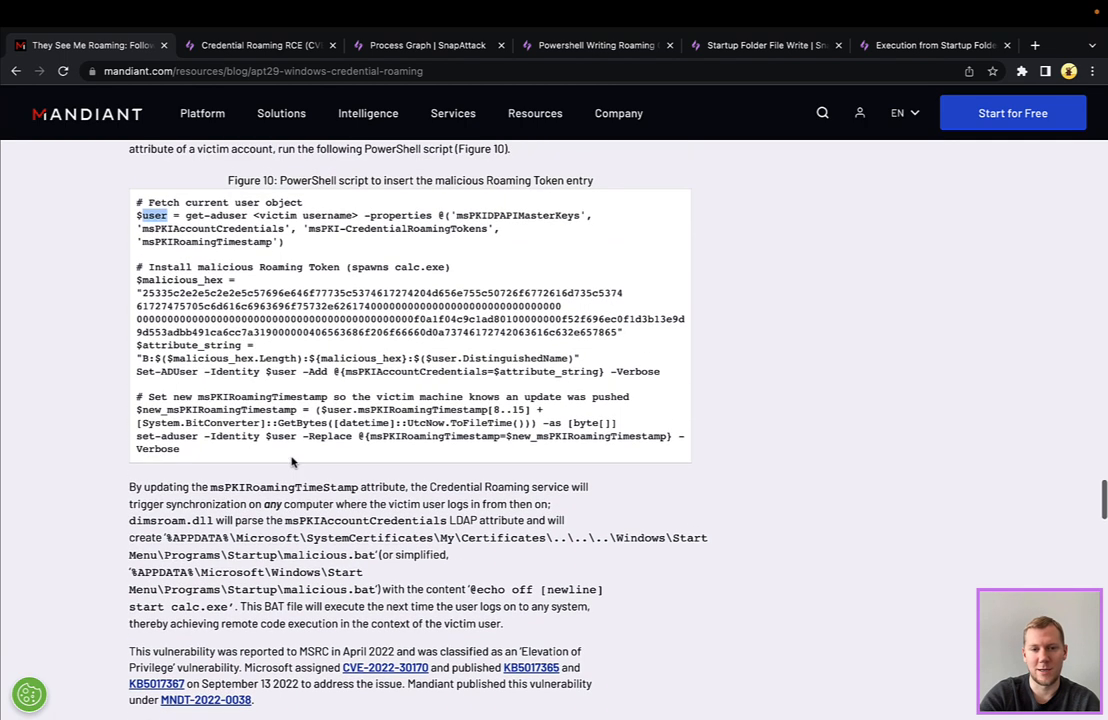
scroll("down", 3)
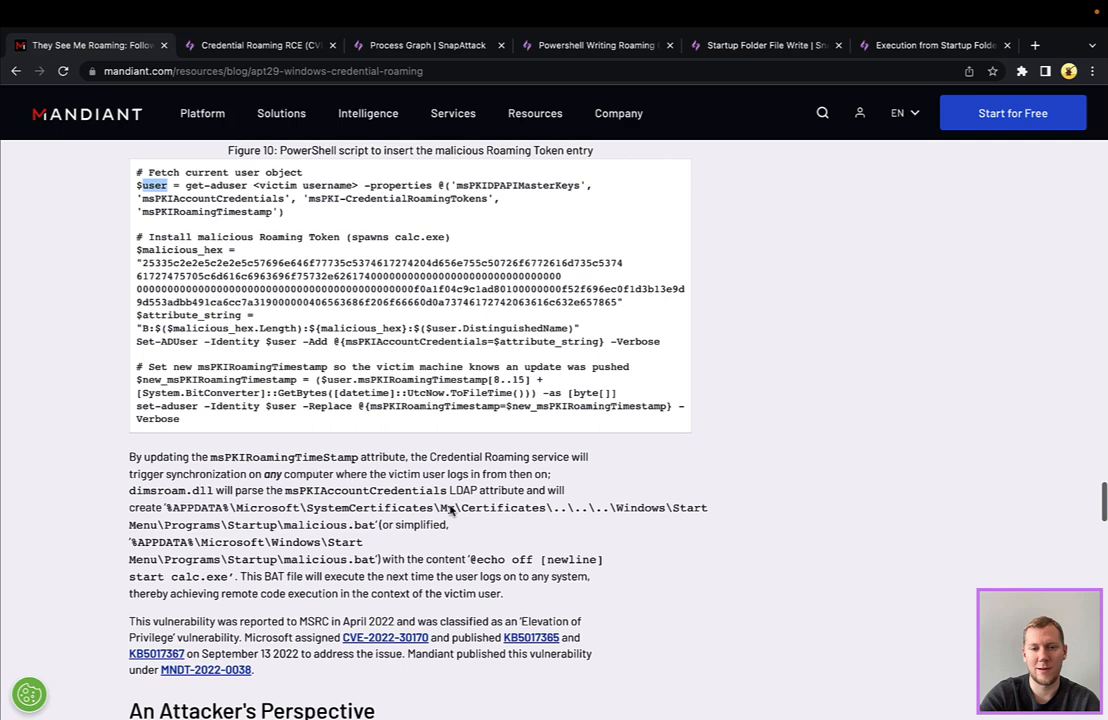
mouse_move(368, 570)
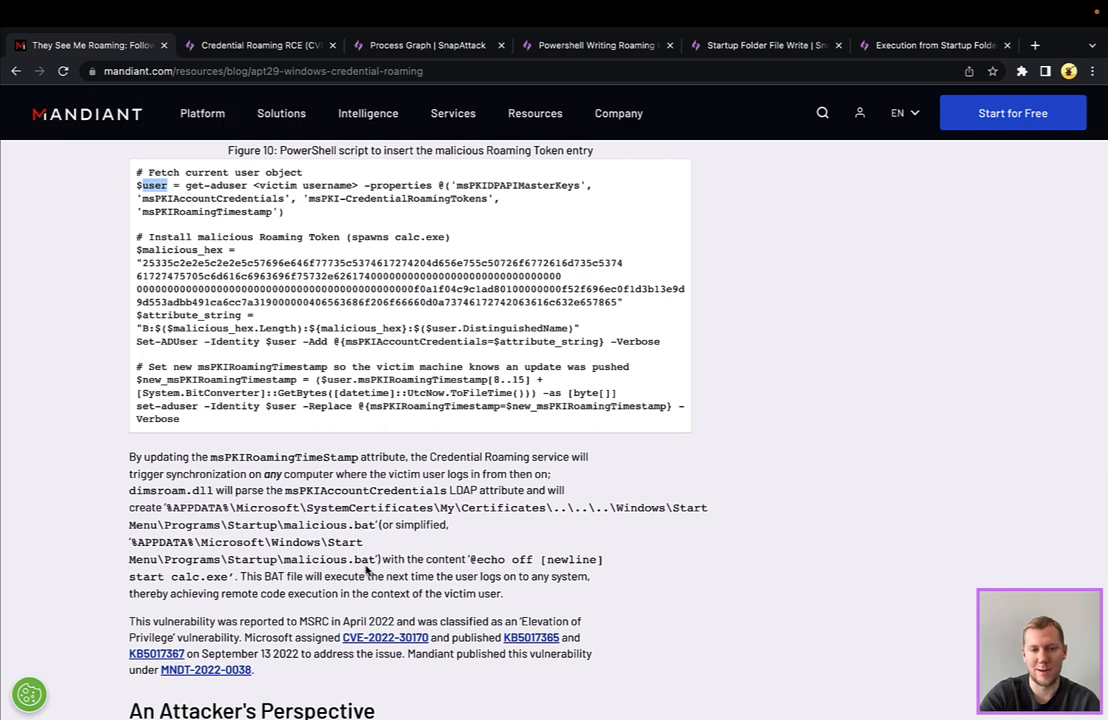
mouse_move(170, 592)
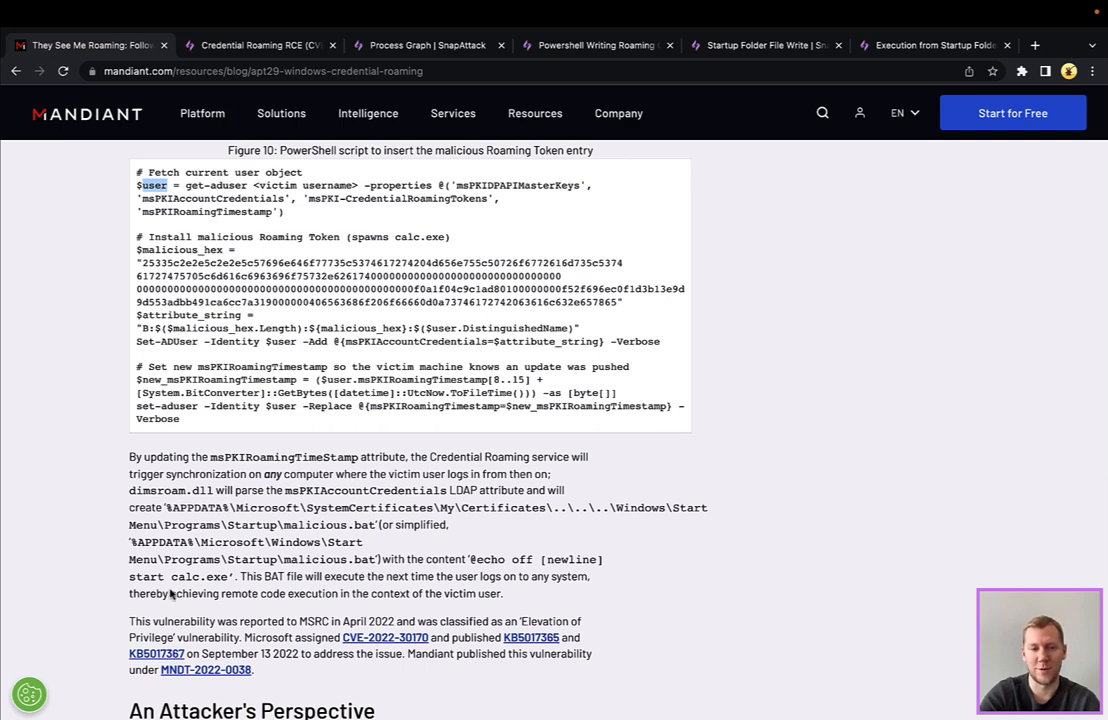
mouse_move(258, 468)
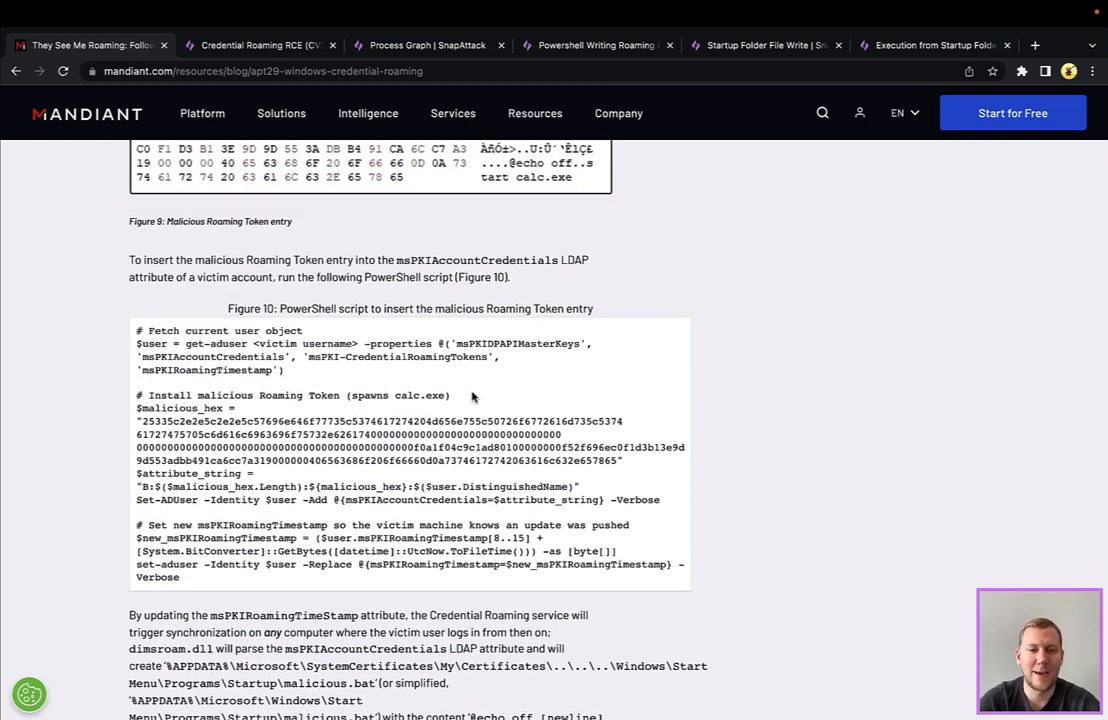
mouse_move(274, 478)
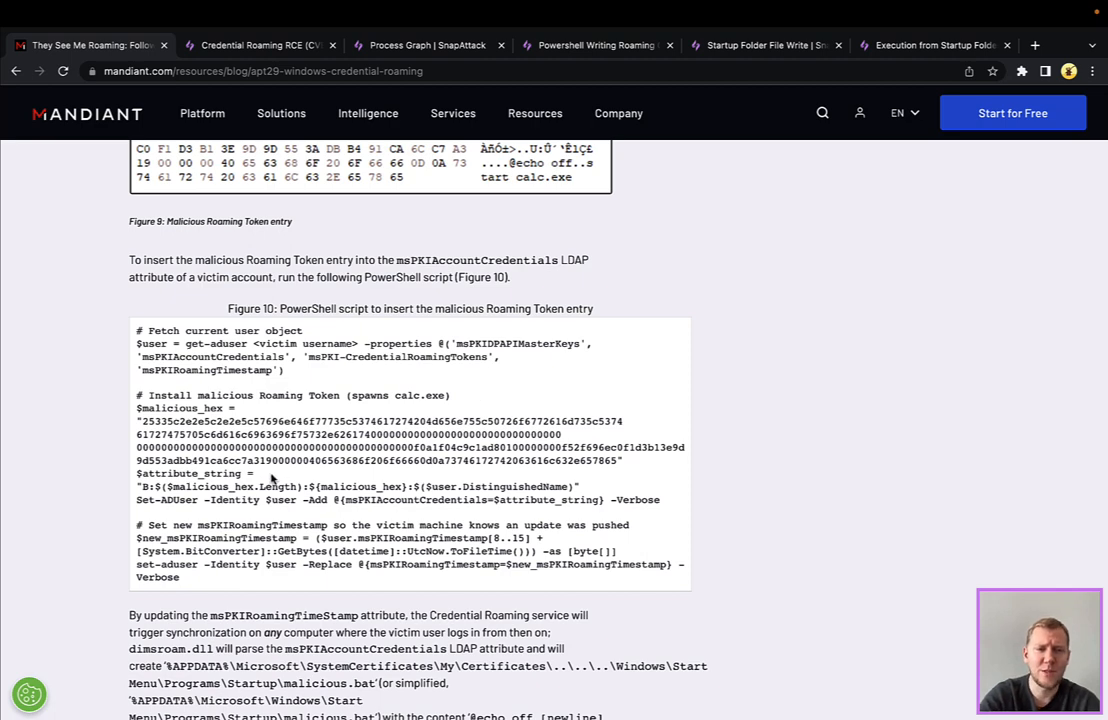
mouse_move(504, 440)
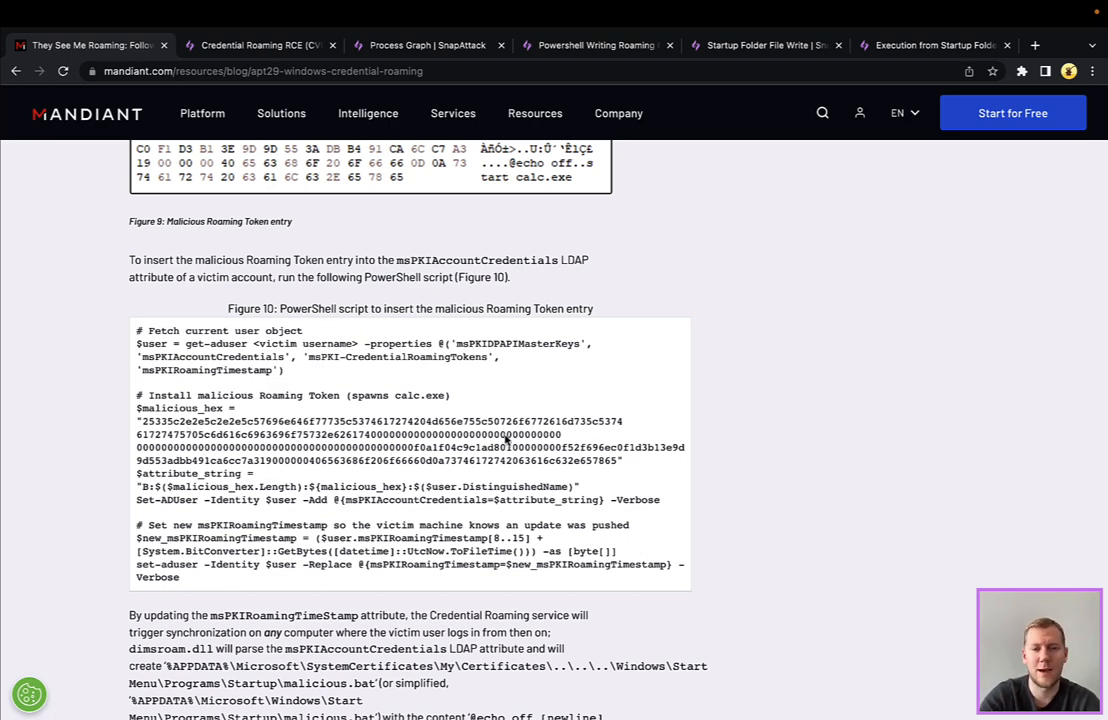
Step: Highlight msPKIAccountCredentials in the Set-ADUser line of Figure 10's PowerShell script
scroll("down", 3)
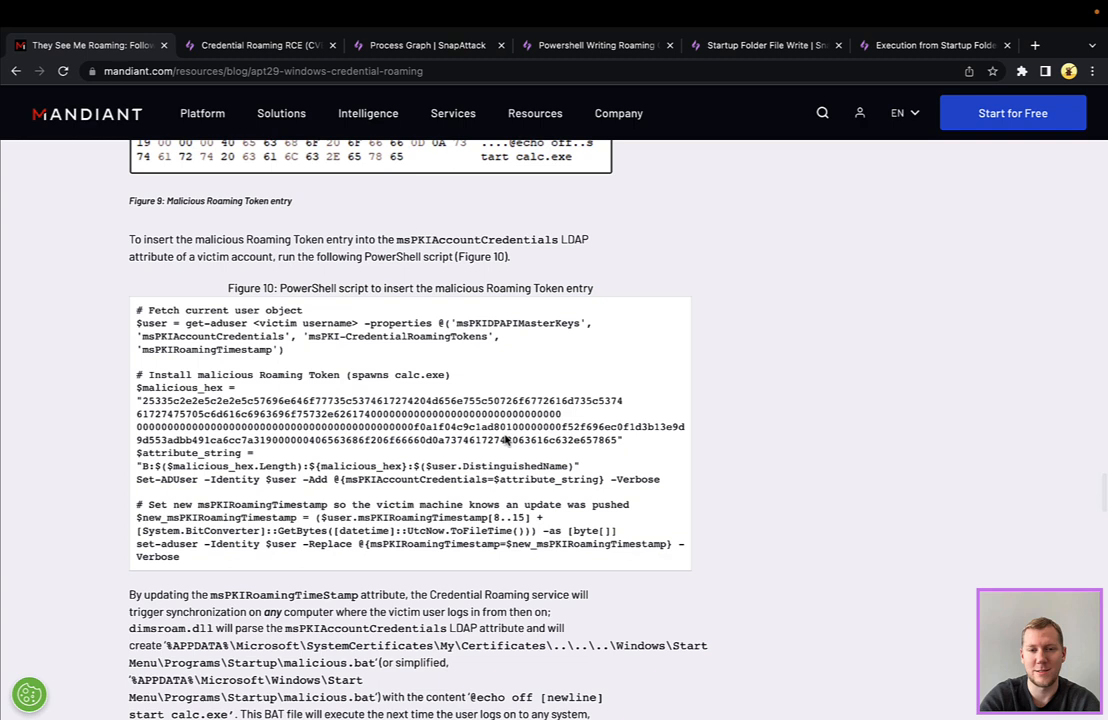
mouse_move(192, 486)
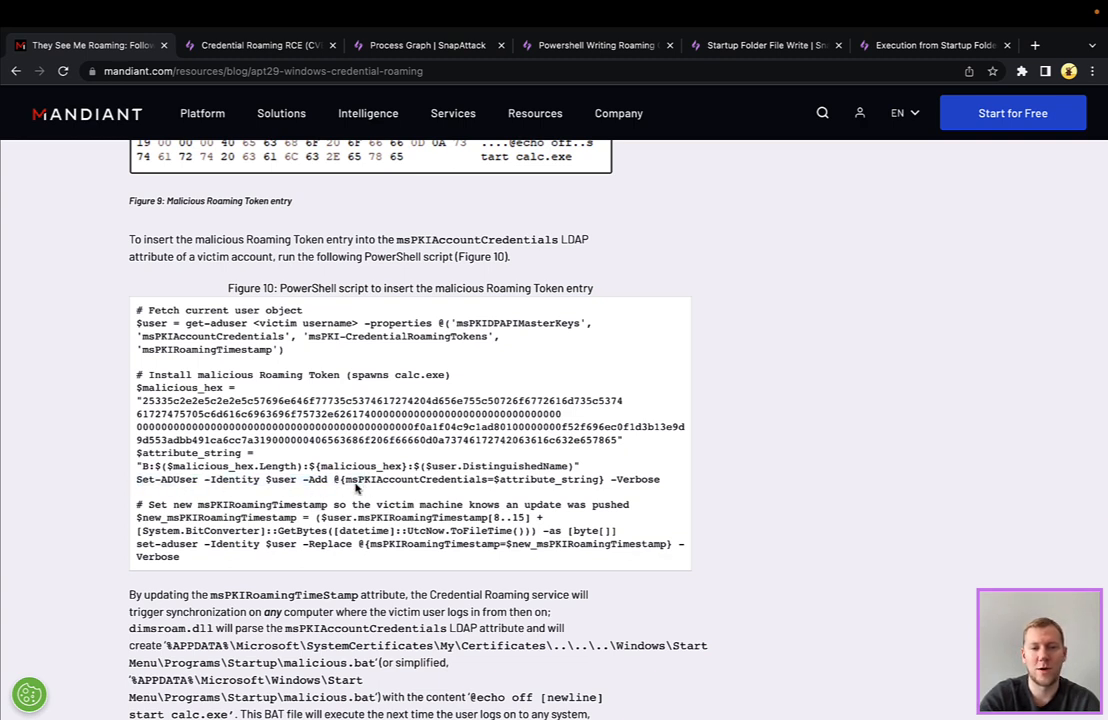
mouse_move(180, 490)
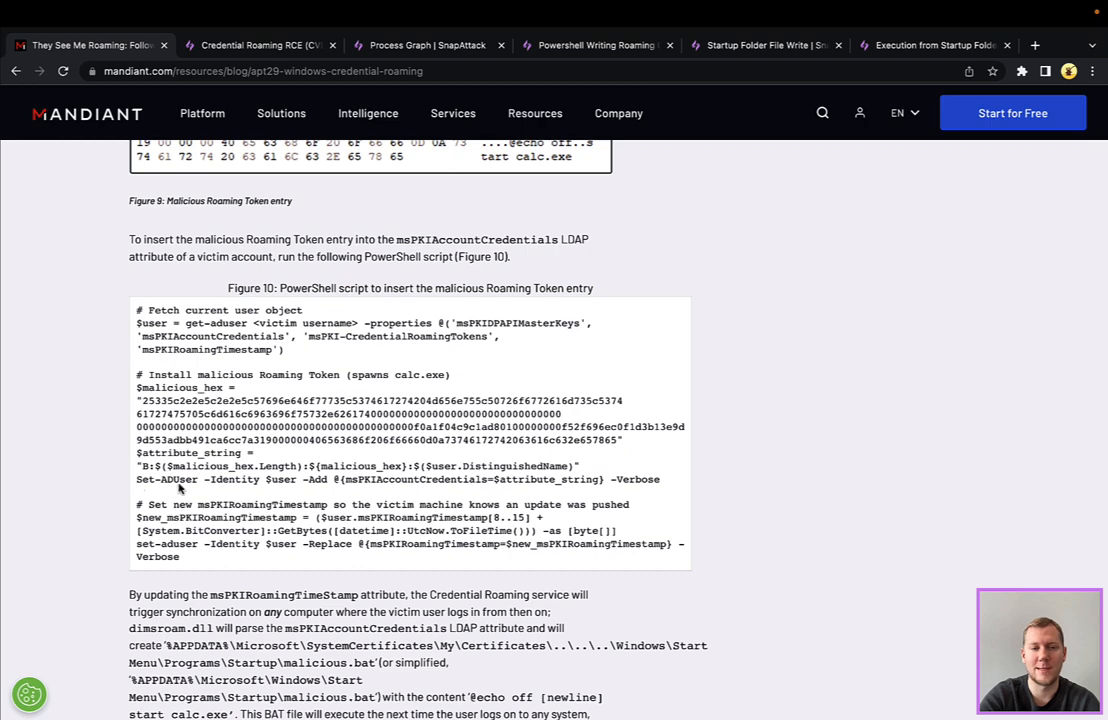
double_click(412, 480)
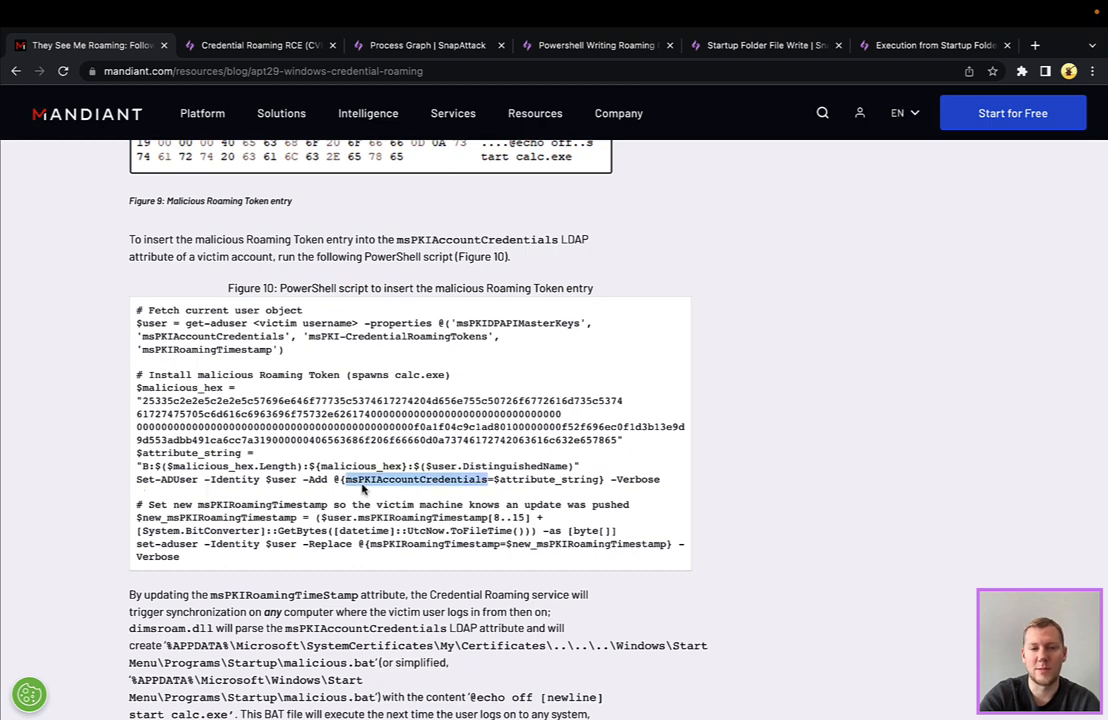
scroll("down", 3)
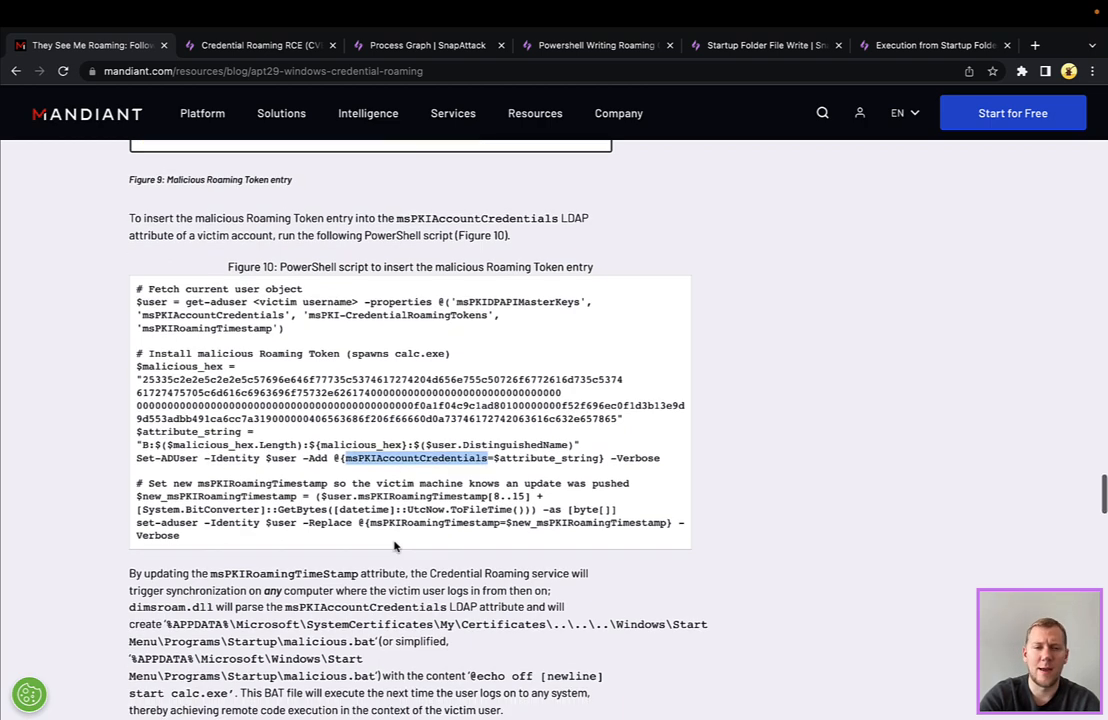
scroll("down", 3)
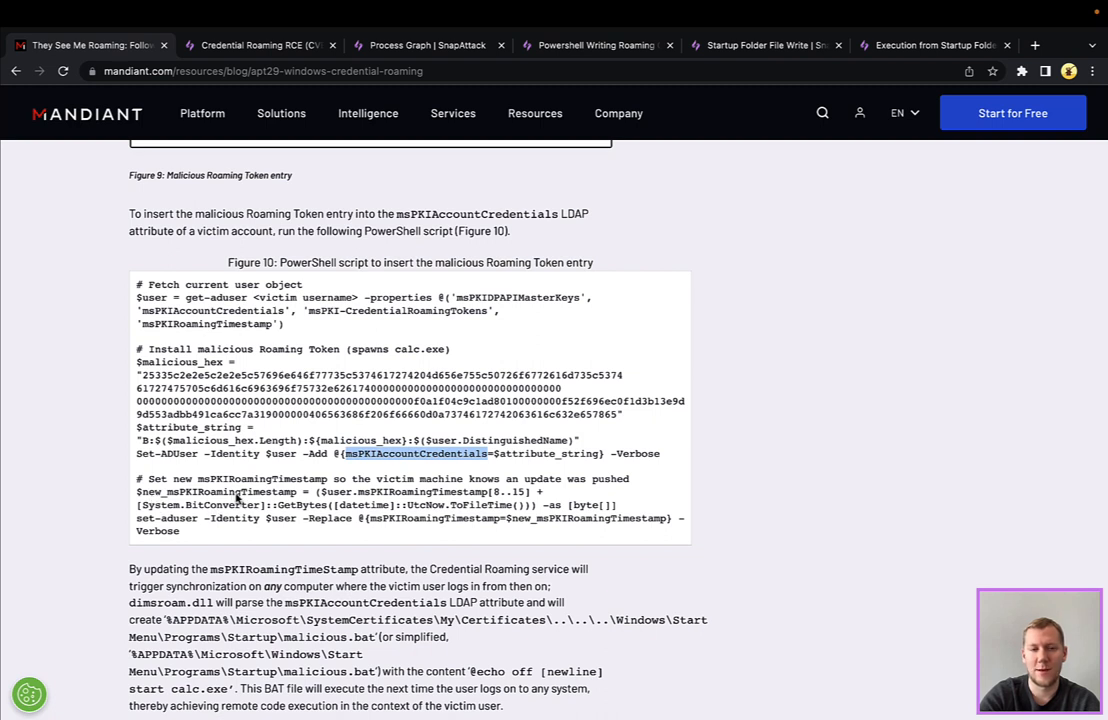
mouse_move(264, 504)
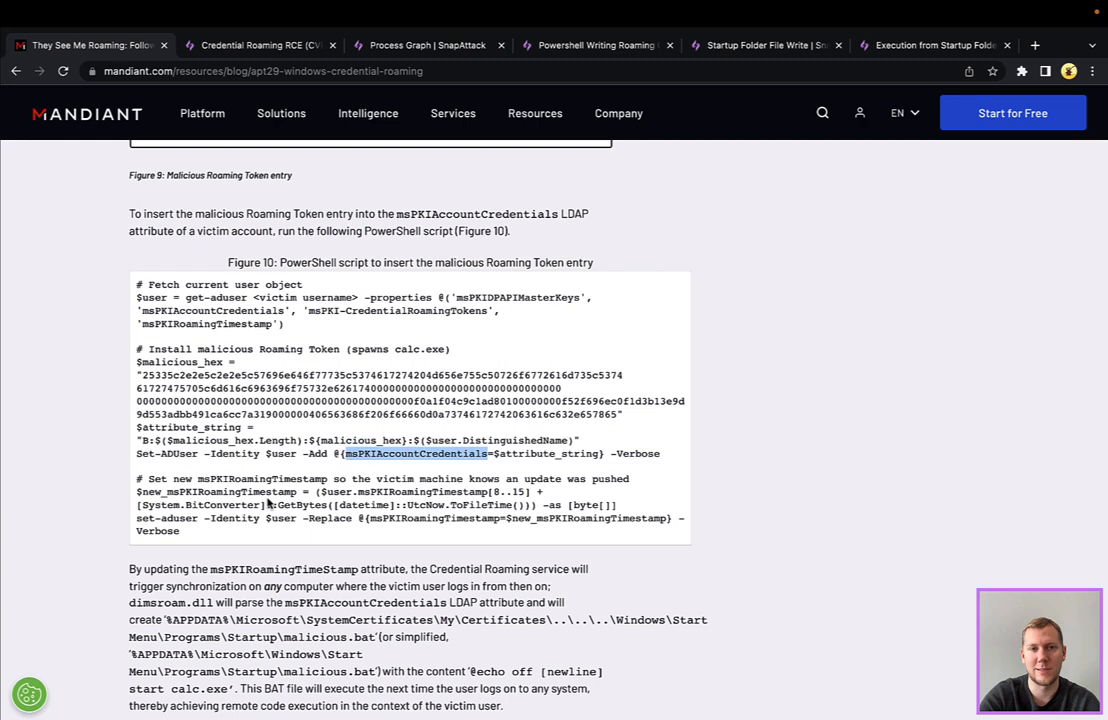
mouse_move(404, 510)
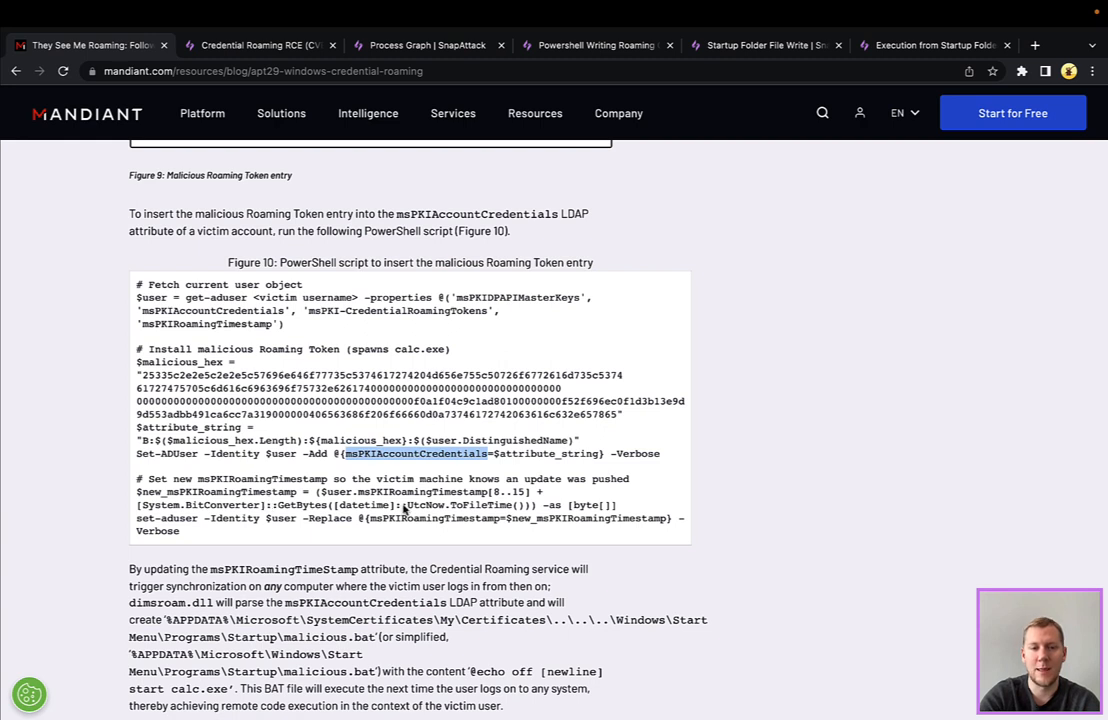
mouse_move(460, 456)
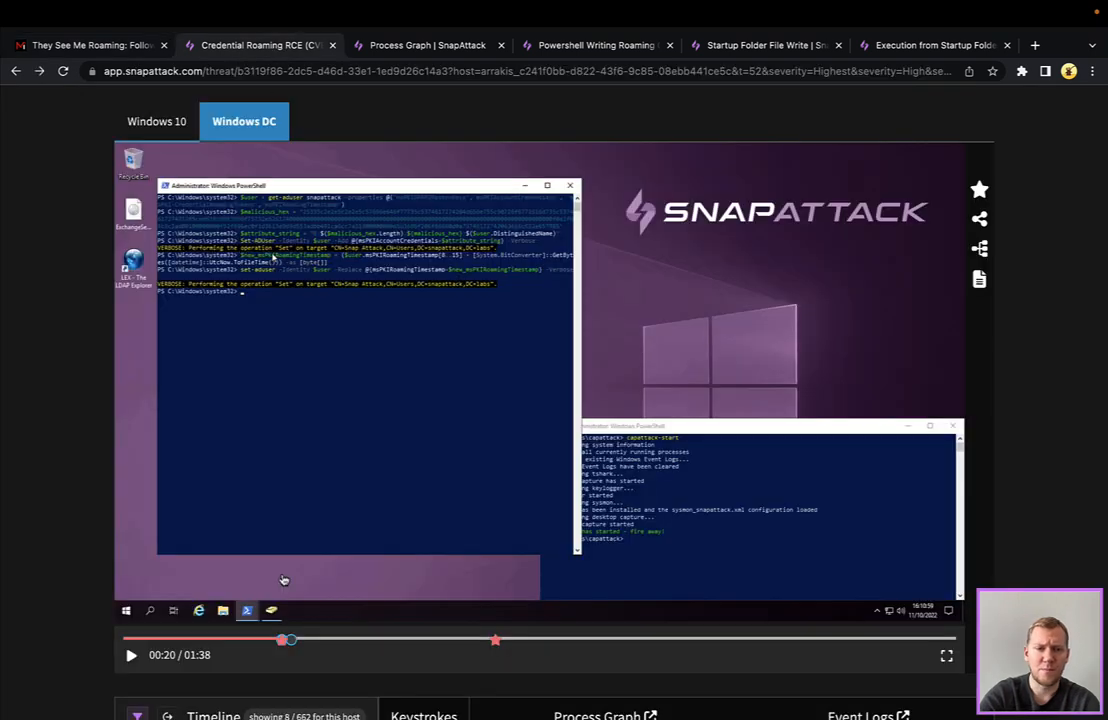
Step: Play the Windows DC replay, briefly viewing the Windows 10 host, until calc.exe launches on the victim
left_click(130, 656)
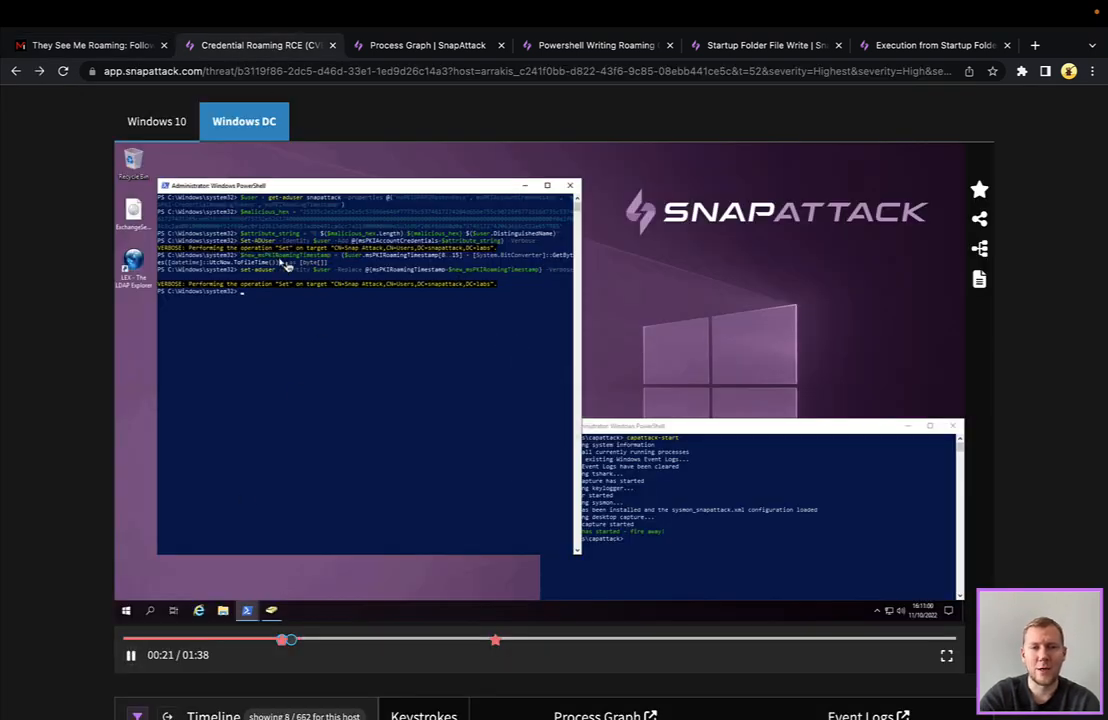
left_click(126, 612)
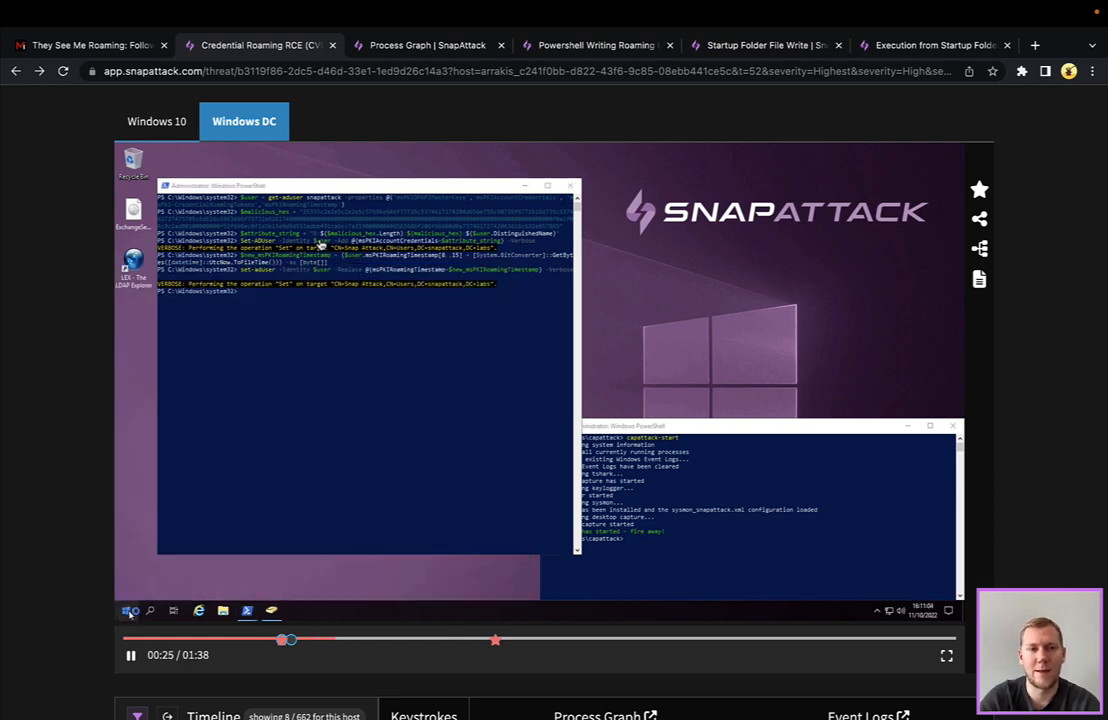
left_click(156, 122)
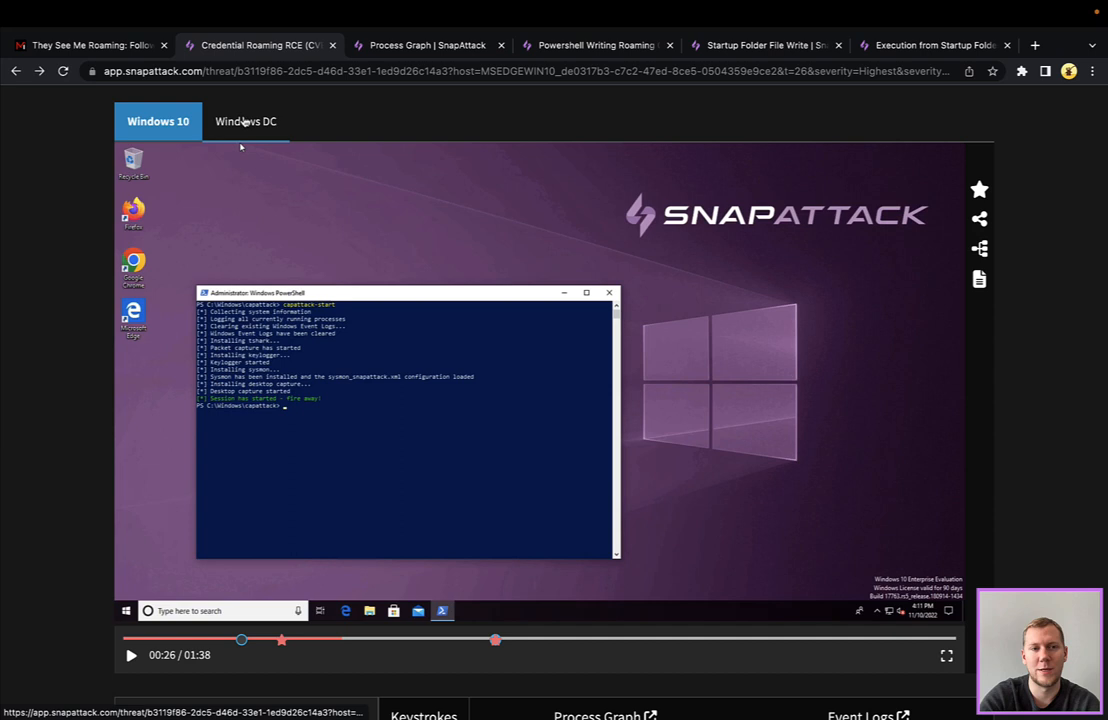
left_click(244, 122)
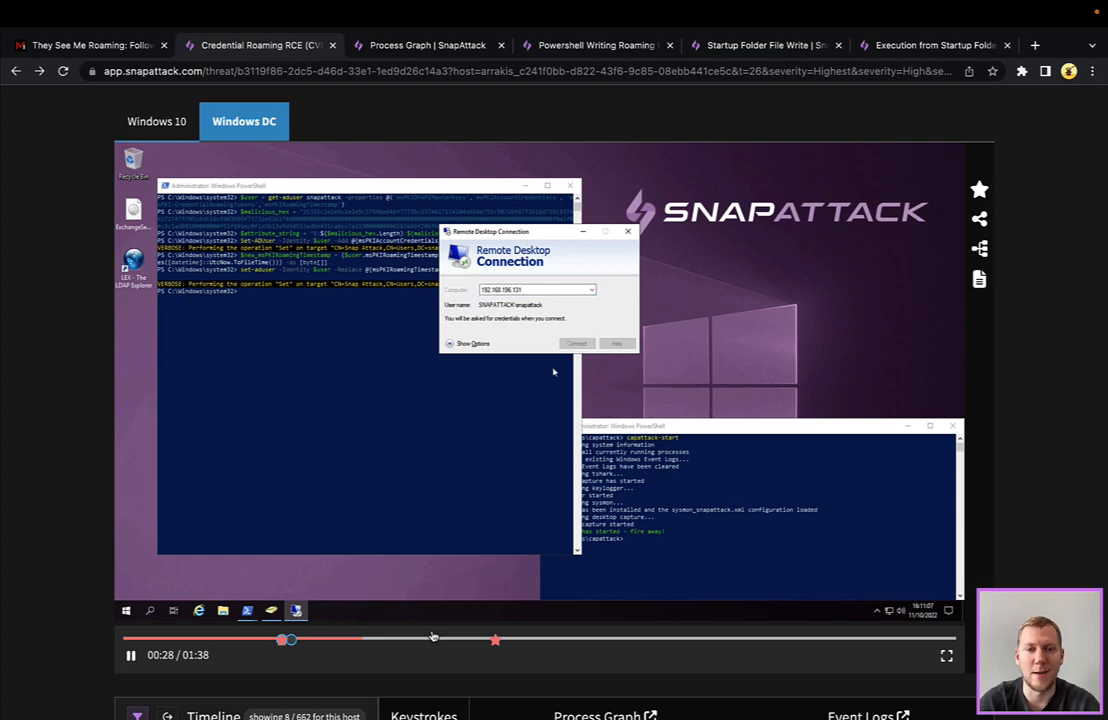
left_click(576, 344)
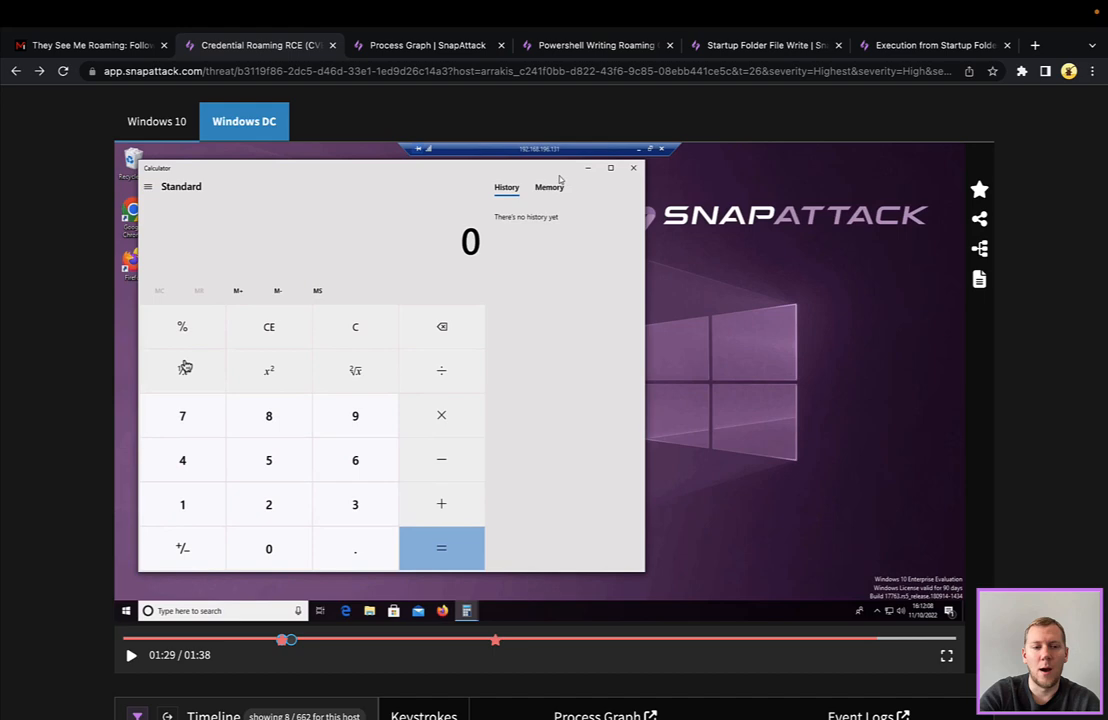
Step: Review the Timeline of matched detections on the Windows 10 host and move to the Process Graph
scroll("down", 3)
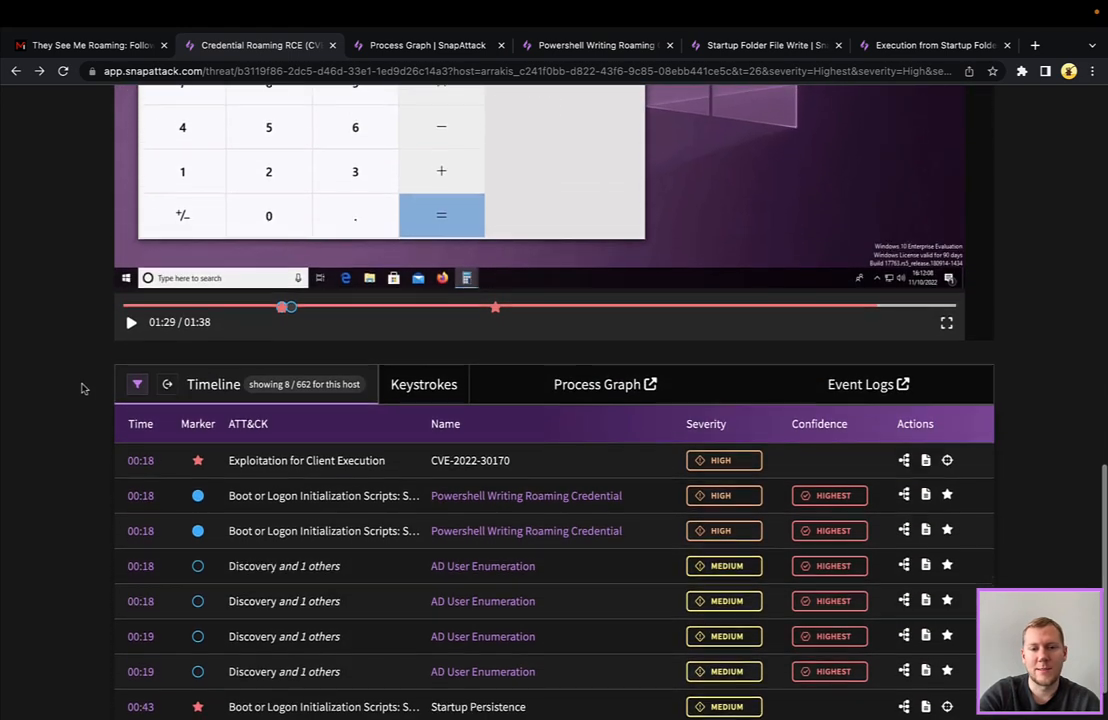
left_click(244, 200)
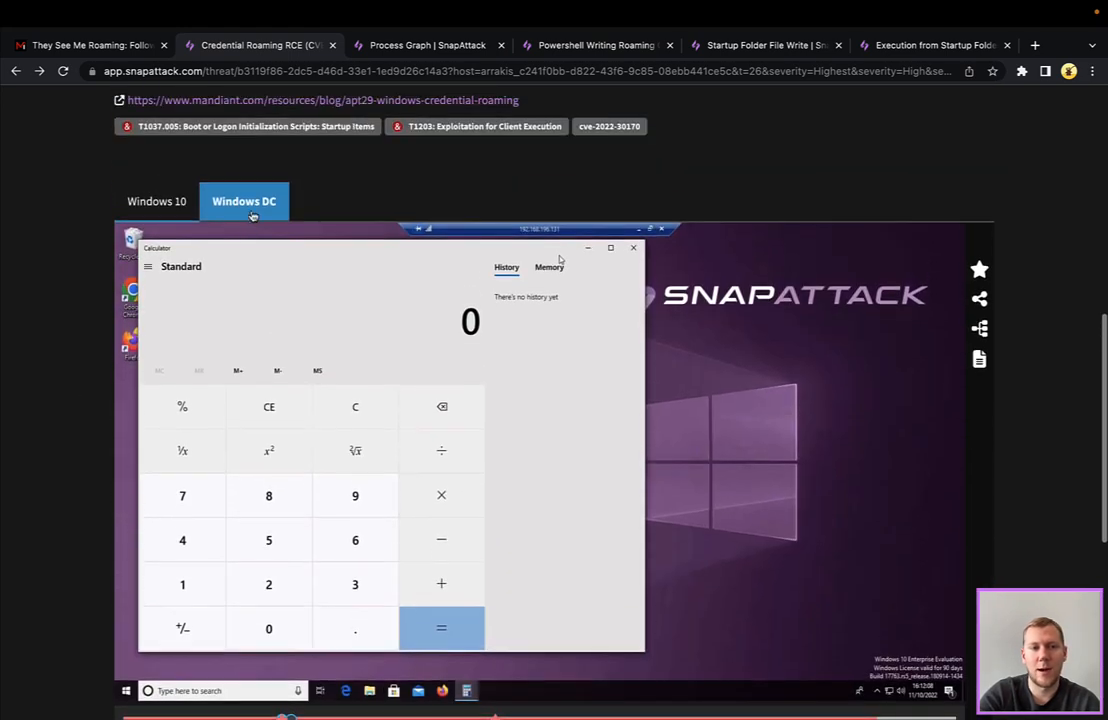
scroll("down", 3)
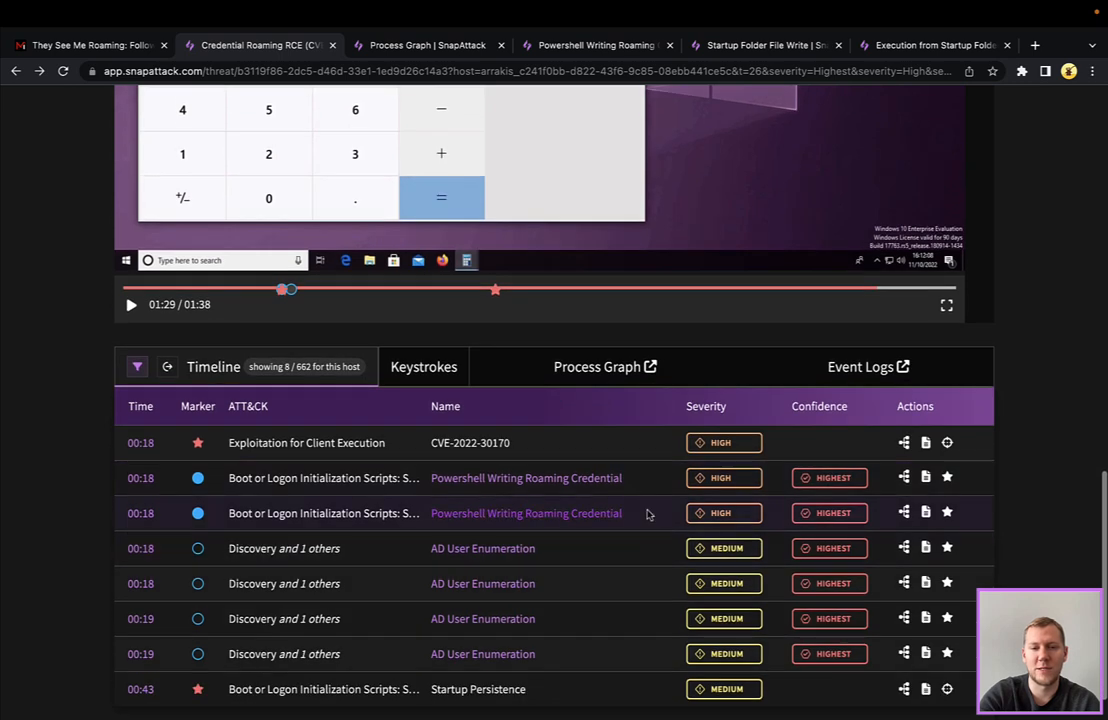
mouse_move(526, 476)
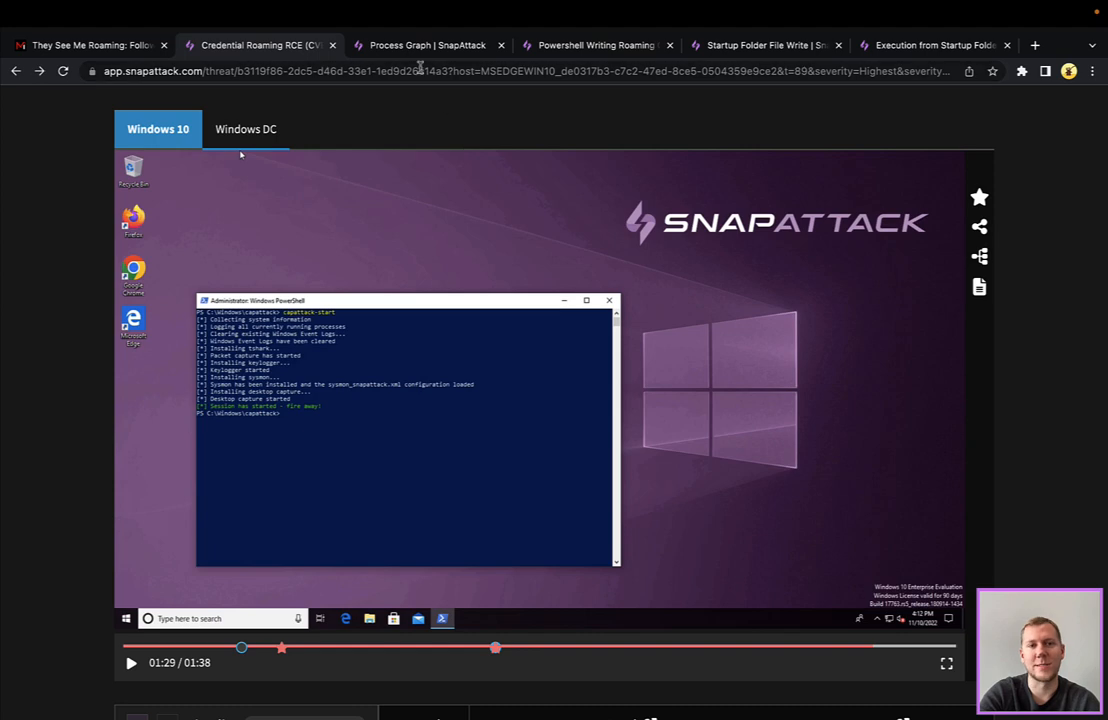
left_click(428, 44)
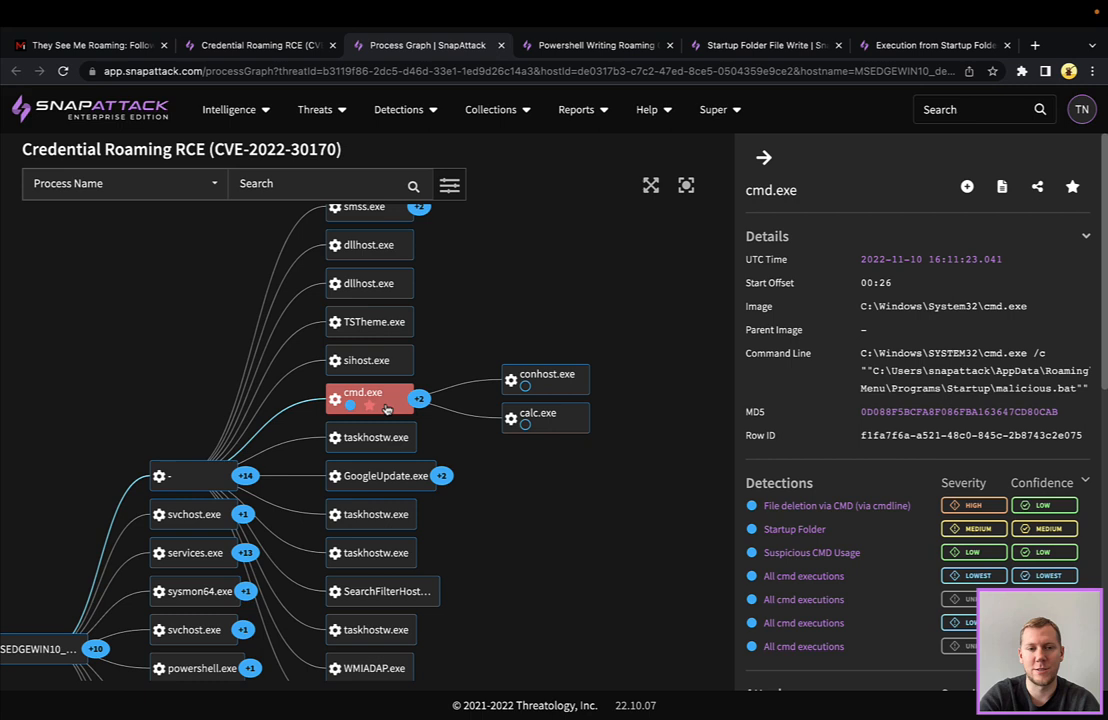
mouse_move(900, 364)
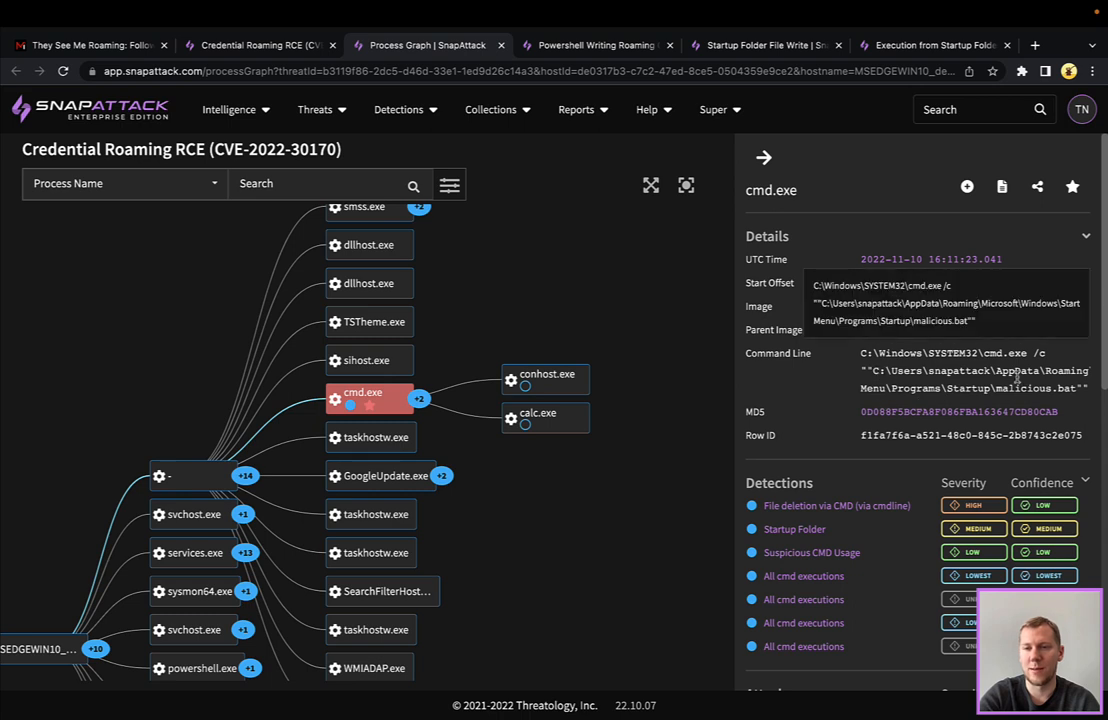
Step: Inspect the calc.exe and parent cmd.exe nodes, then go to the Powershell Writing Roaming Credential detection
left_click(538, 412)
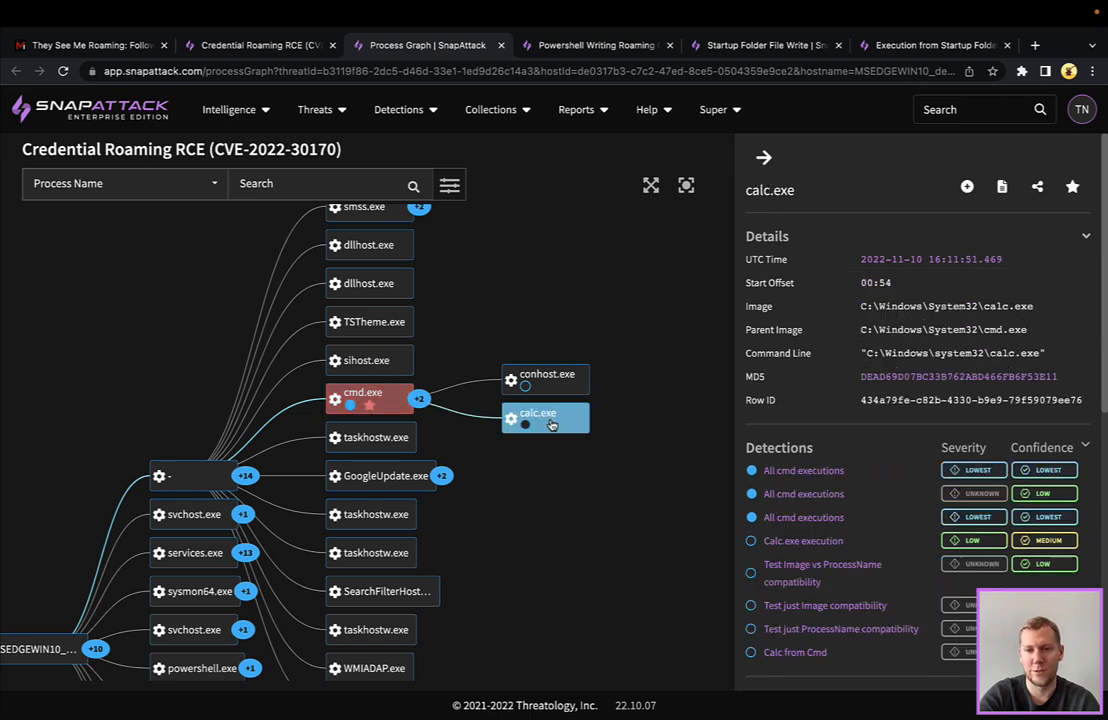
mouse_move(686, 398)
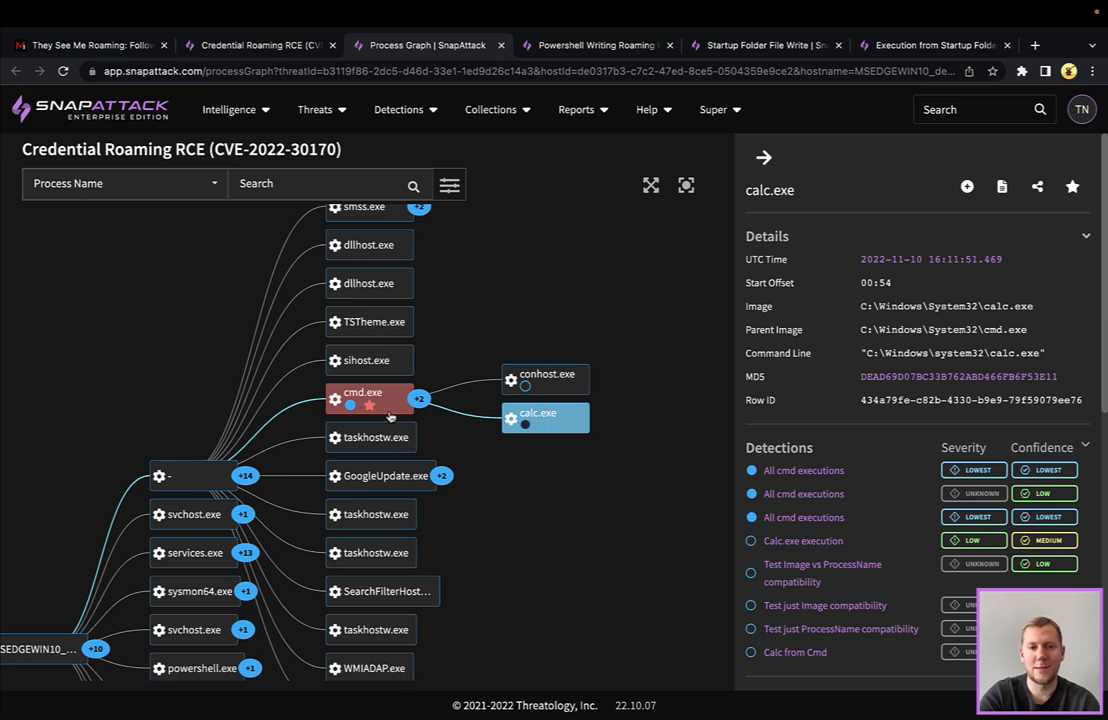
left_click(364, 392)
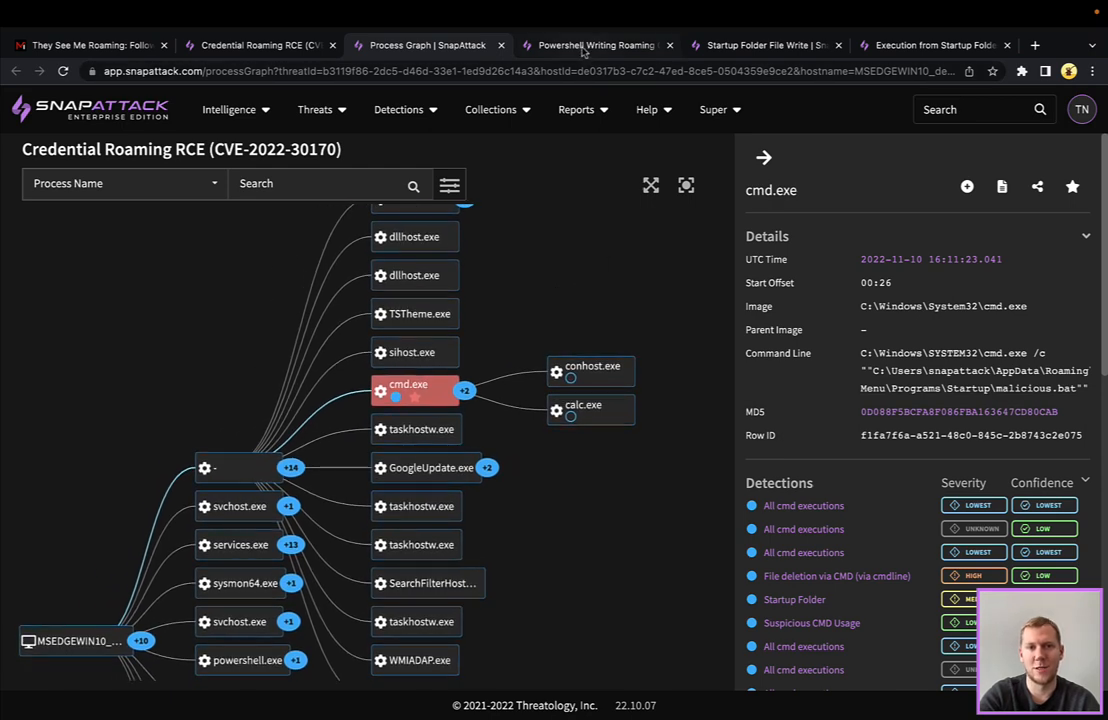
left_click(596, 44)
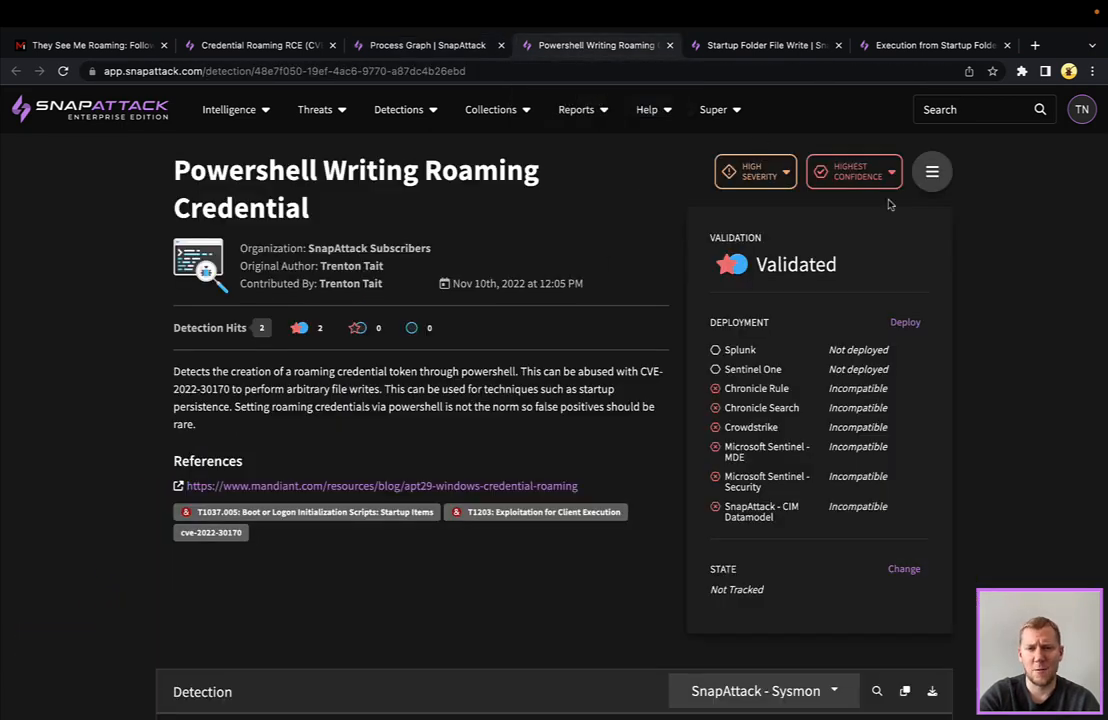
mouse_move(1020, 222)
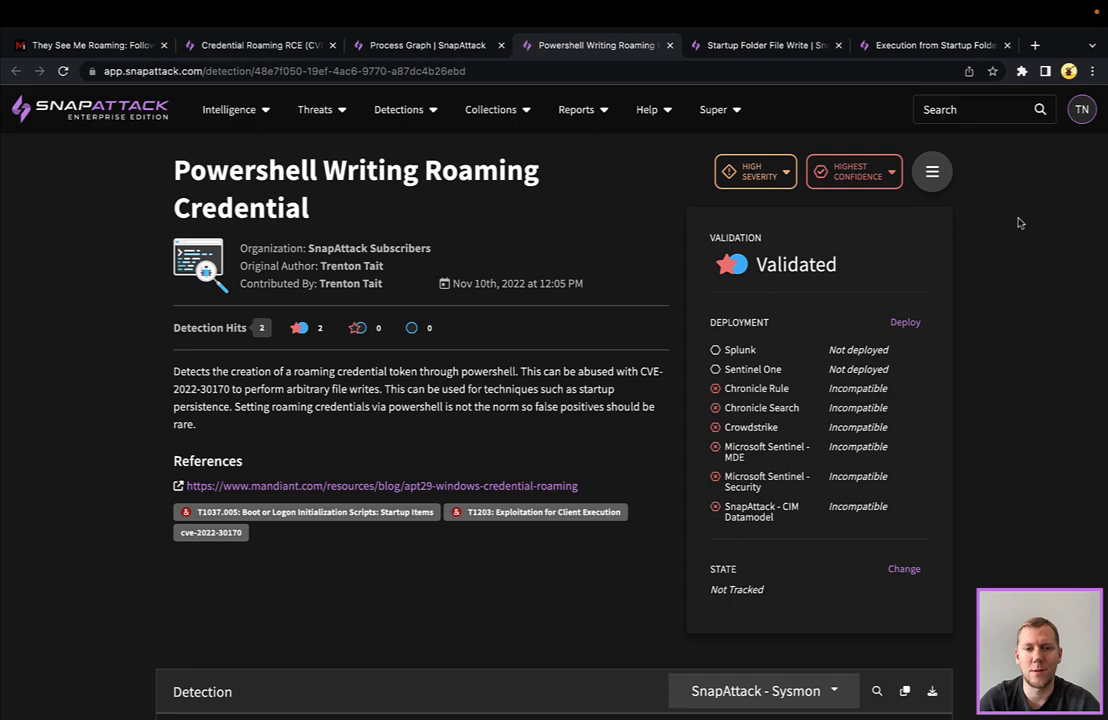
Step: Step through the Matching Logs with the next-log arrow, then go to the Startup Folder File Write detection
scroll("down", 3)
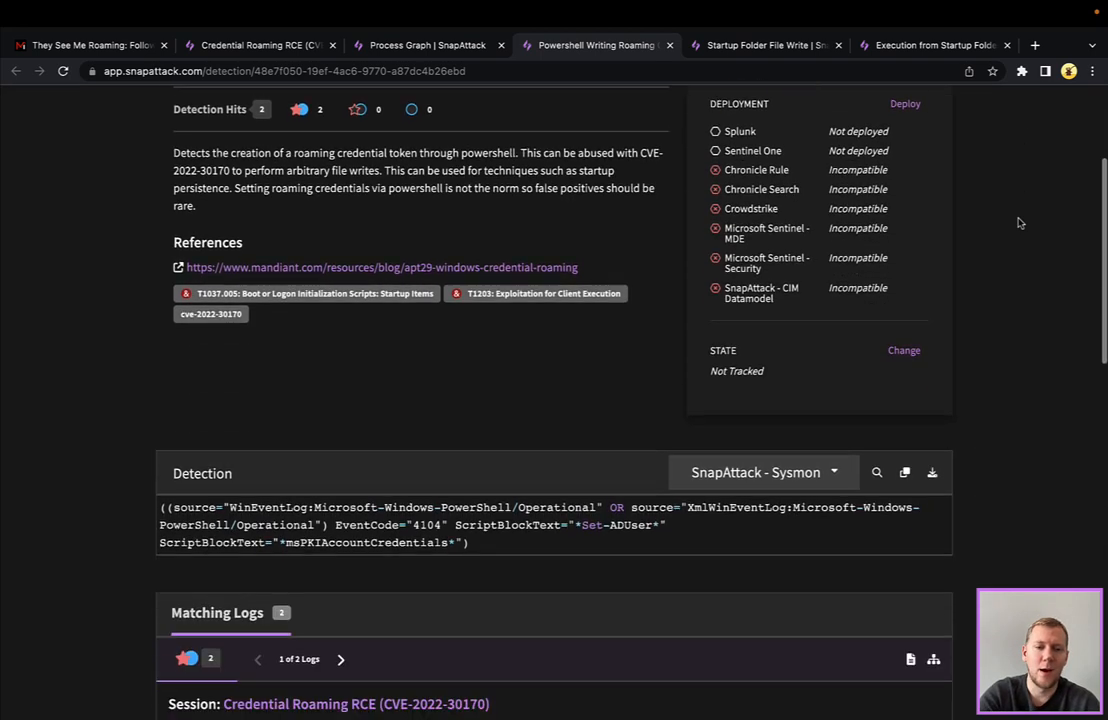
scroll("down", 3)
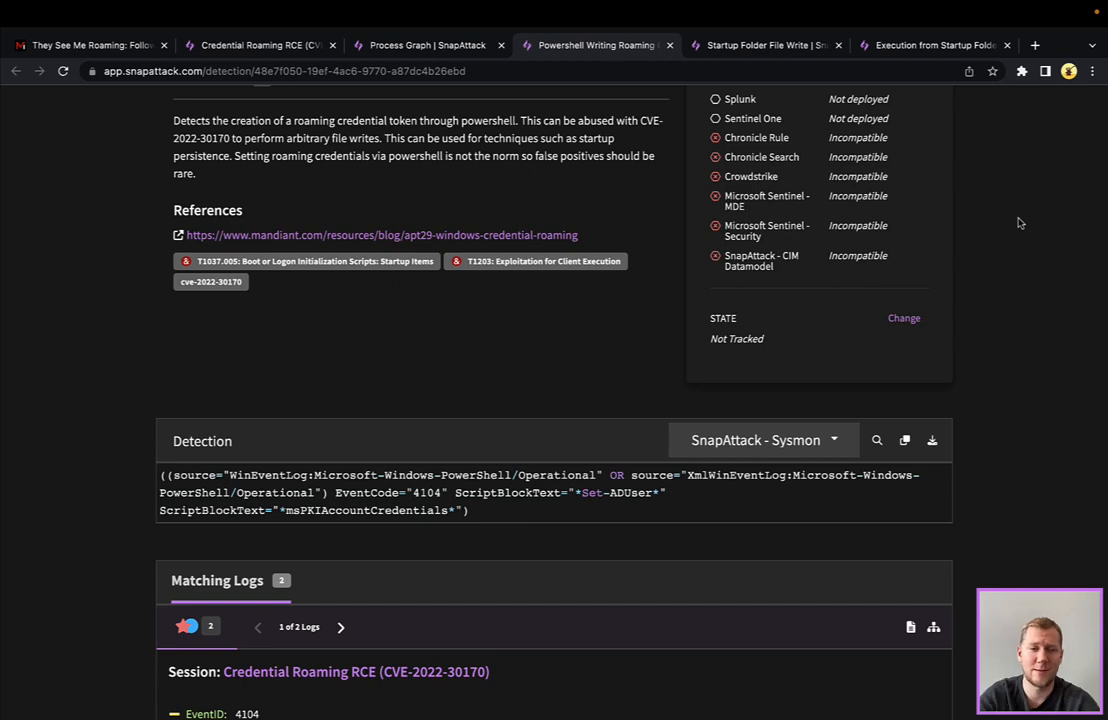
scroll("down", 3)
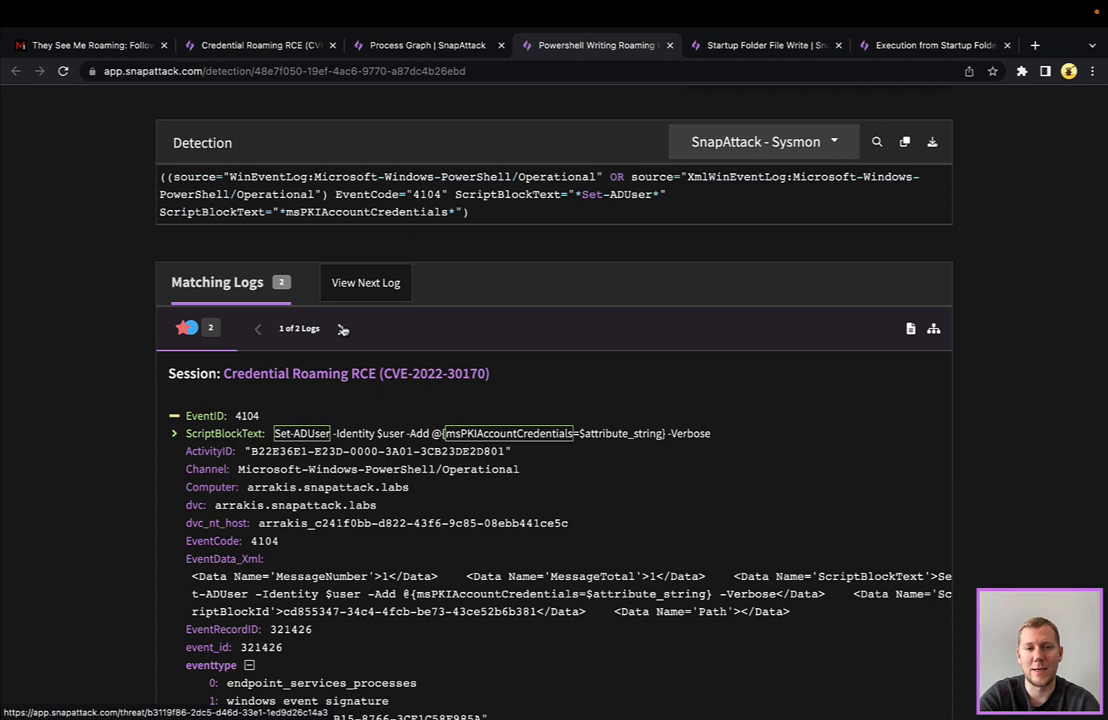
left_click(340, 328)
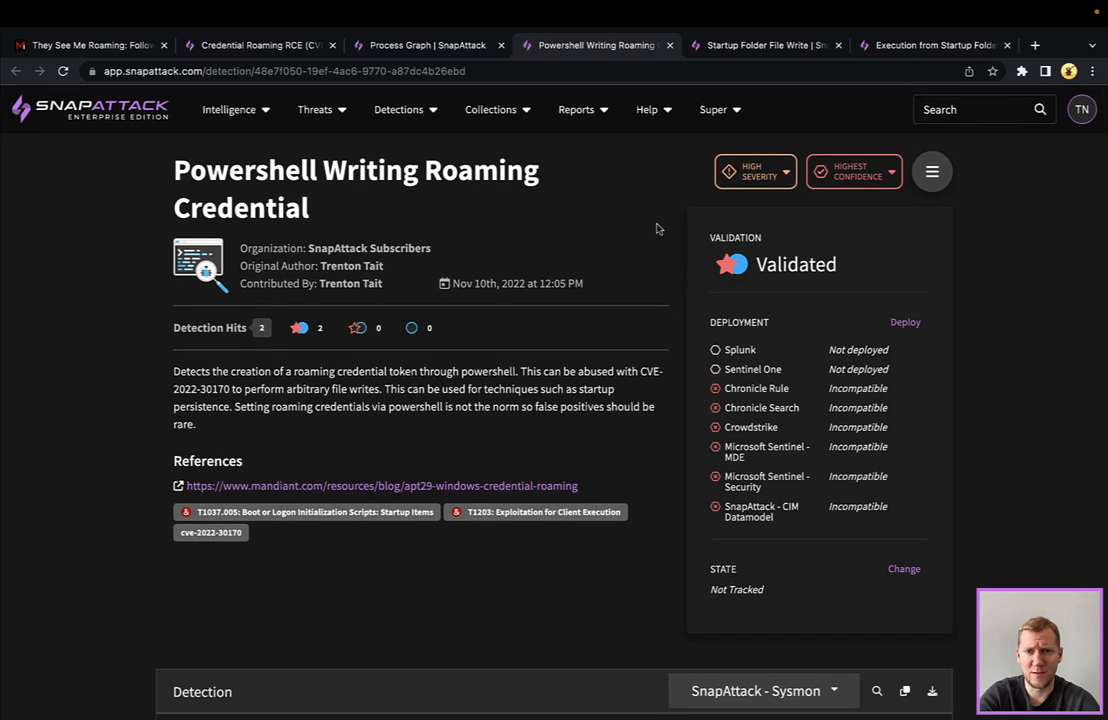
mouse_move(766, 44)
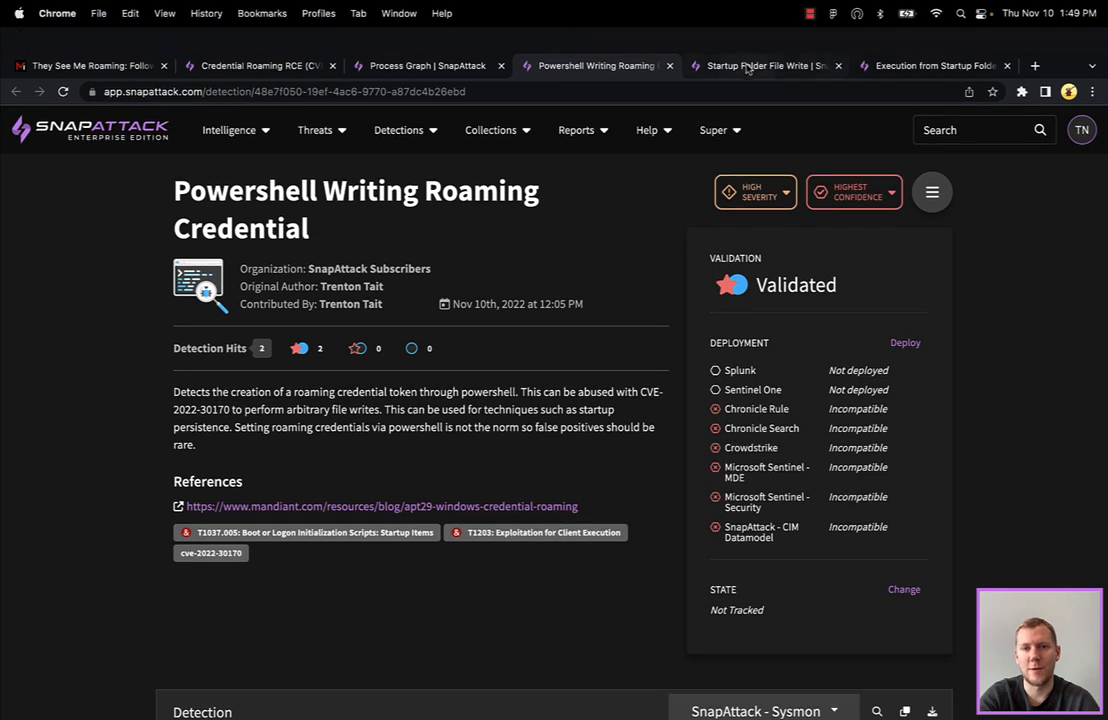
left_click(768, 44)
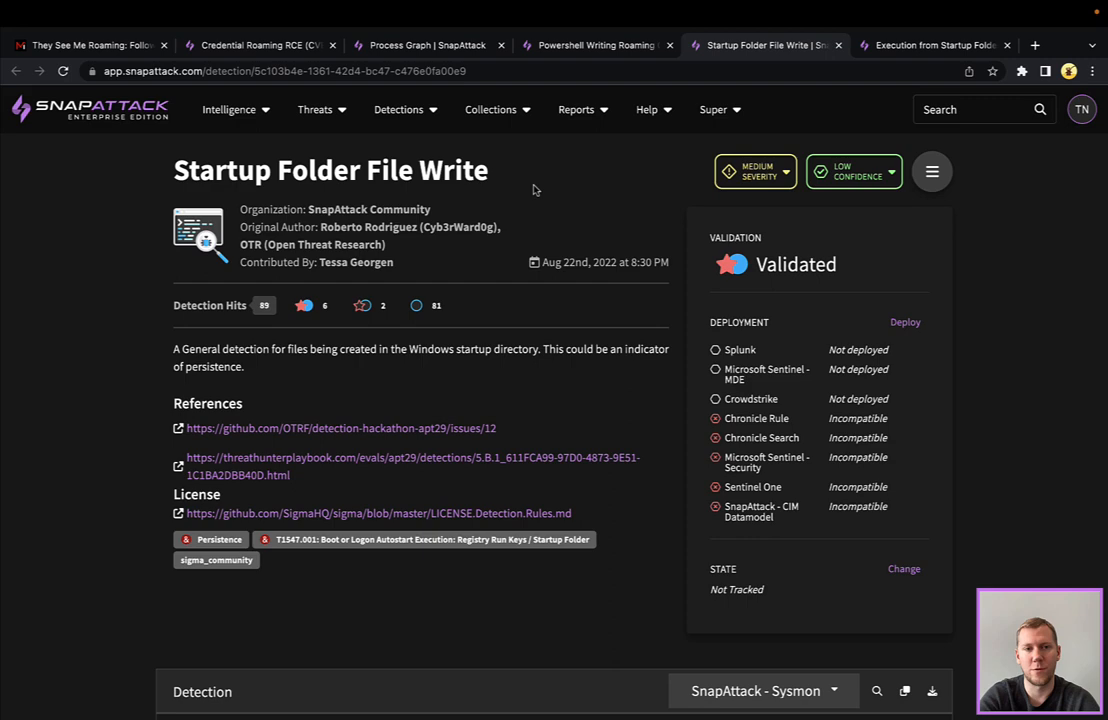
Step: Look over the detection query and matching logs, then go to the Execution from Startup Folders detection
scroll("down", 3)
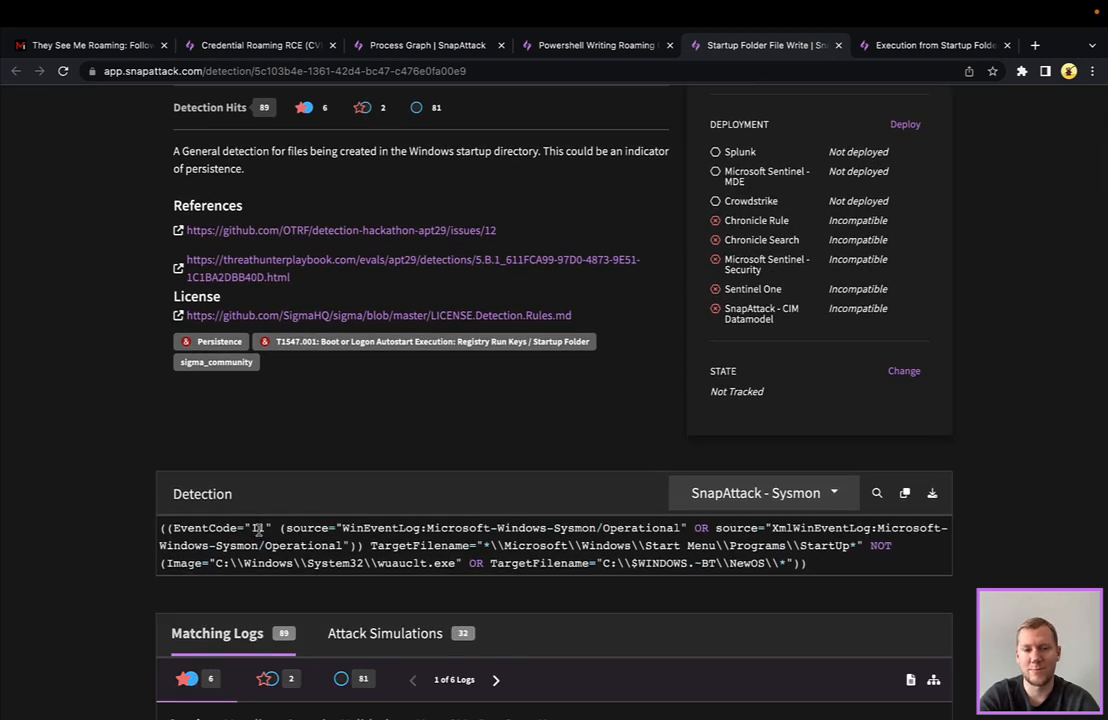
scroll("down", 3)
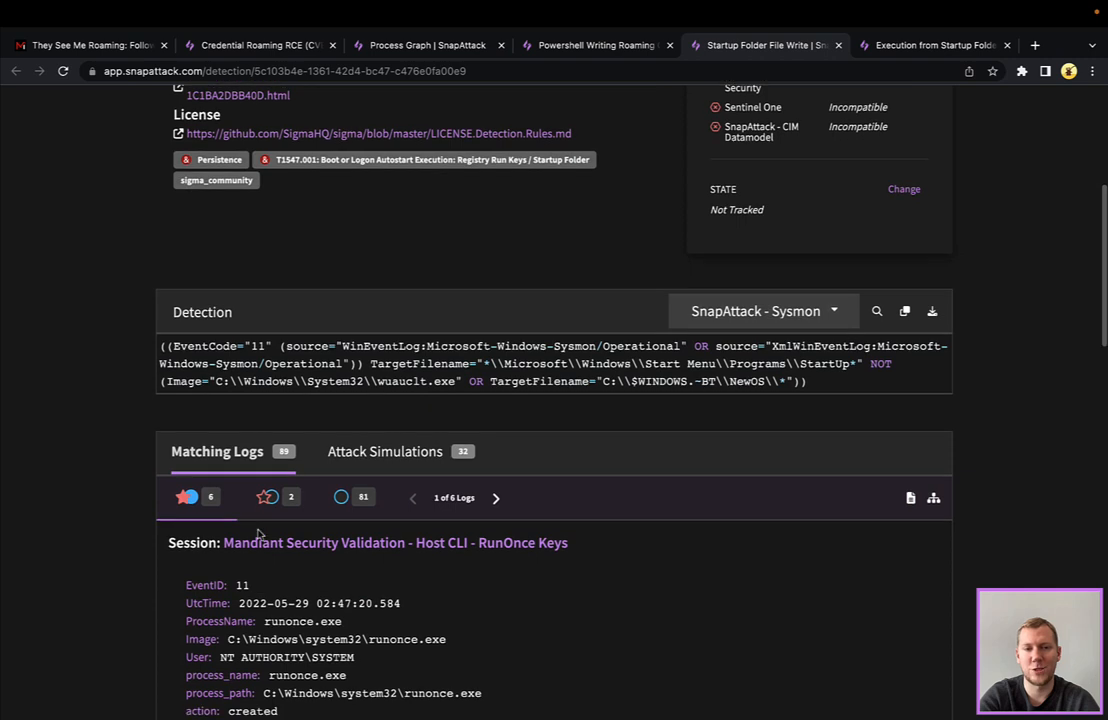
mouse_move(520, 368)
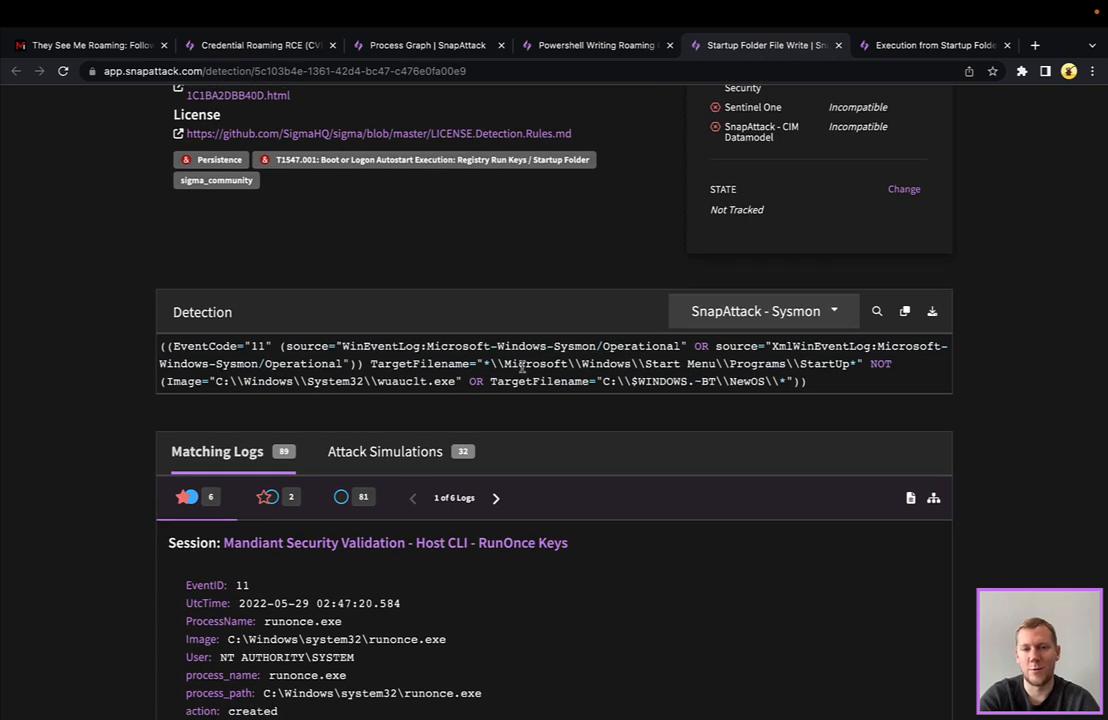
mouse_move(772, 372)
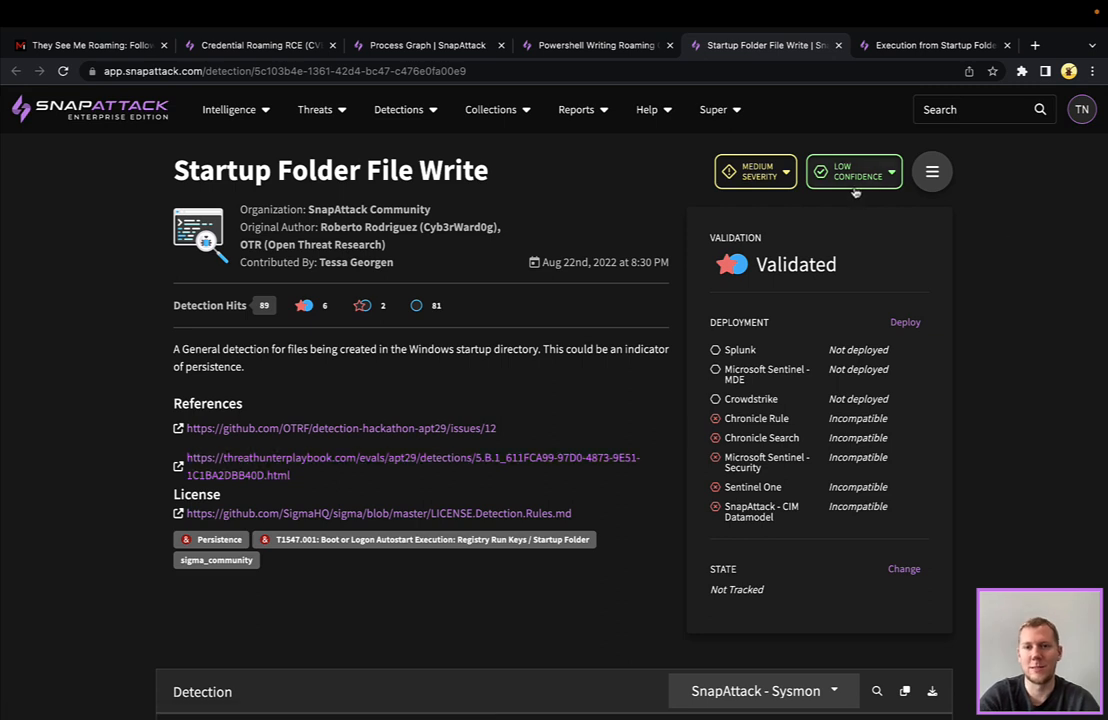
mouse_move(1004, 236)
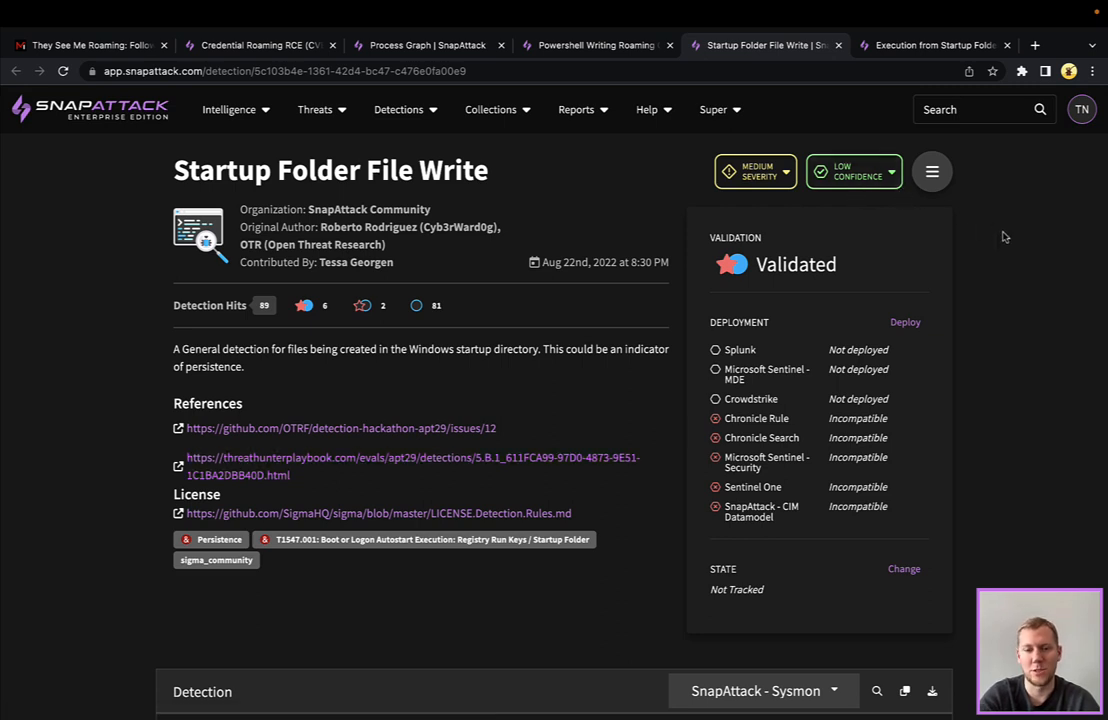
left_click(936, 44)
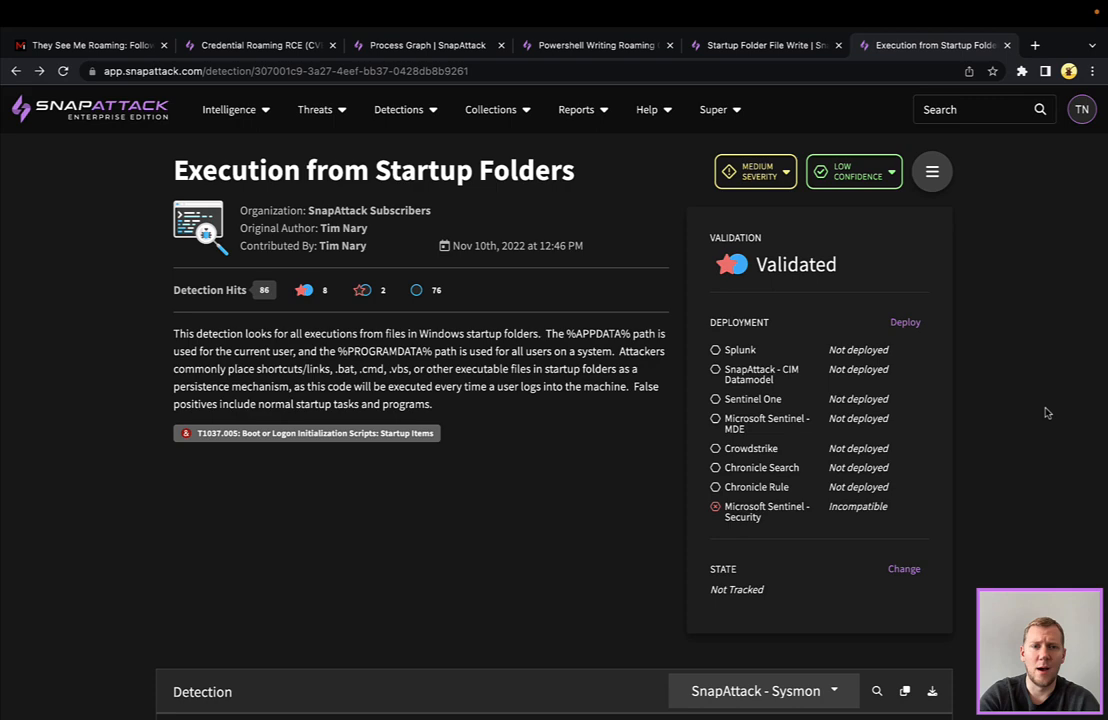
scroll("down", 3)
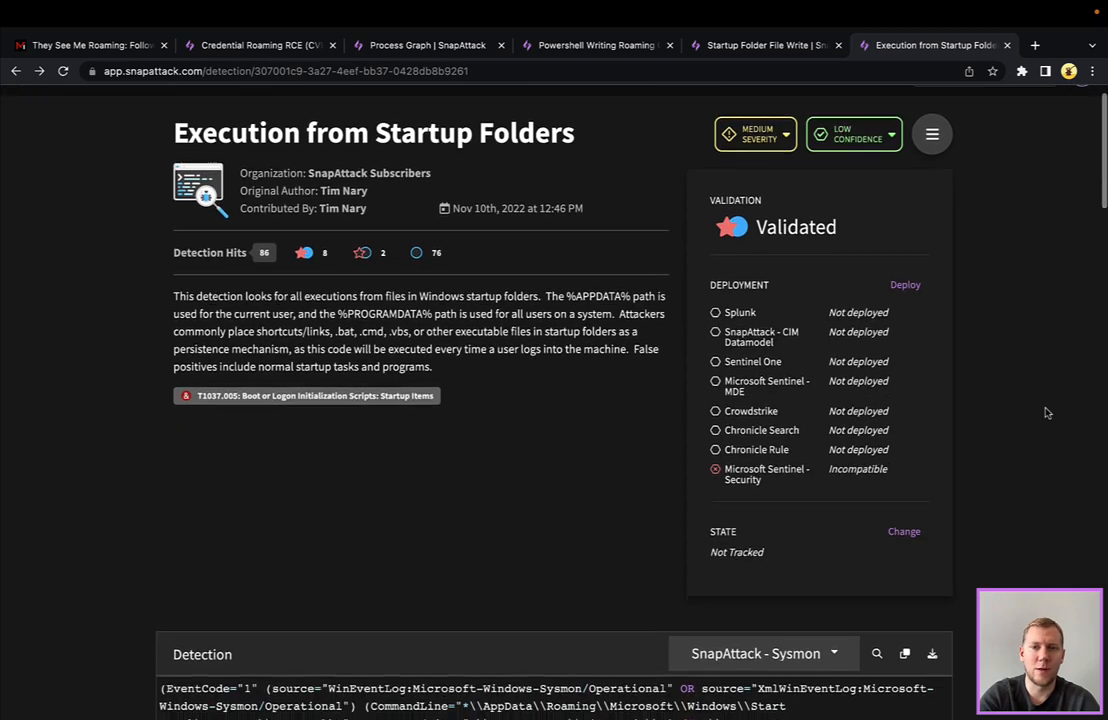
scroll("down", 3)
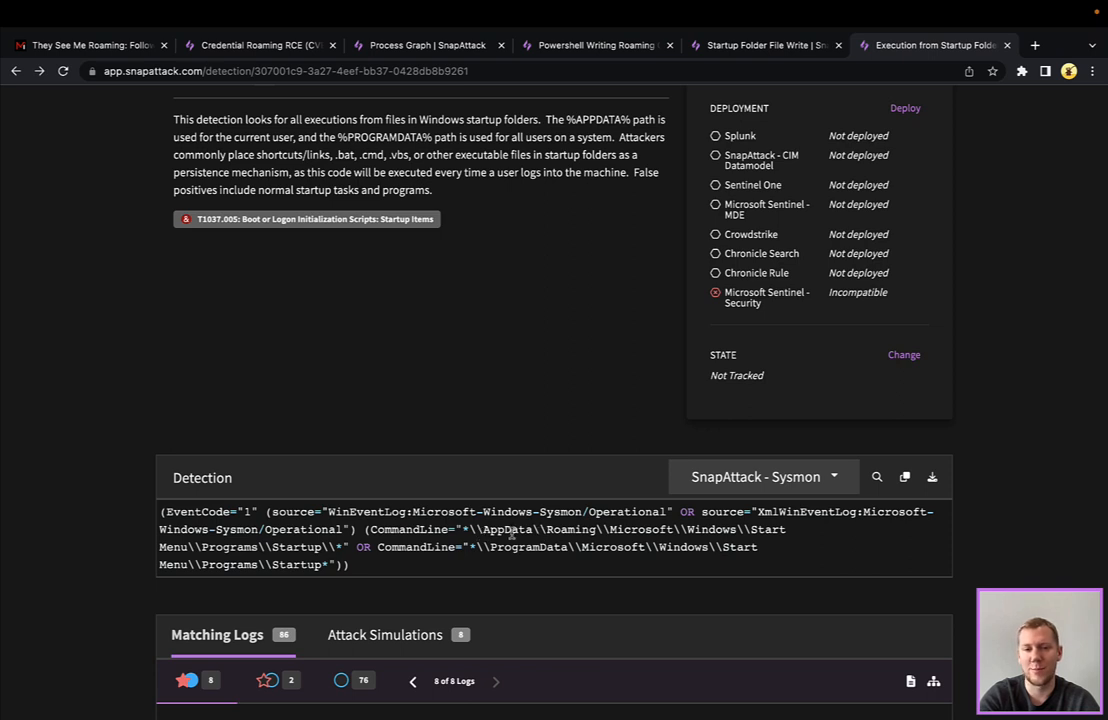
mouse_move(506, 550)
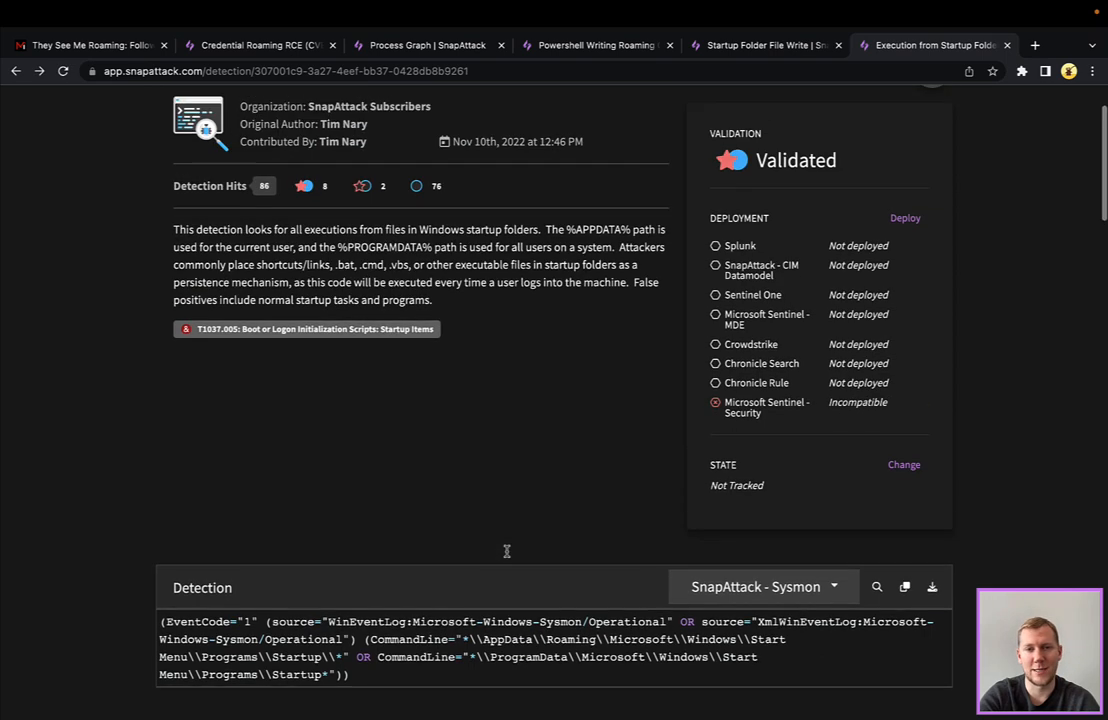
mouse_move(504, 556)
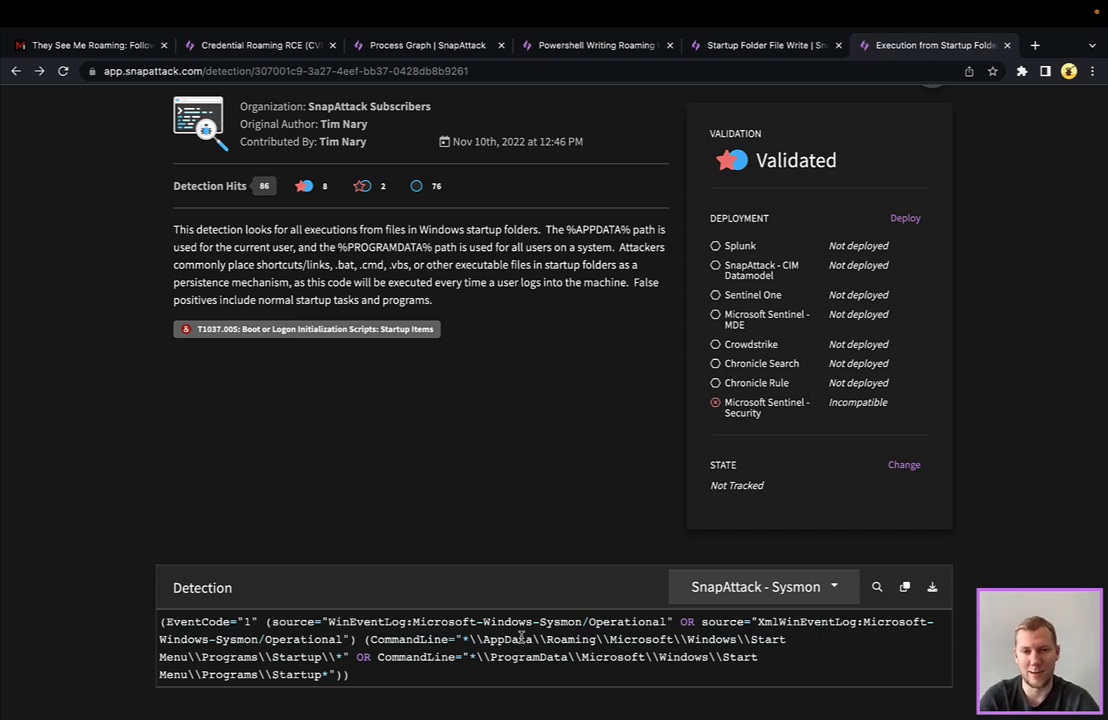
scroll("down", 3)
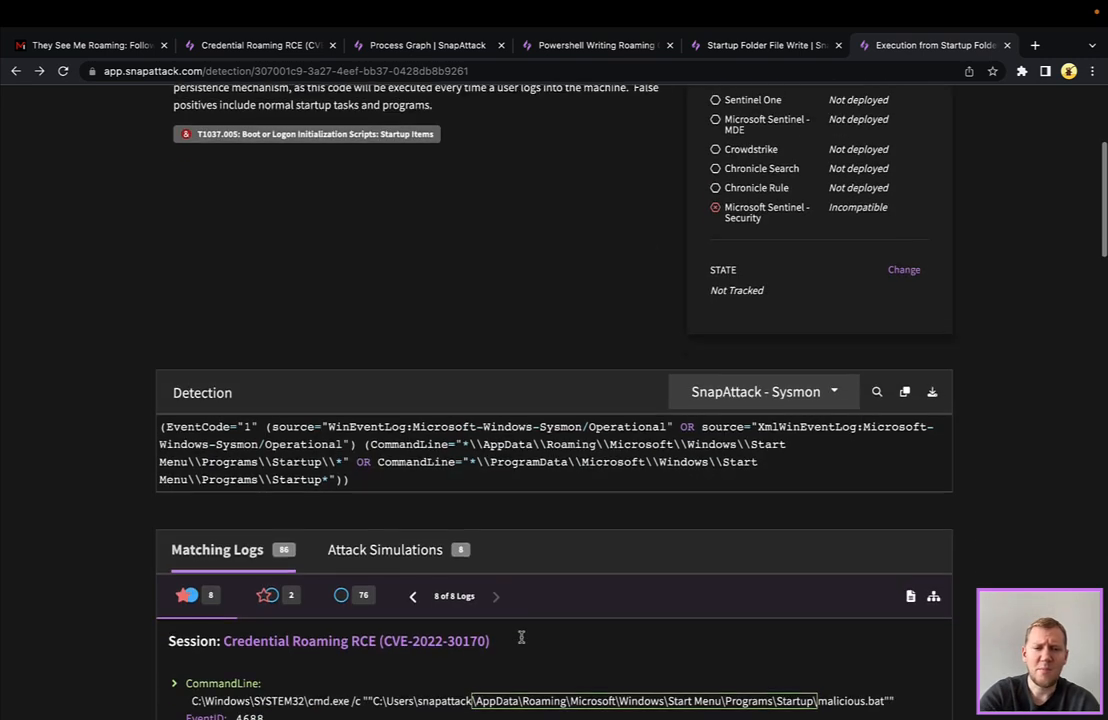
scroll("down", 3)
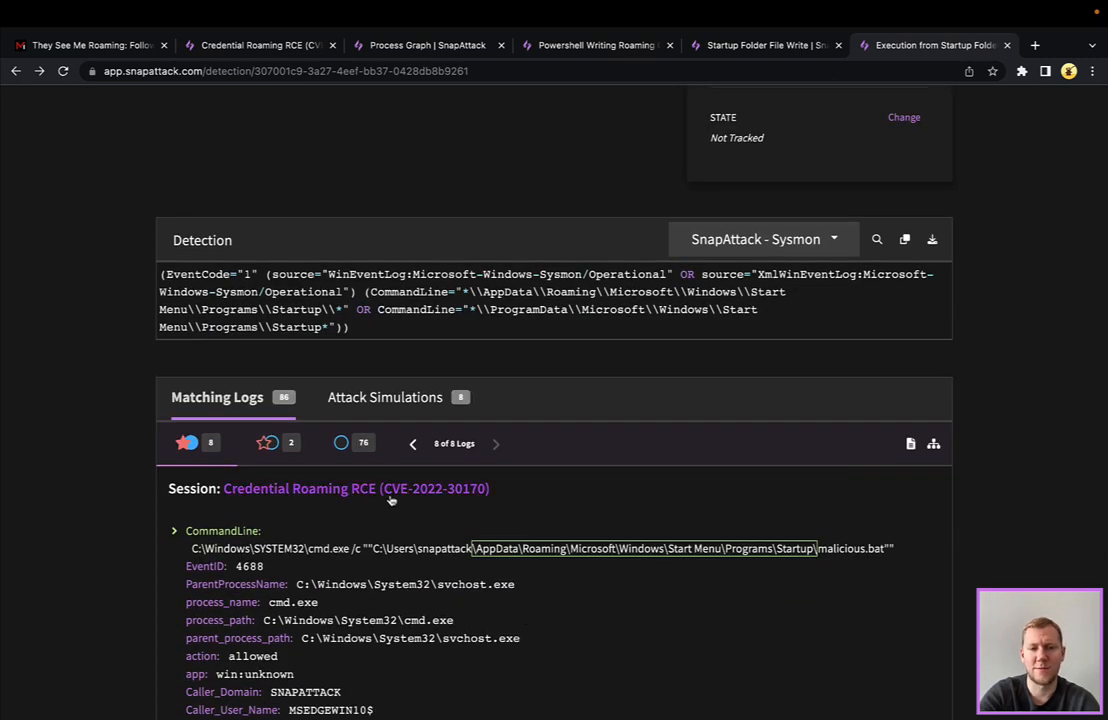
scroll("down", 3)
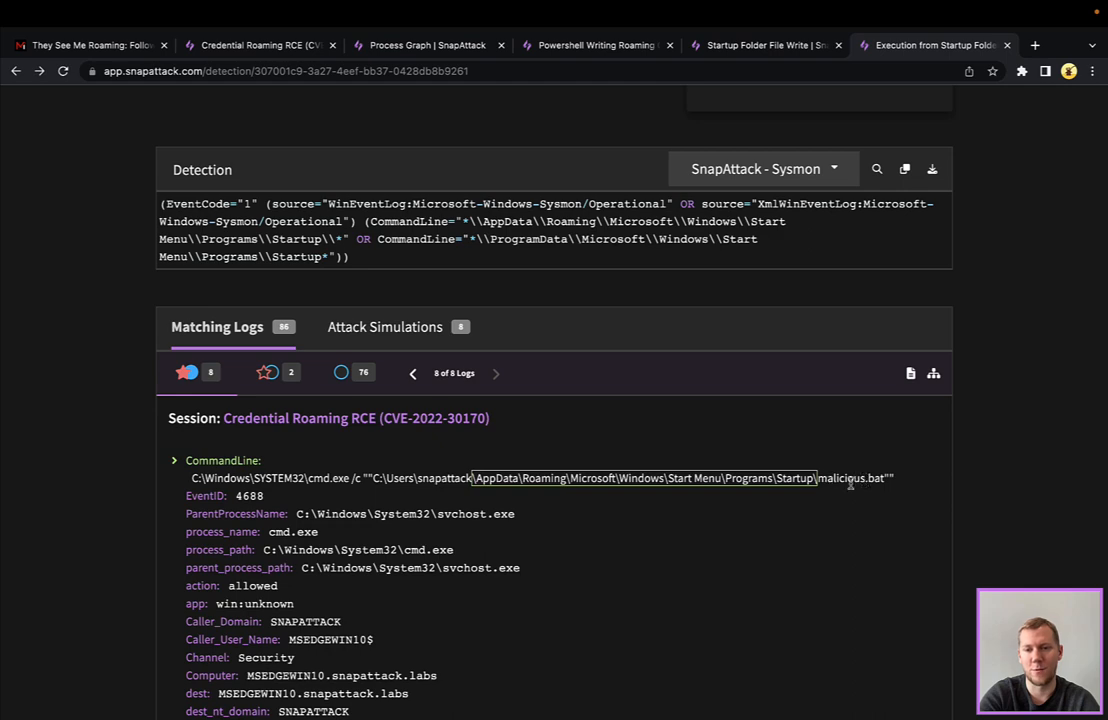
scroll("down", 3)
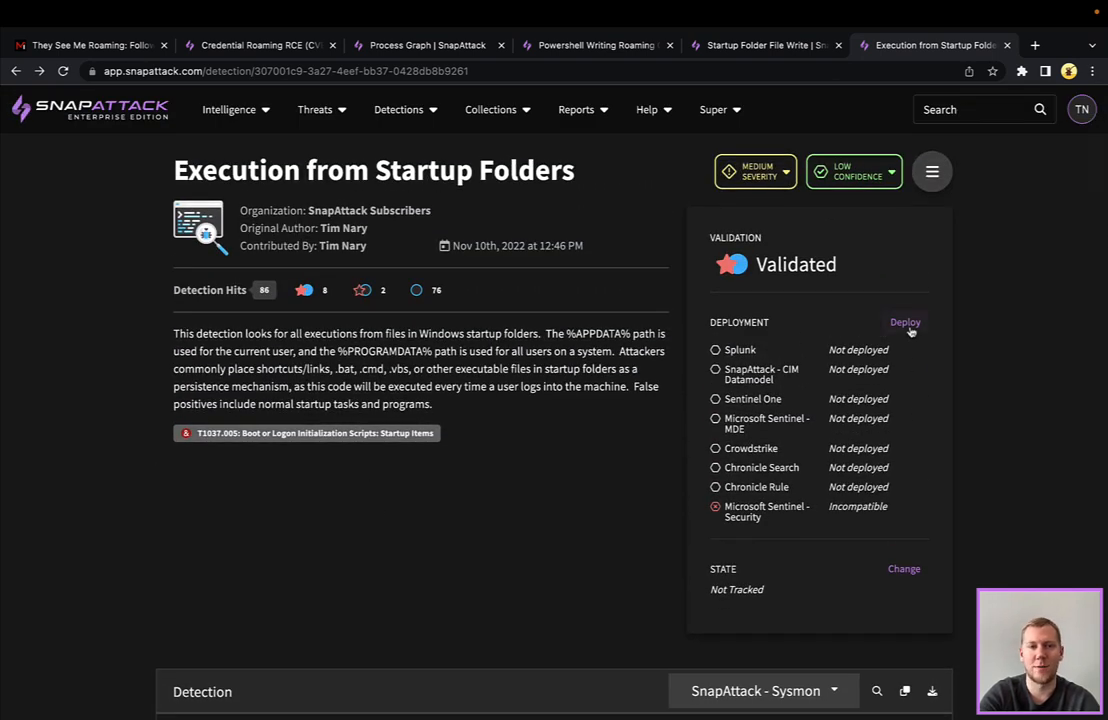
left_click(904, 322)
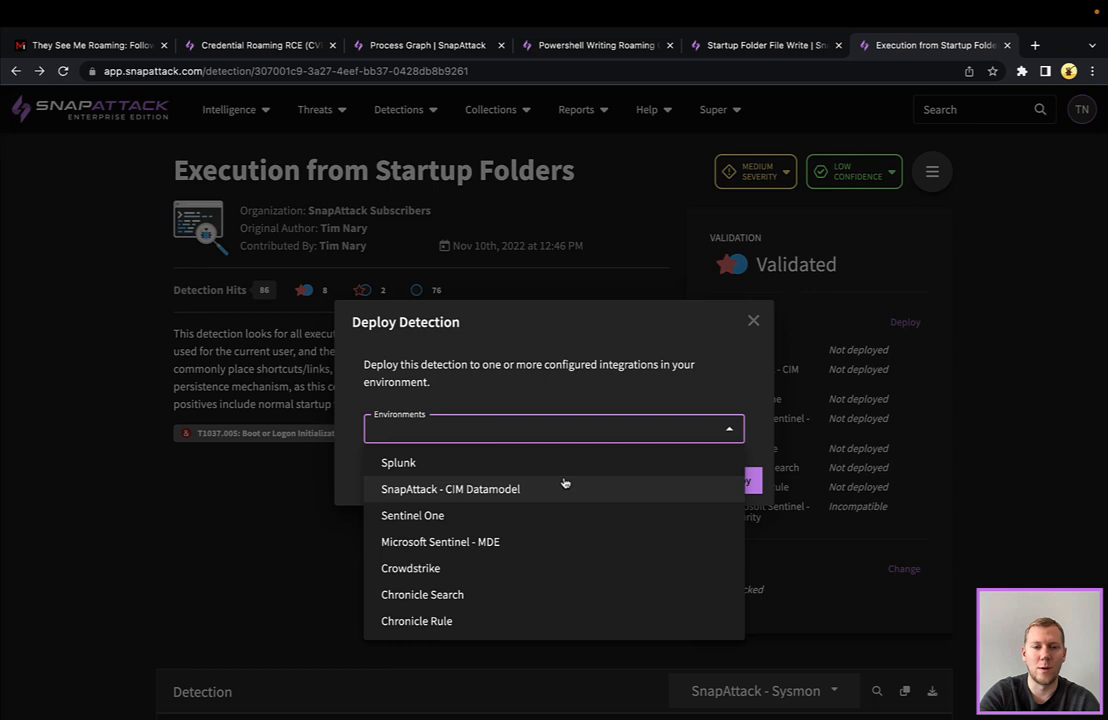
left_click(752, 320)
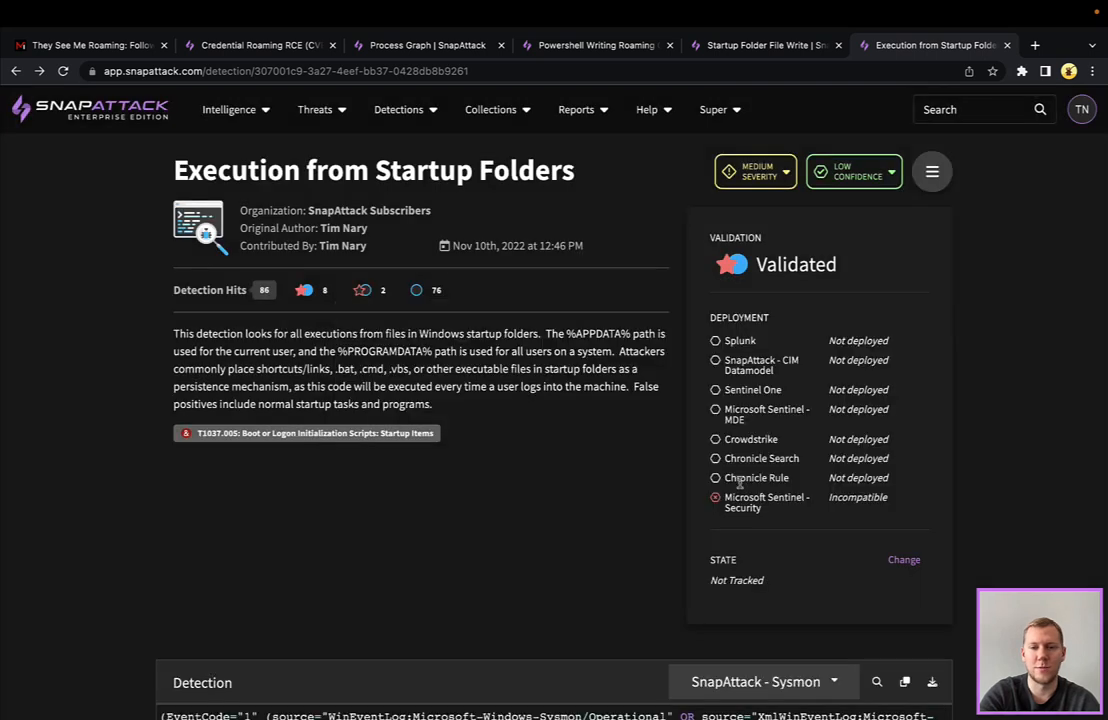